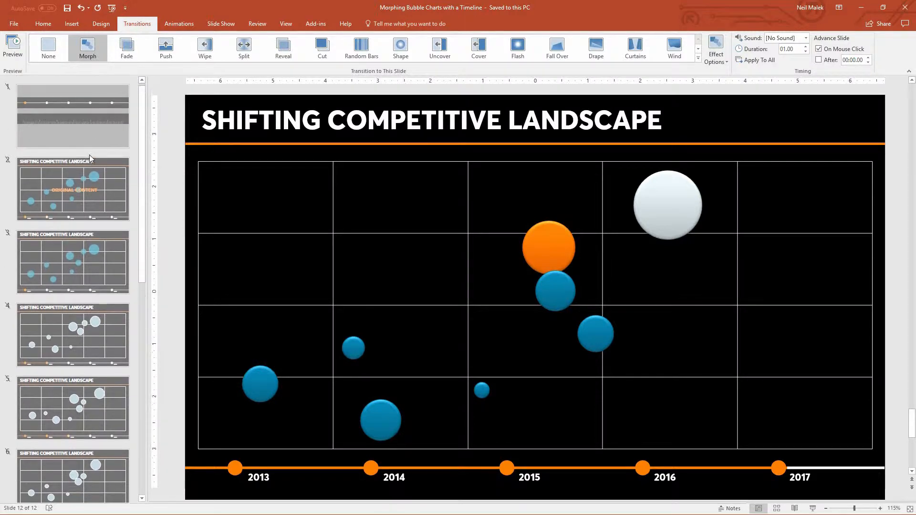
Select slide 1, with the dotted timeline and tick-mark band, and show Insert
click(73, 115)
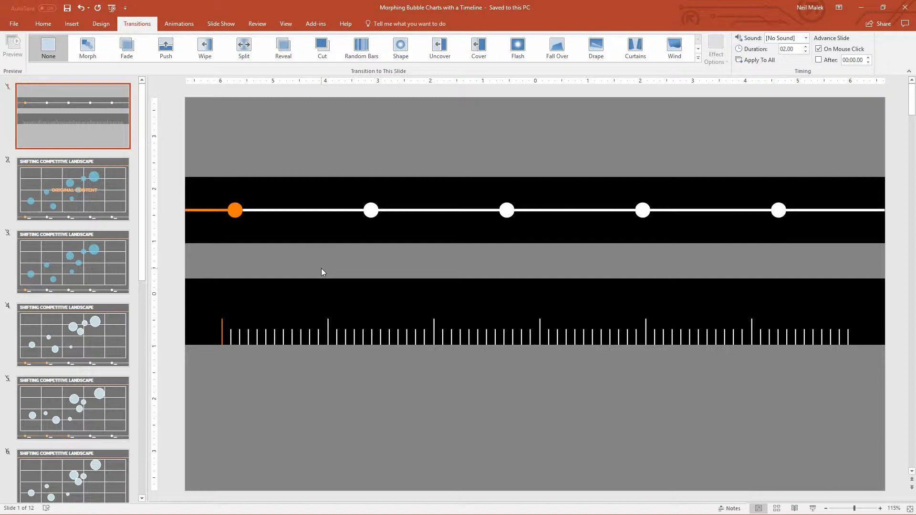
mouse_move(450, 242)
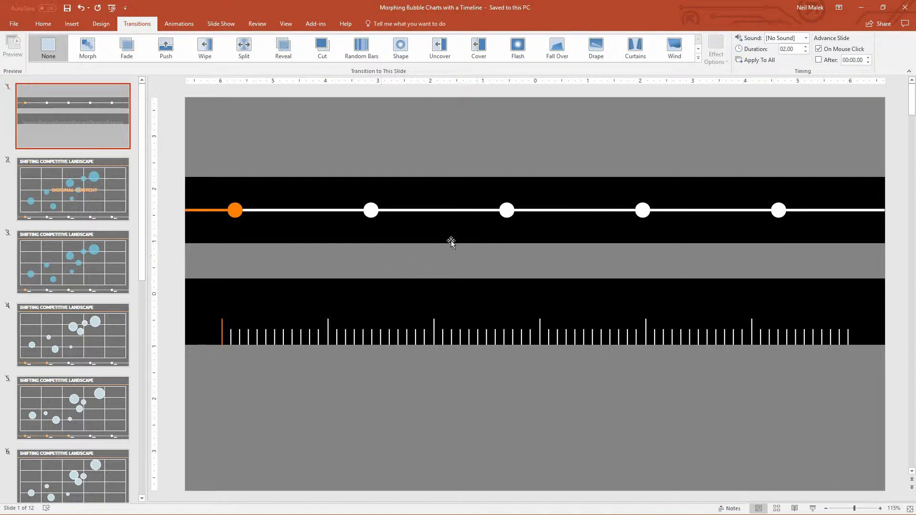
mouse_move(406, 322)
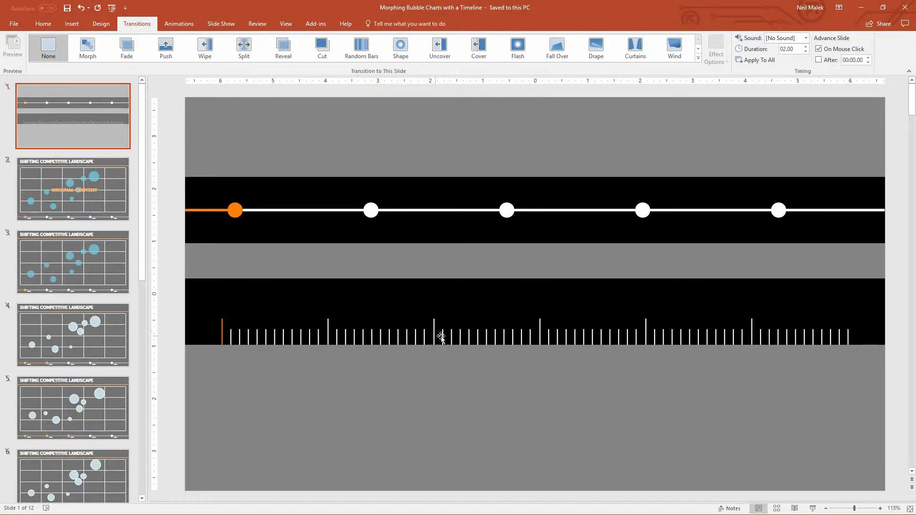
mouse_move(434, 211)
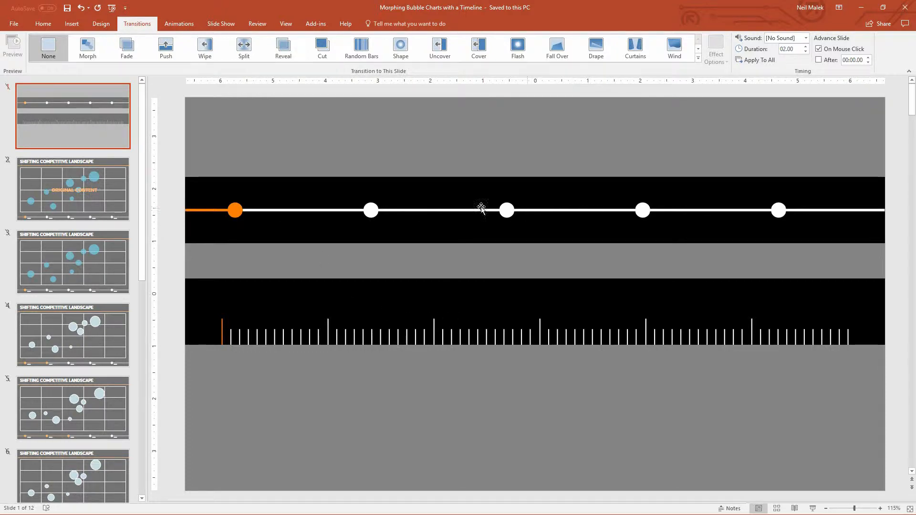
mouse_move(338, 208)
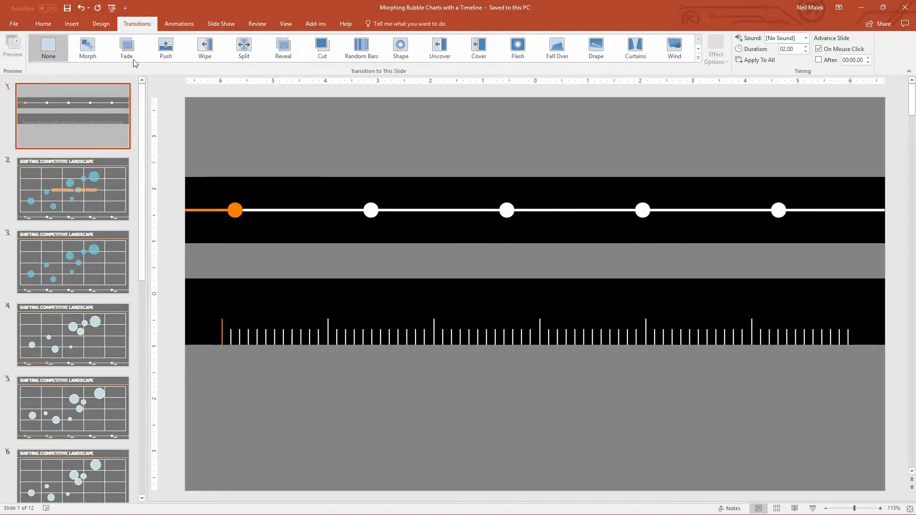
click(71, 24)
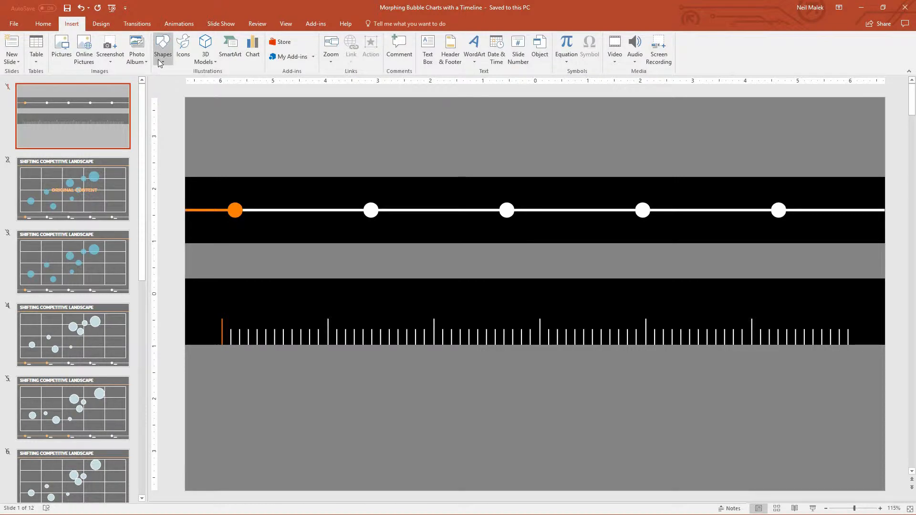
Add a full-width rectangle below the tick-mark band and give it the black style
click(162, 49)
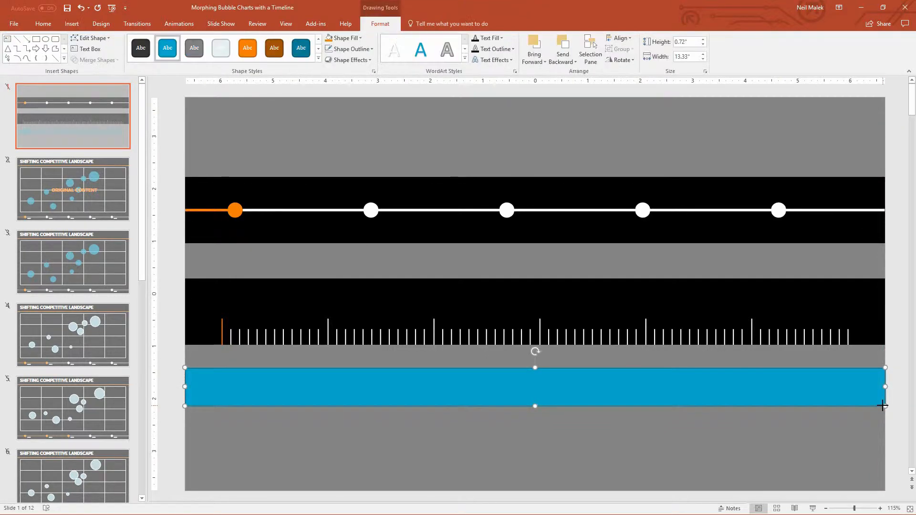
click(344, 38)
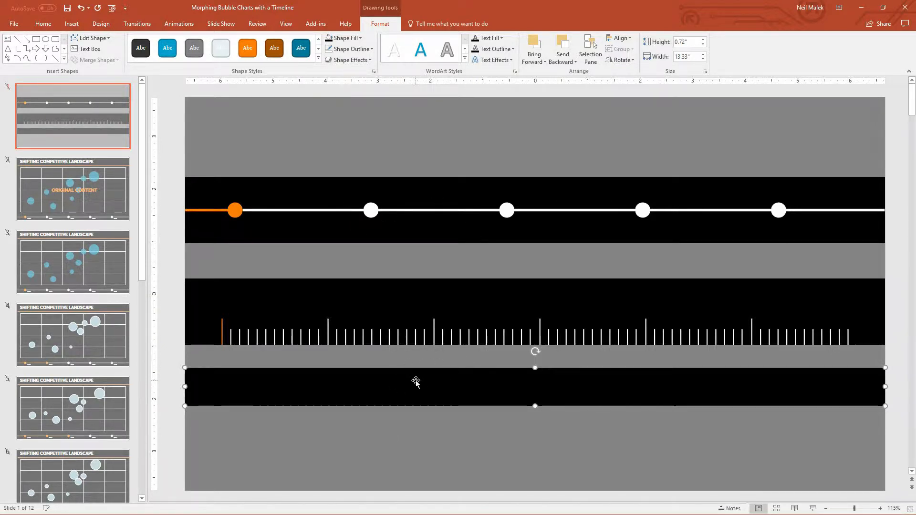
Draw a thin white line across the whole black band, then select band and line together
click(71, 24)
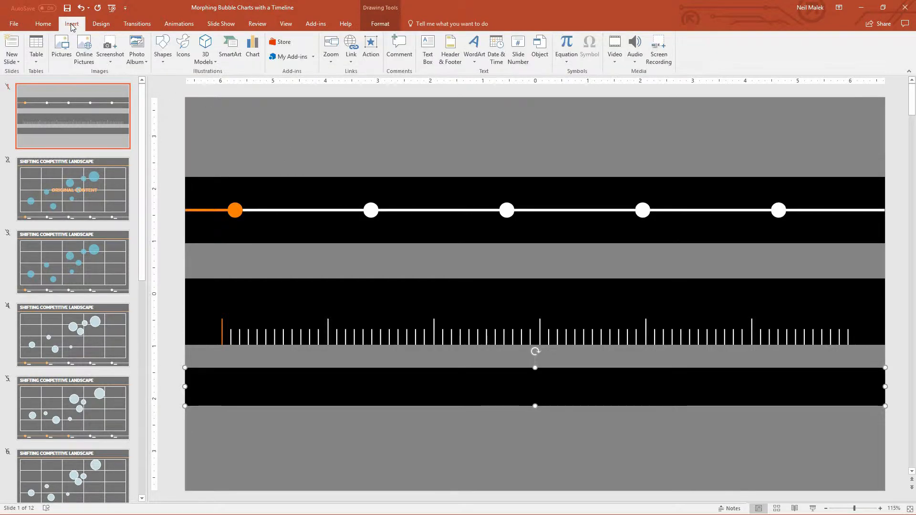
click(162, 50)
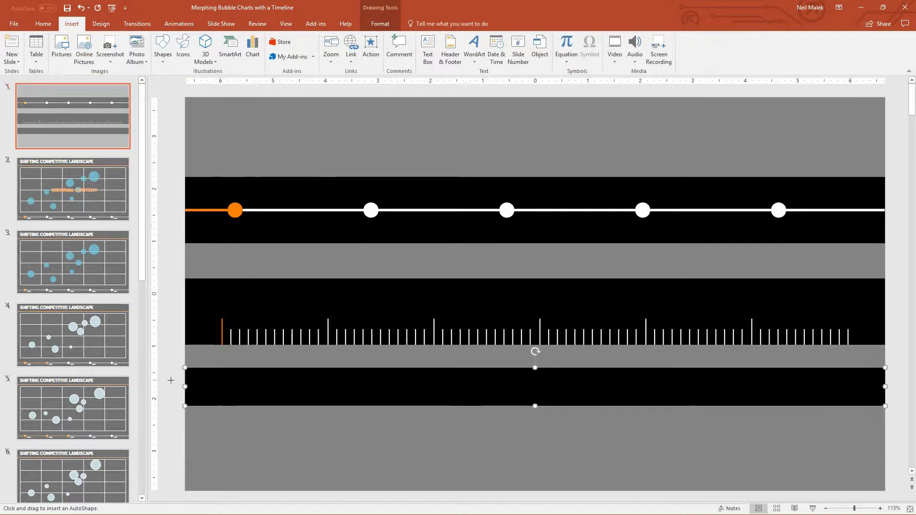
drag(184, 386, 354, 387)
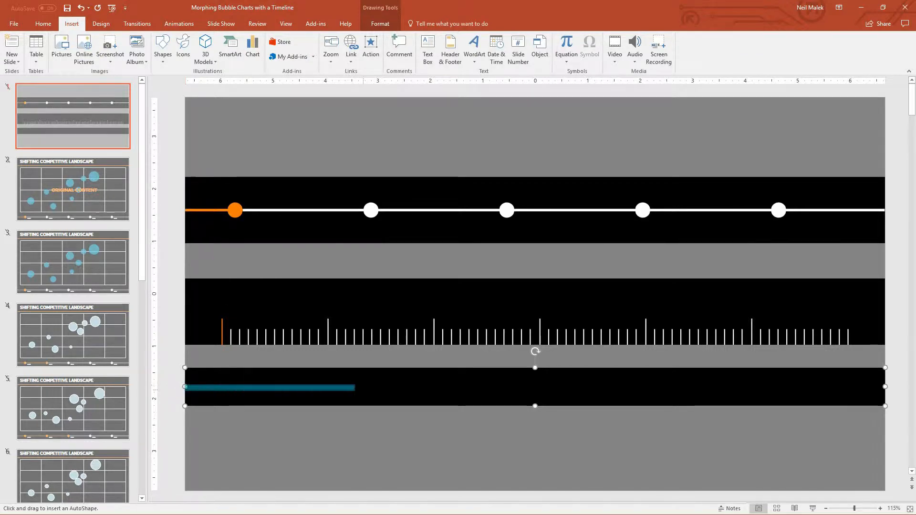
drag(354, 387, 885, 387)
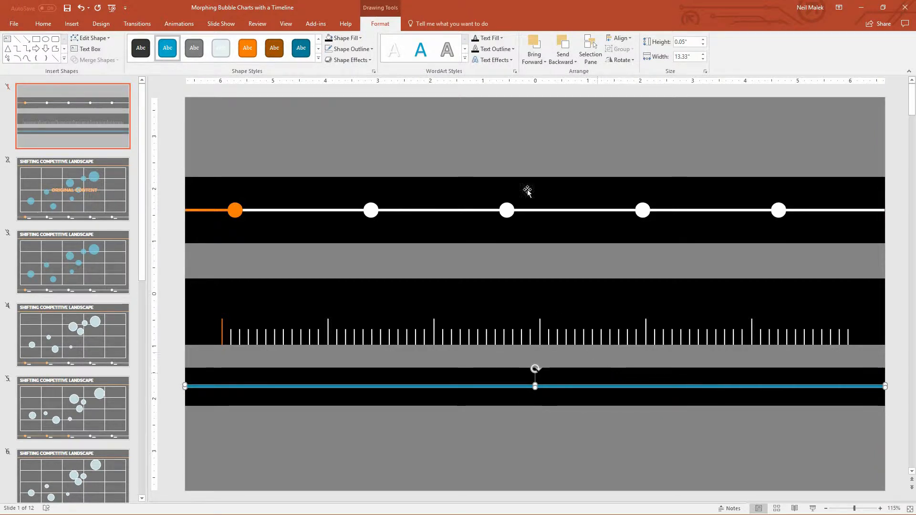
click(345, 38)
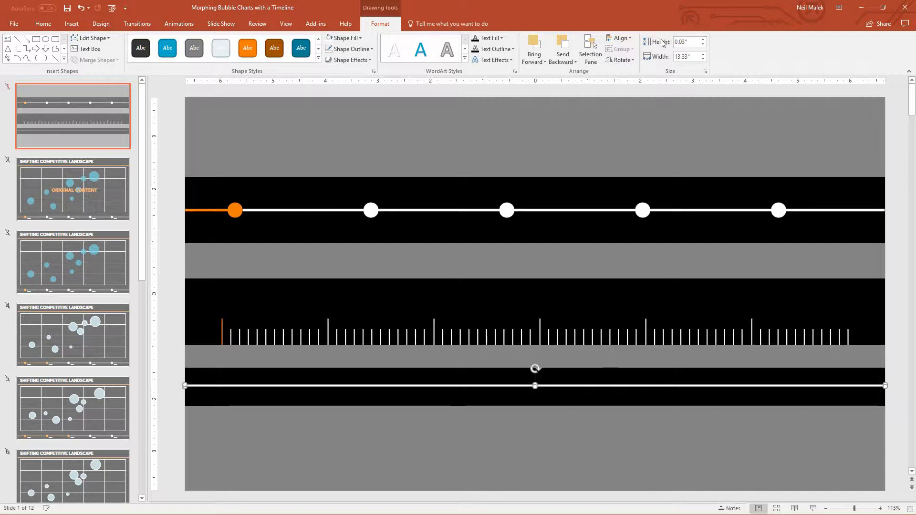
mouse_move(182, 368)
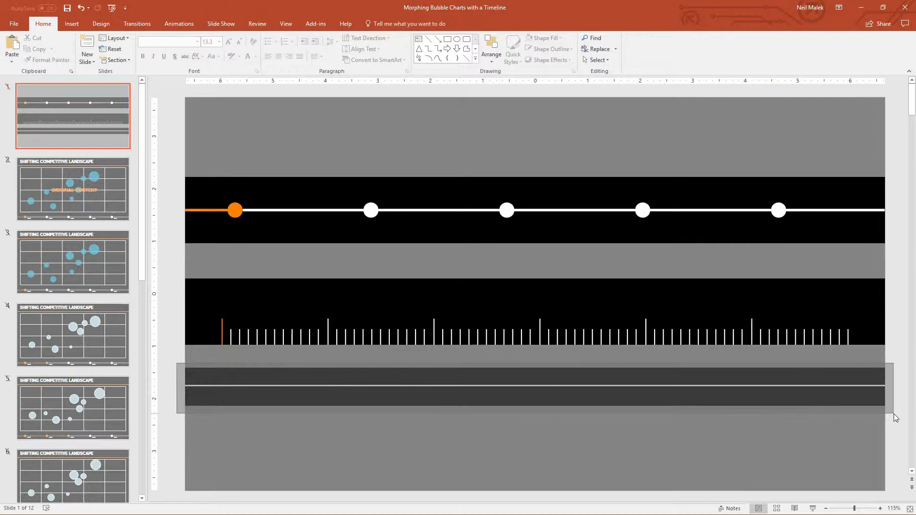
click(534, 387)
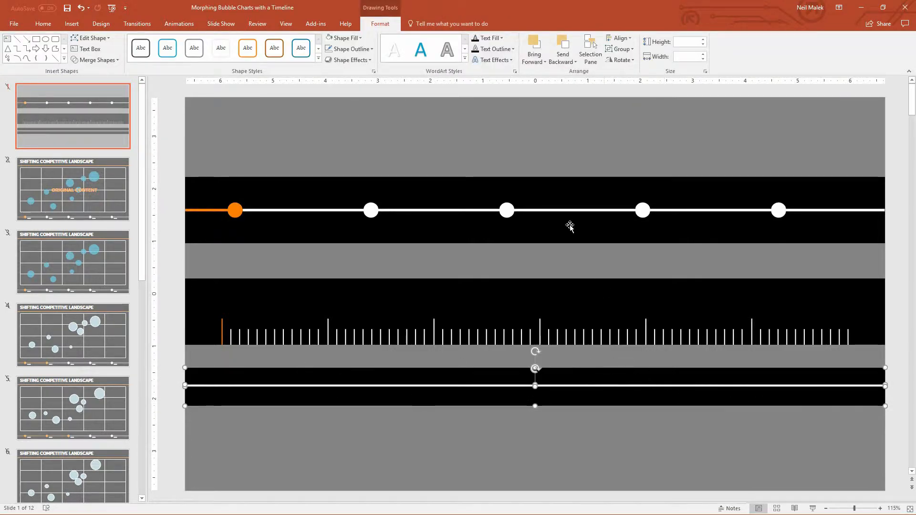
click(620, 38)
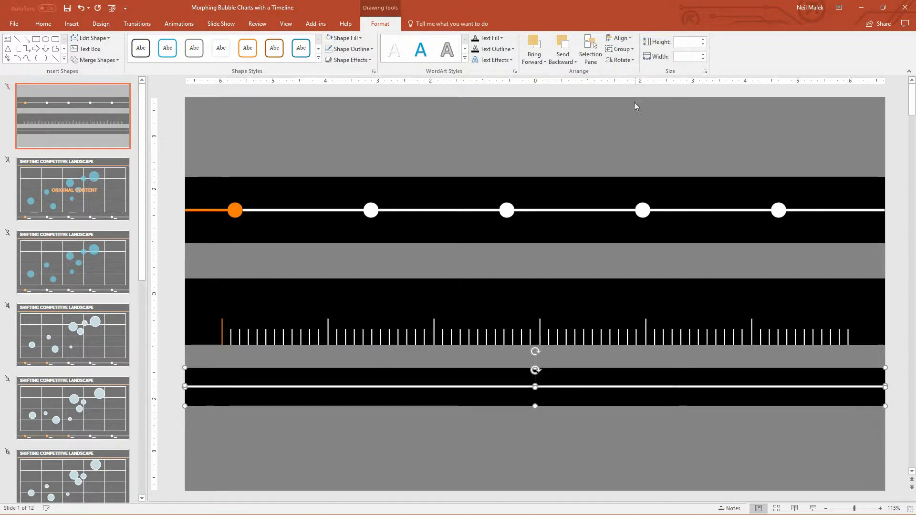
mouse_move(658, 384)
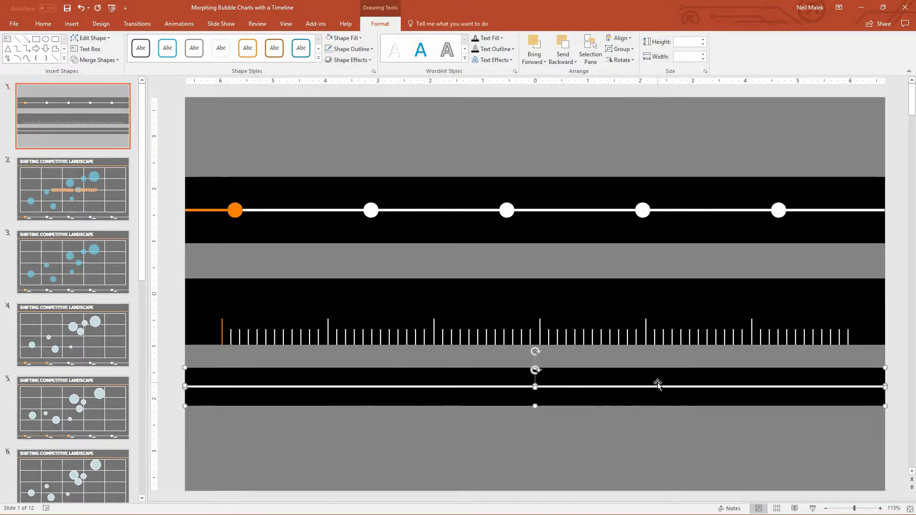
mouse_move(331, 443)
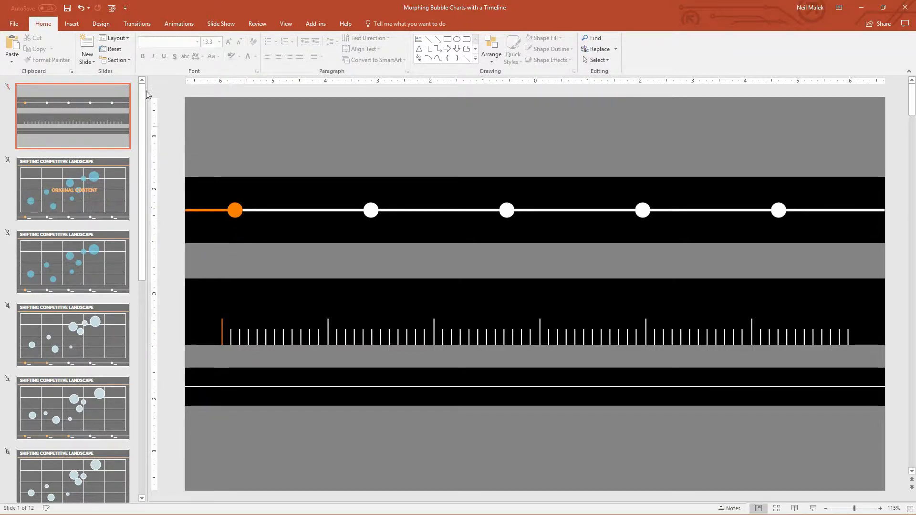
Draw a small white diamond on the white line and place copies along it
click(71, 23)
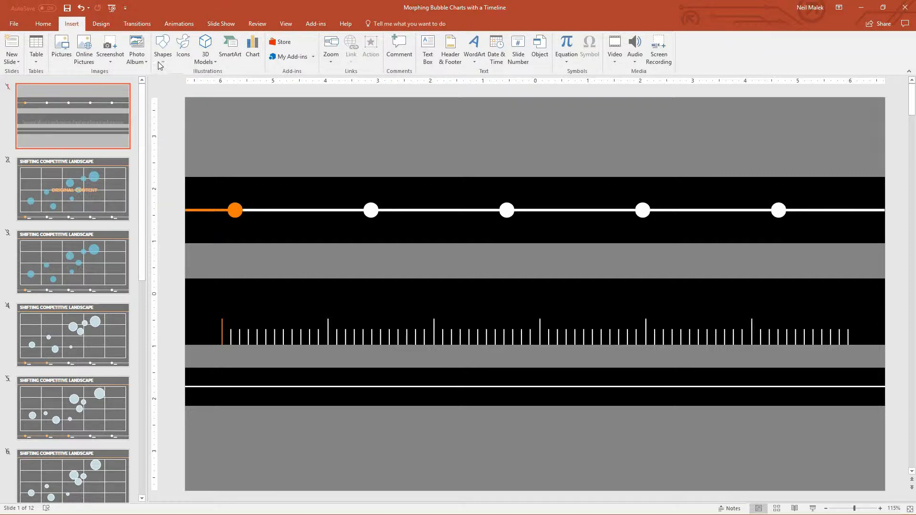
click(162, 48)
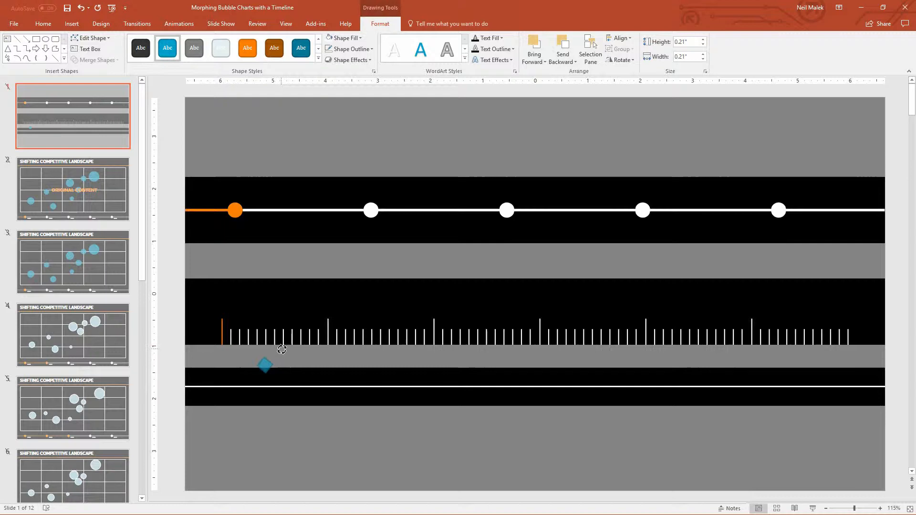
drag(264, 366, 258, 374)
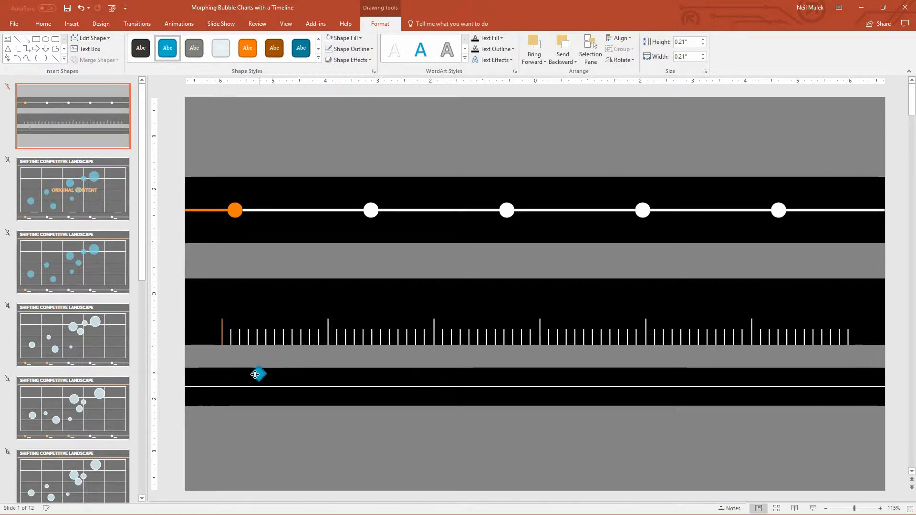
drag(258, 375, 222, 386)
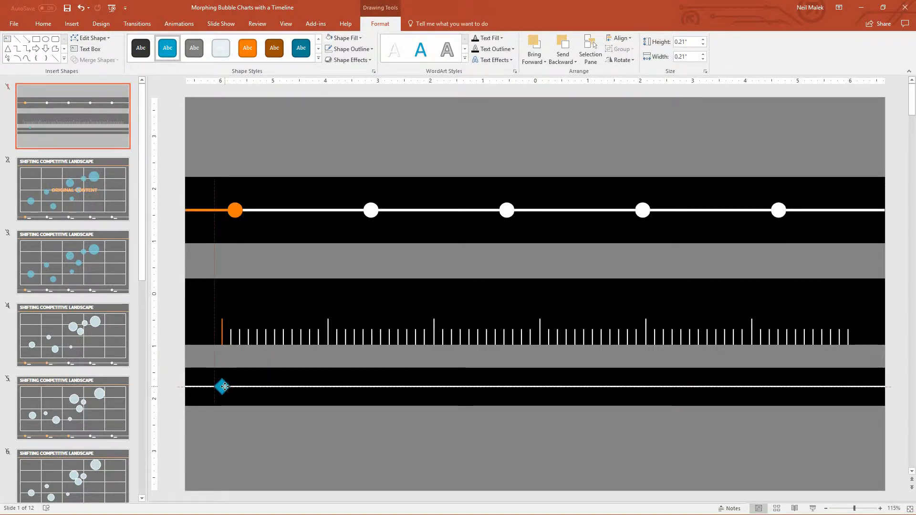
click(222, 386)
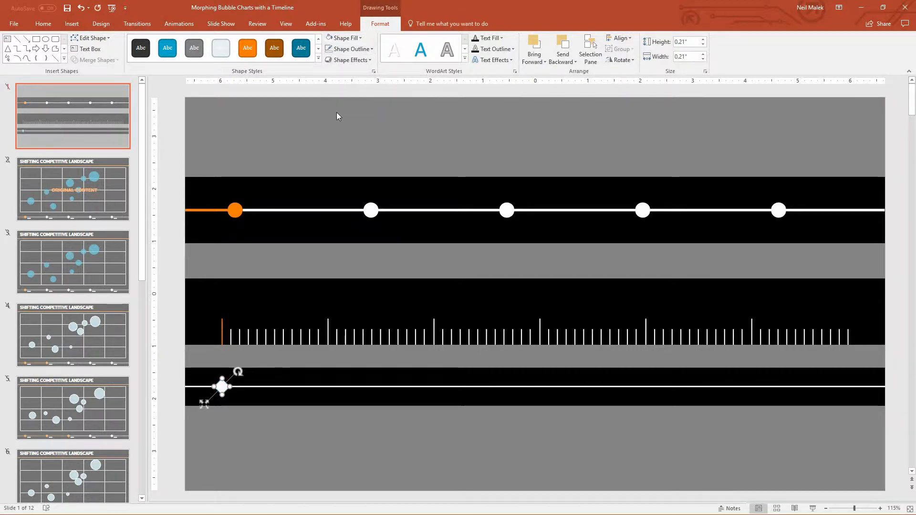
mouse_move(261, 385)
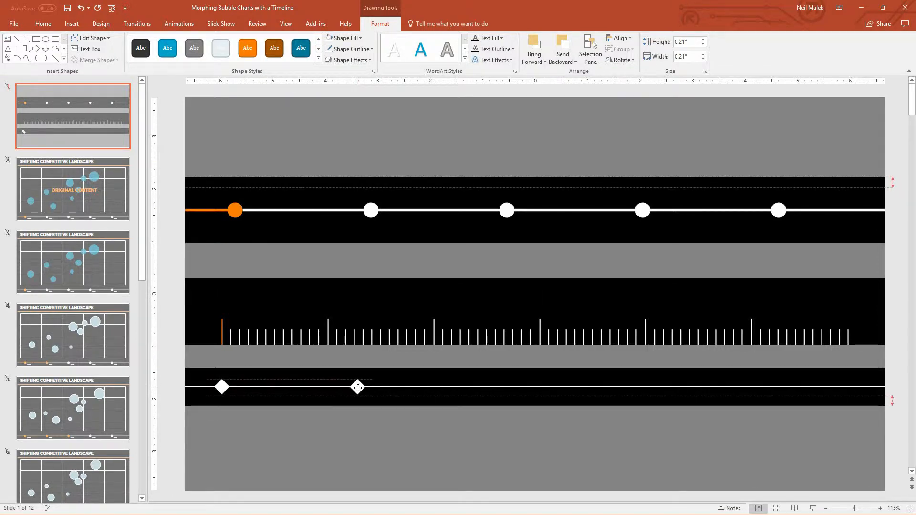
drag(357, 386, 492, 386)
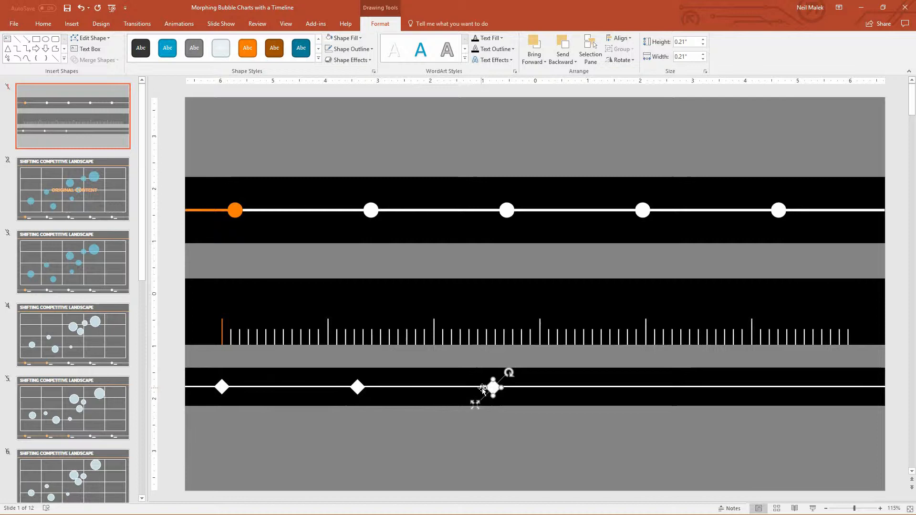
drag(494, 387, 762, 387)
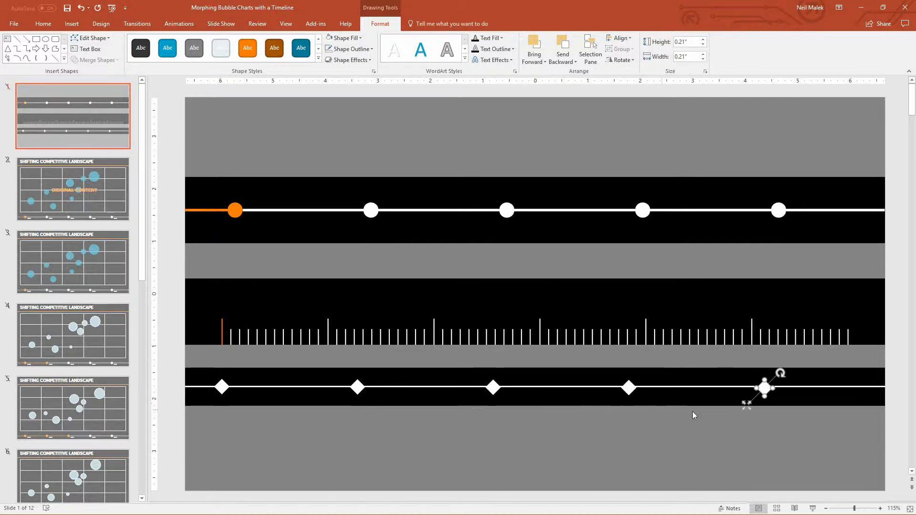
mouse_move(773, 397)
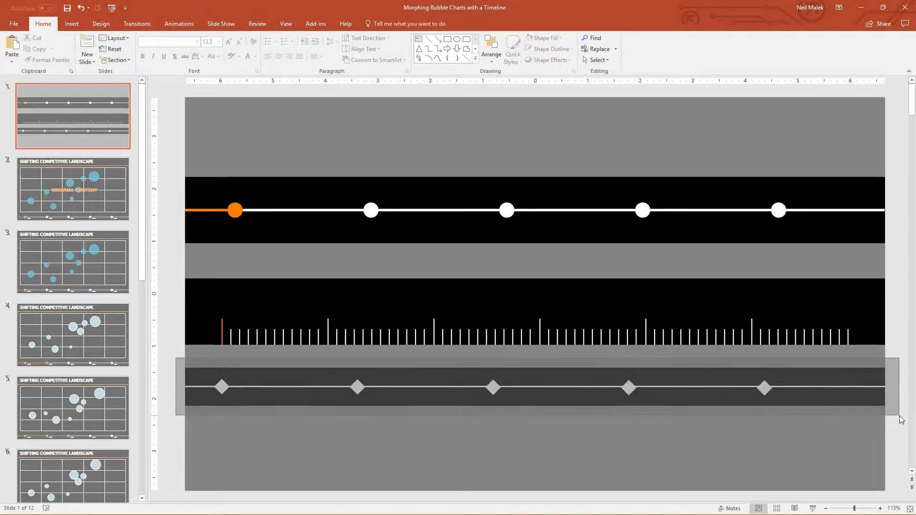
Align the diamonds, shift the last one under 2017, and group all five
click(534, 387)
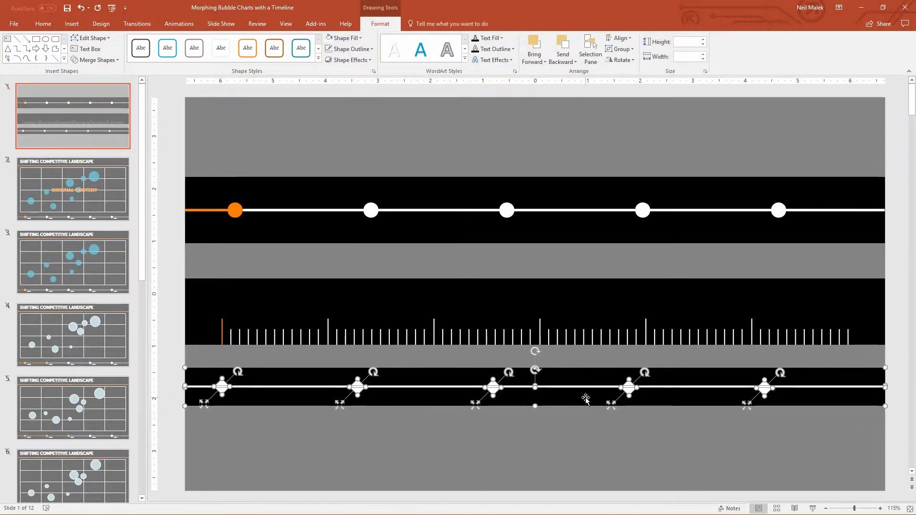
click(619, 38)
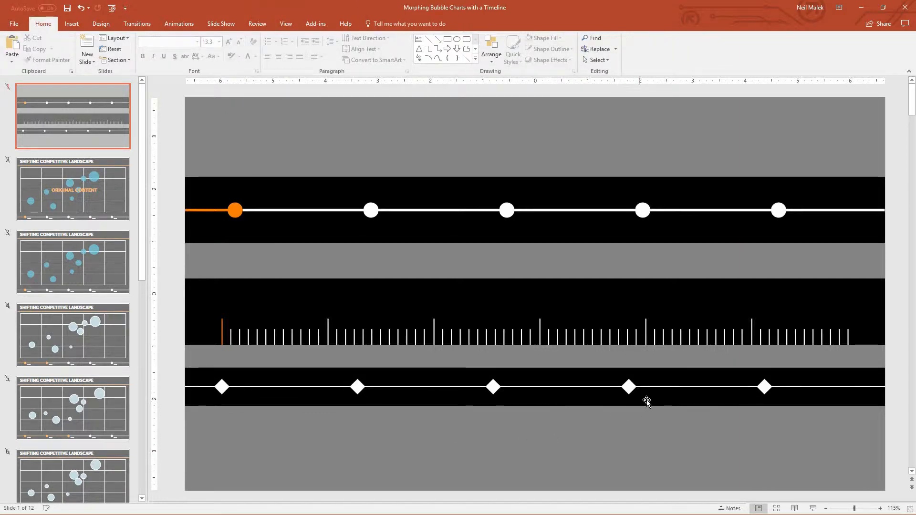
click(780, 386)
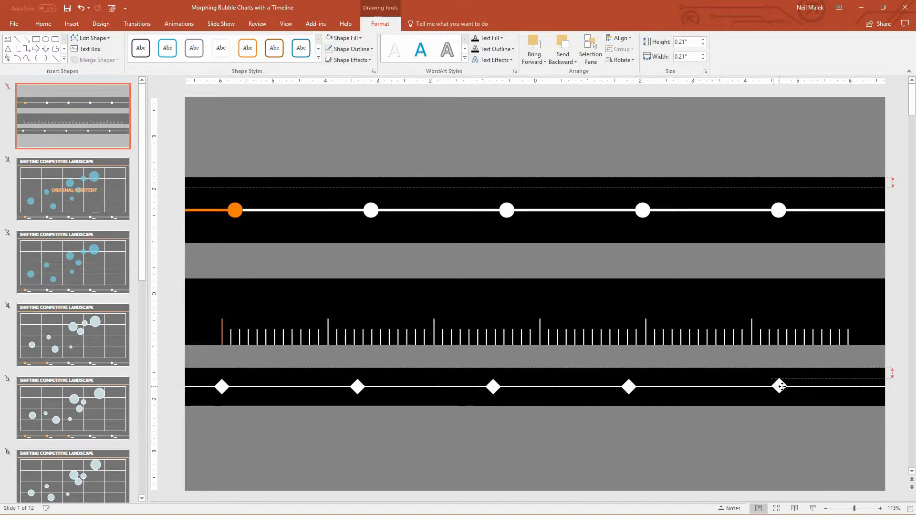
drag(778, 385, 791, 386)
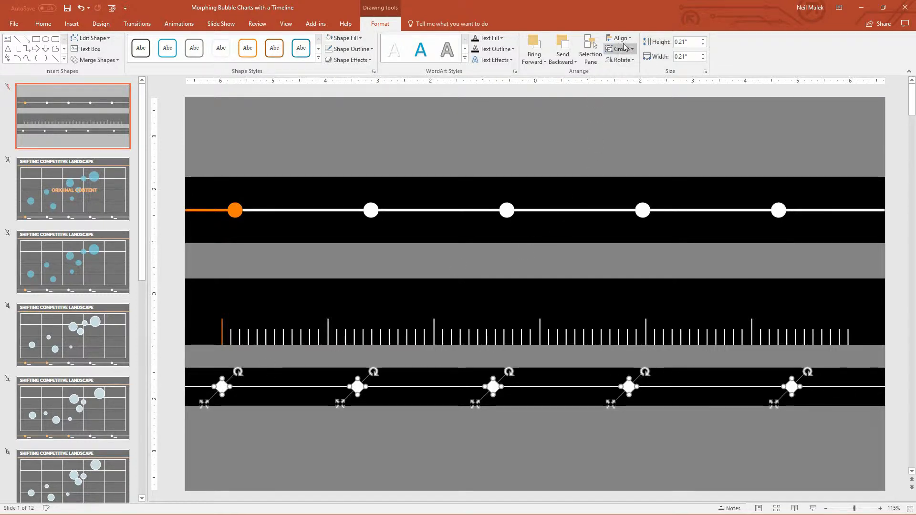
click(619, 38)
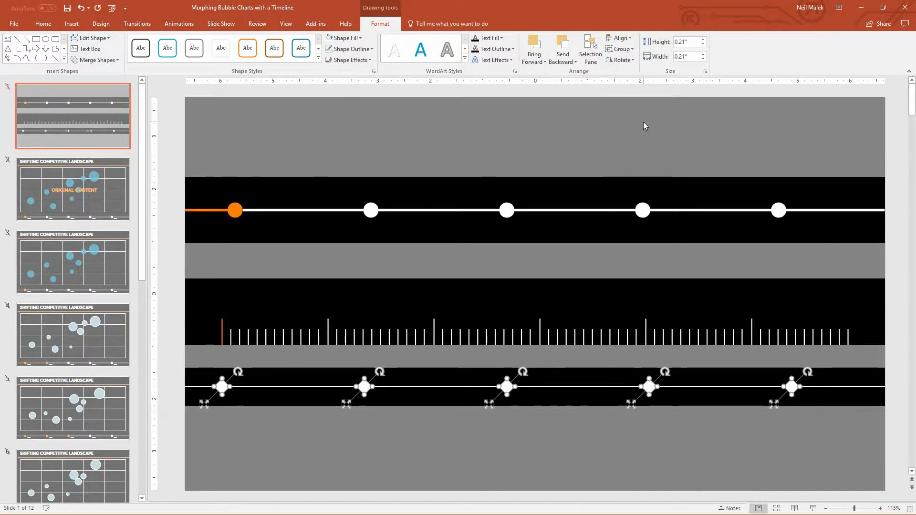
mouse_move(817, 401)
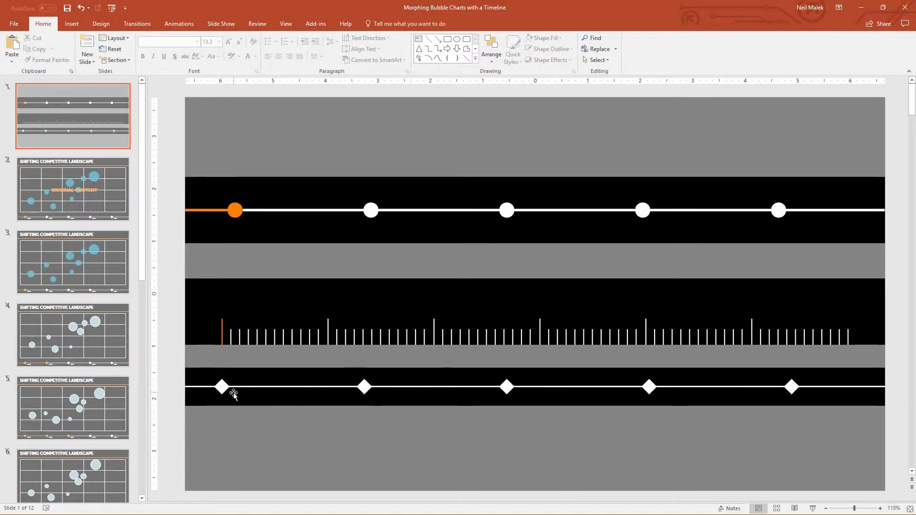
mouse_move(256, 388)
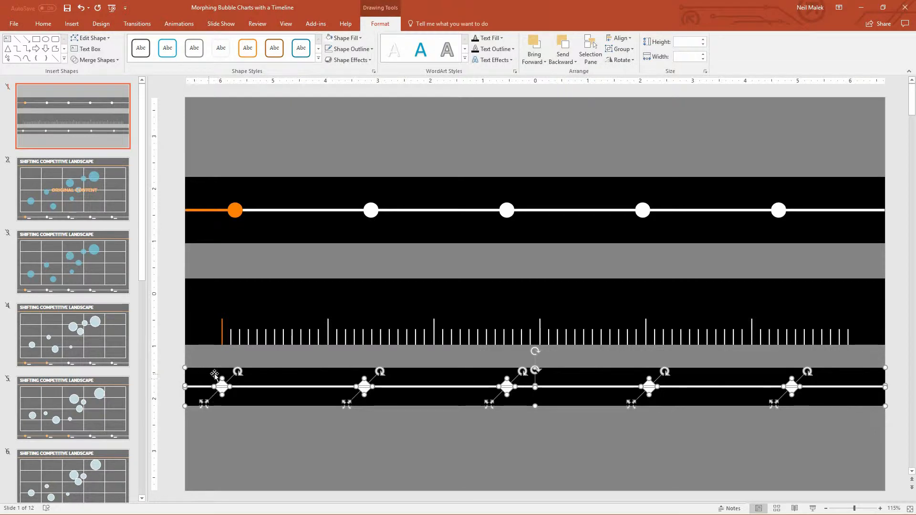
mouse_move(437, 387)
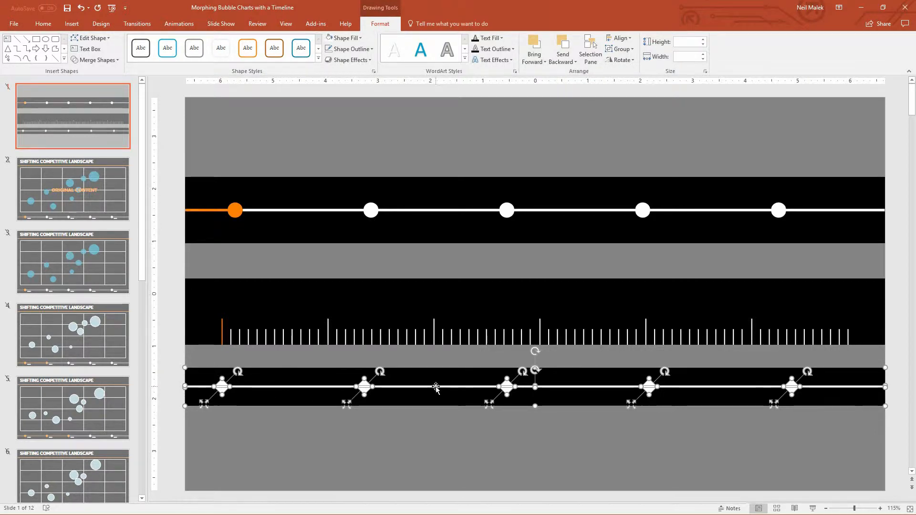
mouse_move(424, 315)
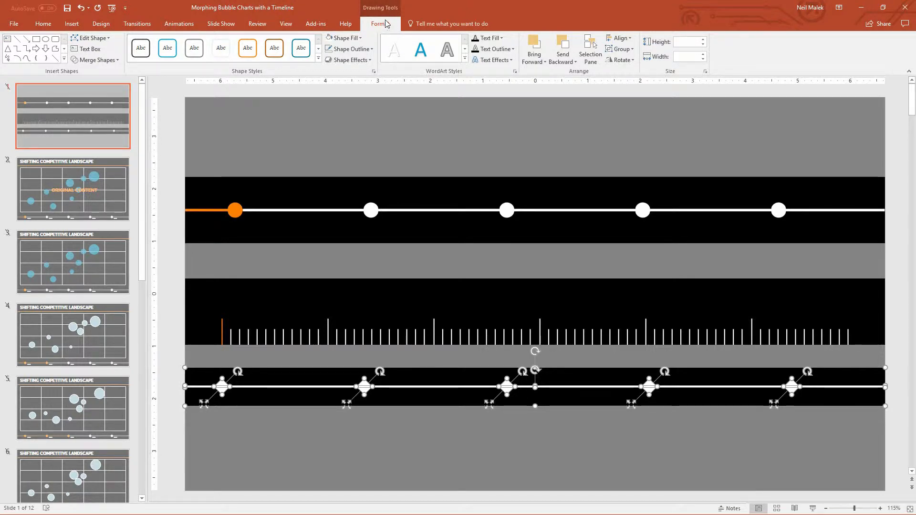
Subtract the line and five diamonds from the black strip using Merge Shapes
click(94, 60)
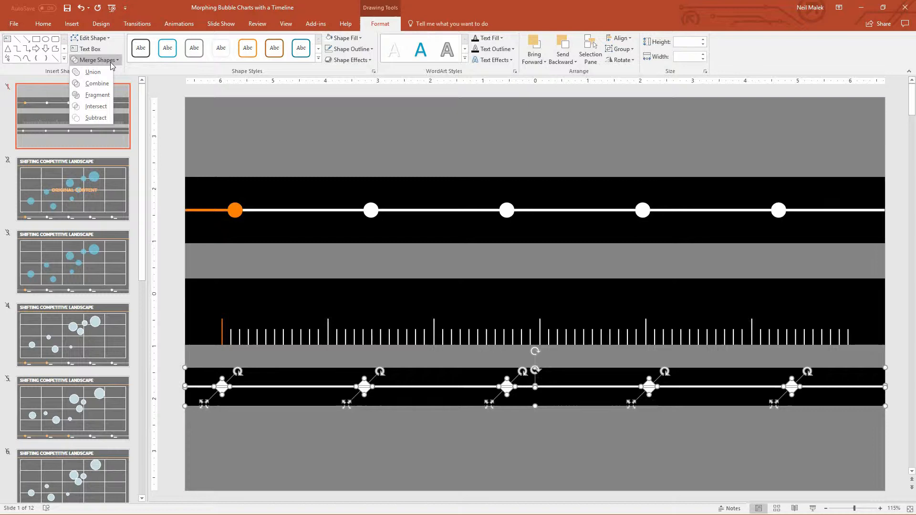
click(96, 117)
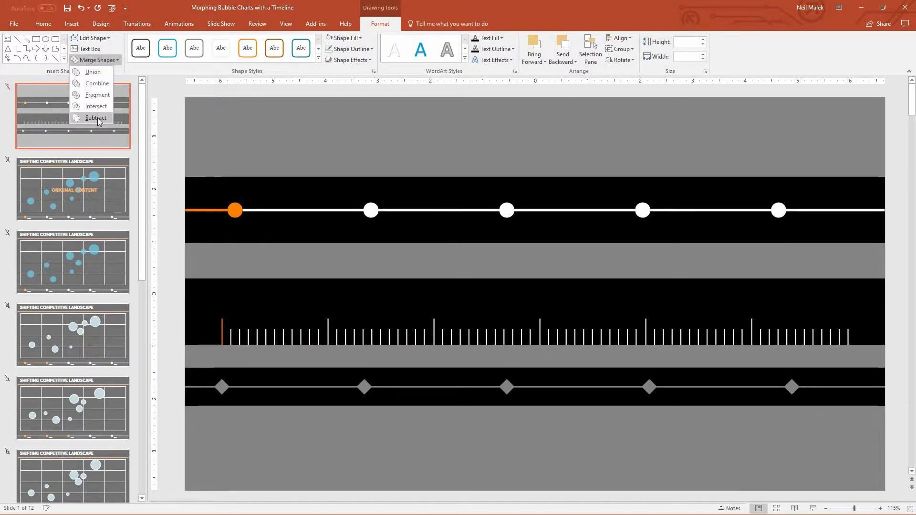
mouse_move(95, 117)
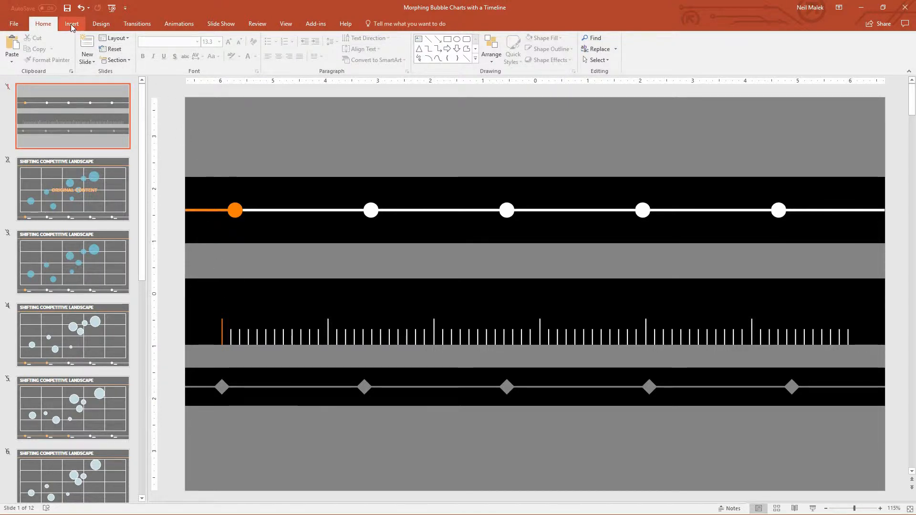
Draw a full-width white bar centred on the cut-out strip
click(162, 49)
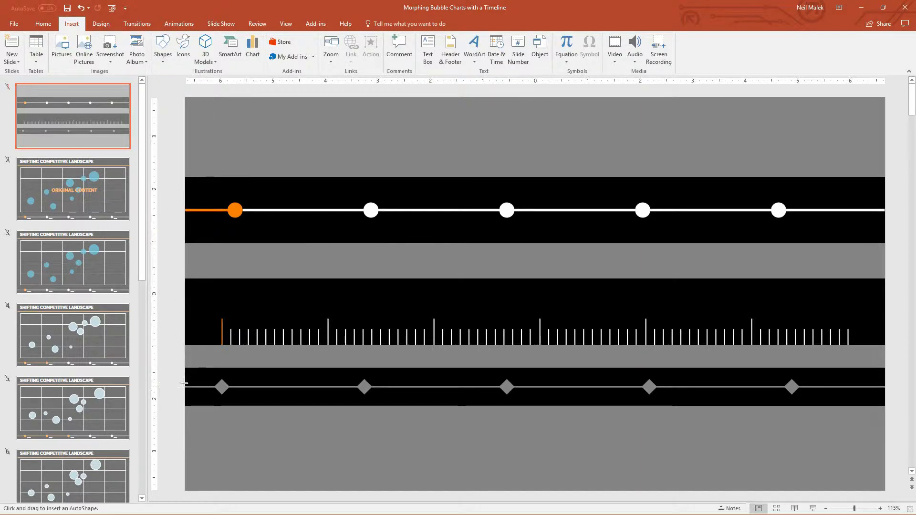
click(491, 386)
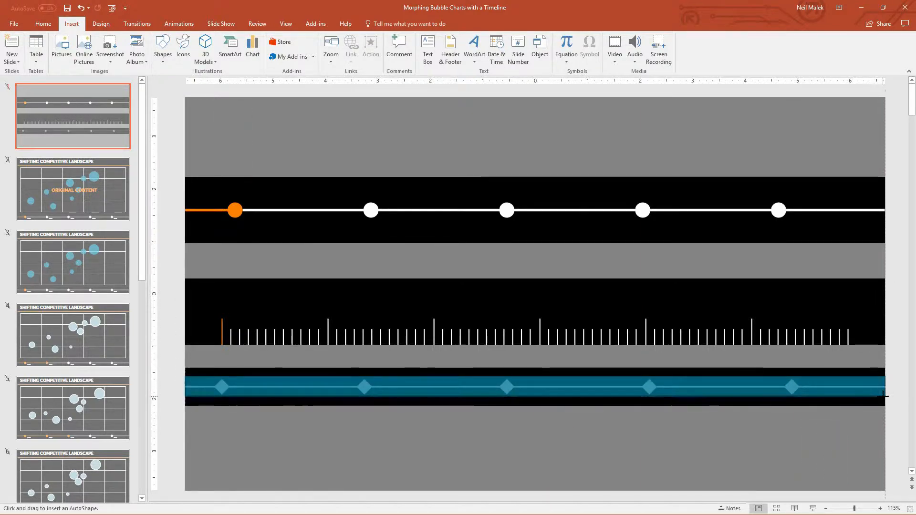
click(534, 387)
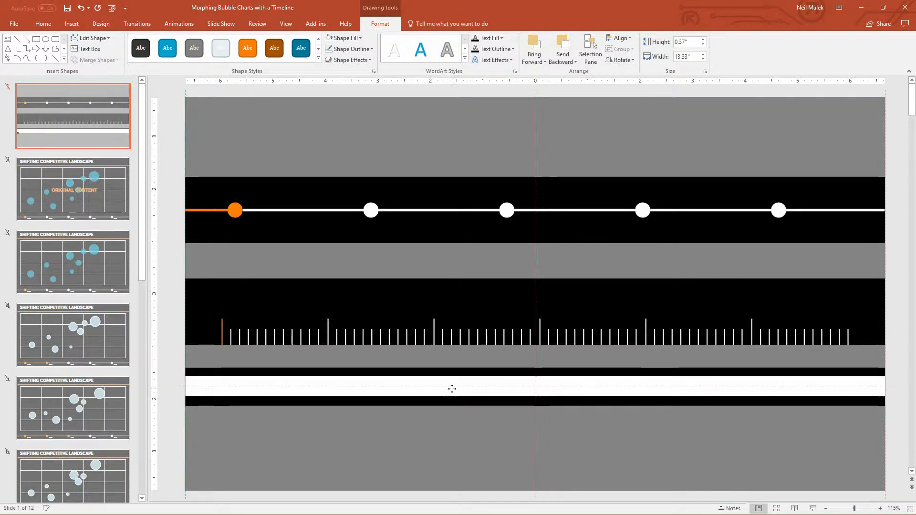
click(451, 387)
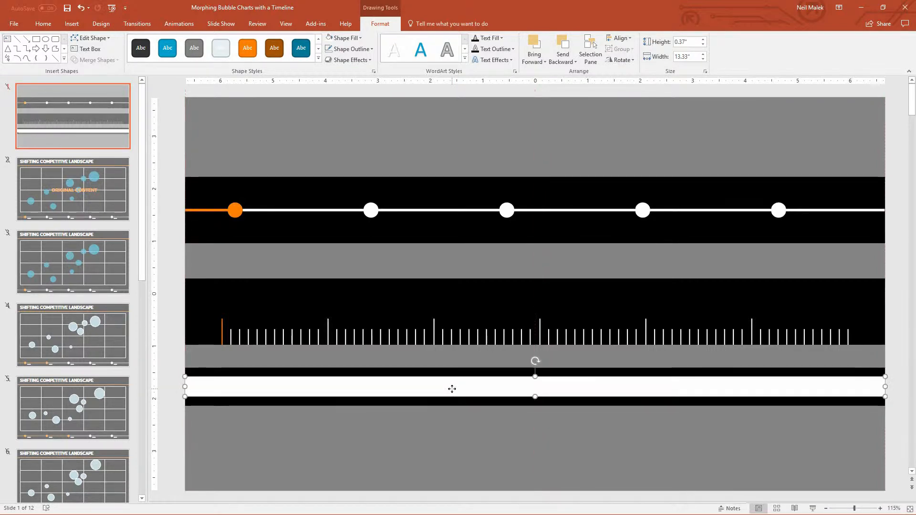
click(343, 37)
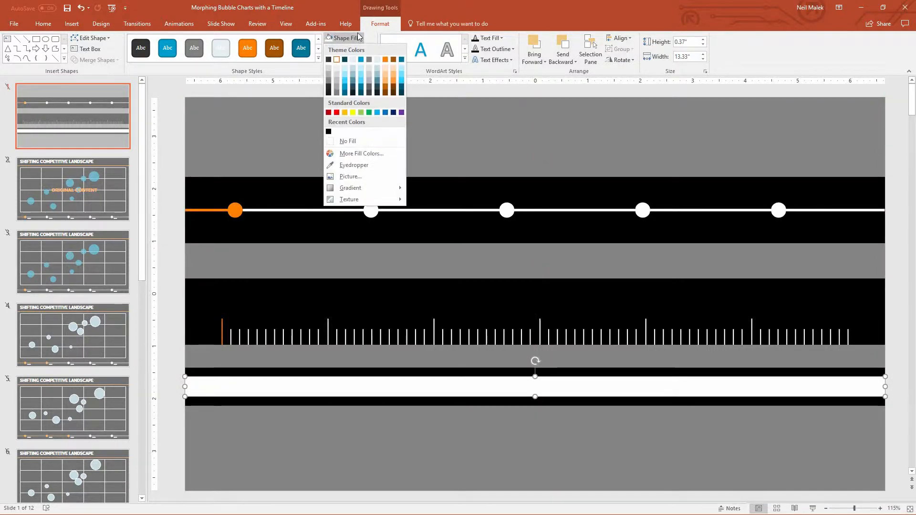
click(385, 58)
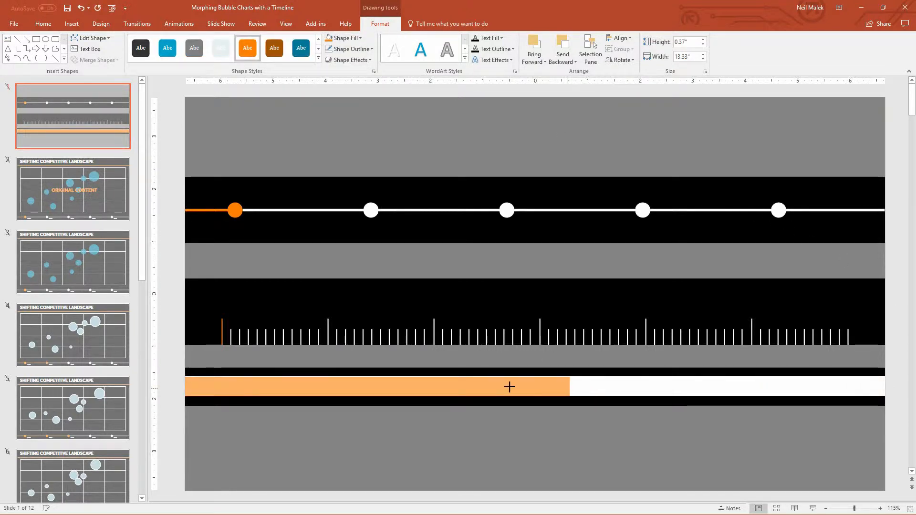
Add an orange bar over the strip's left end and send the bars behind it
drag(570, 386, 258, 386)
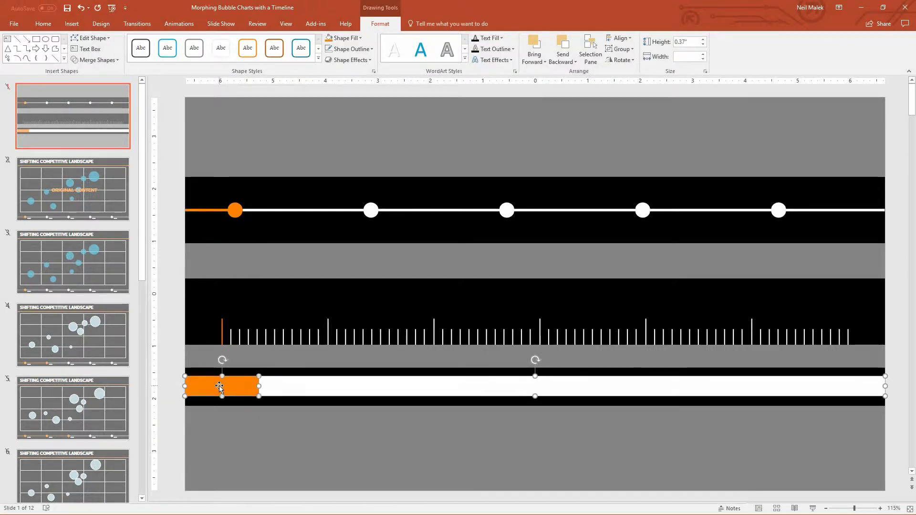
click(574, 62)
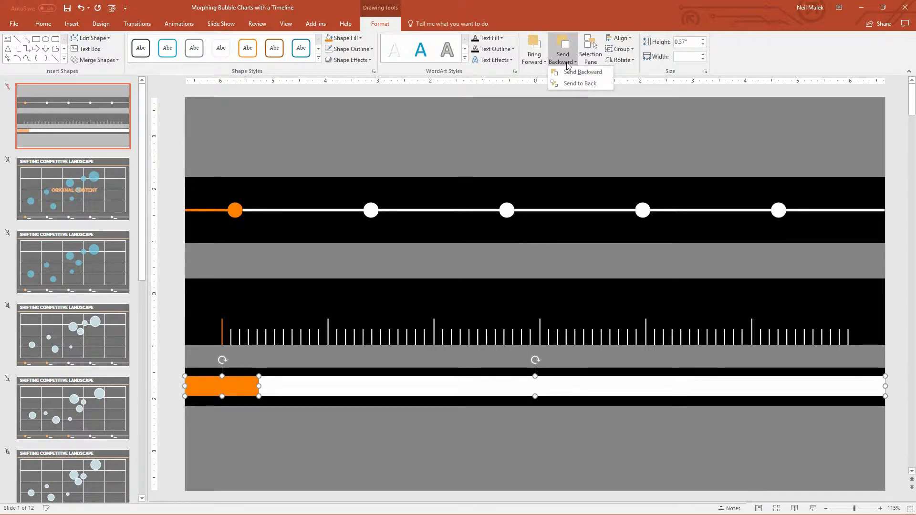
click(578, 83)
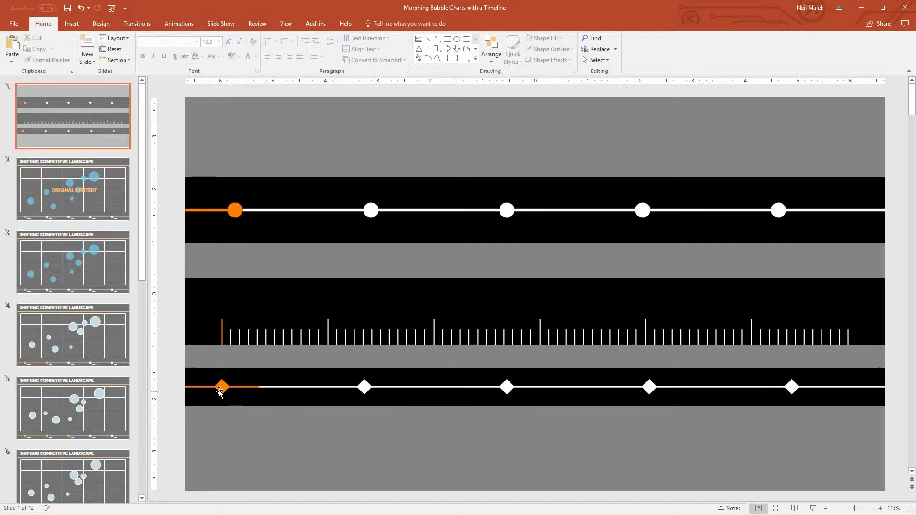
click(222, 387)
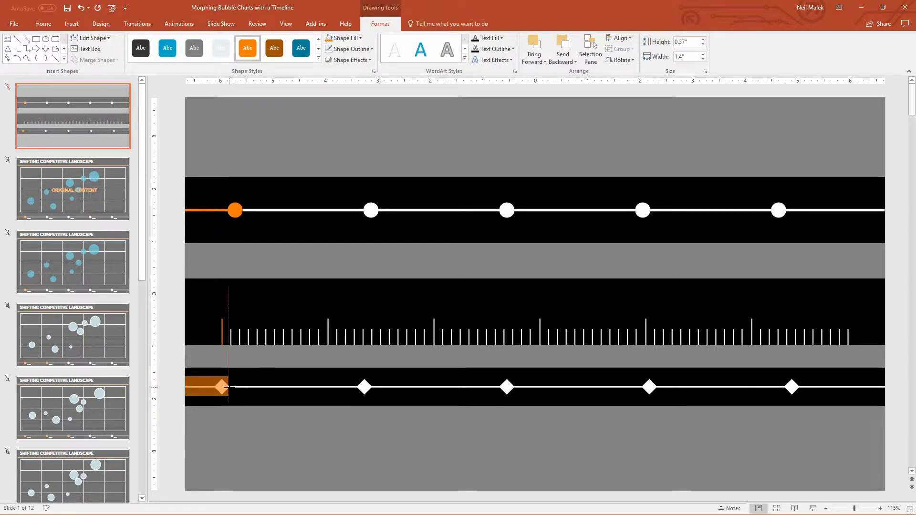
click(277, 439)
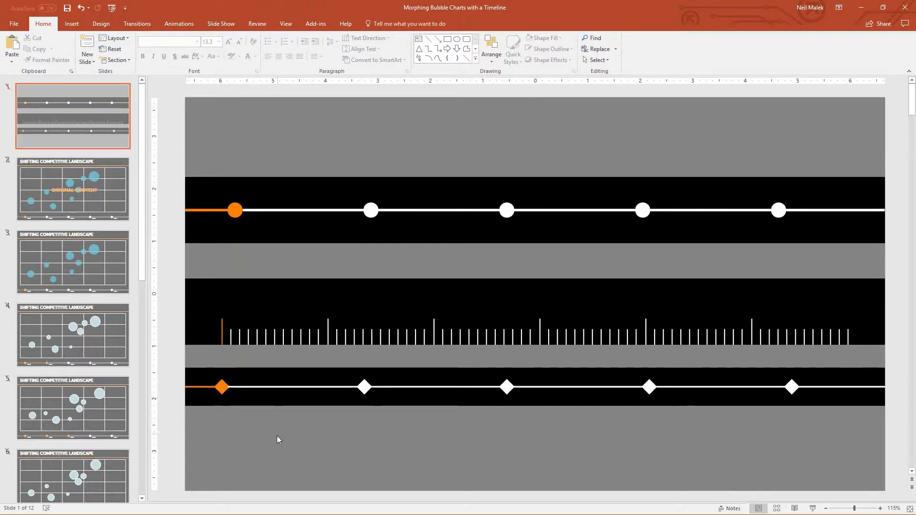
mouse_move(354, 391)
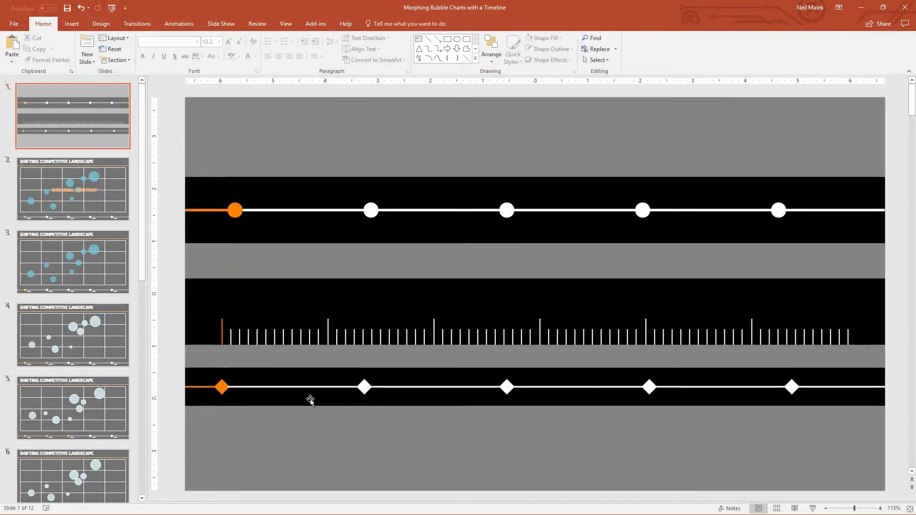
mouse_move(429, 424)
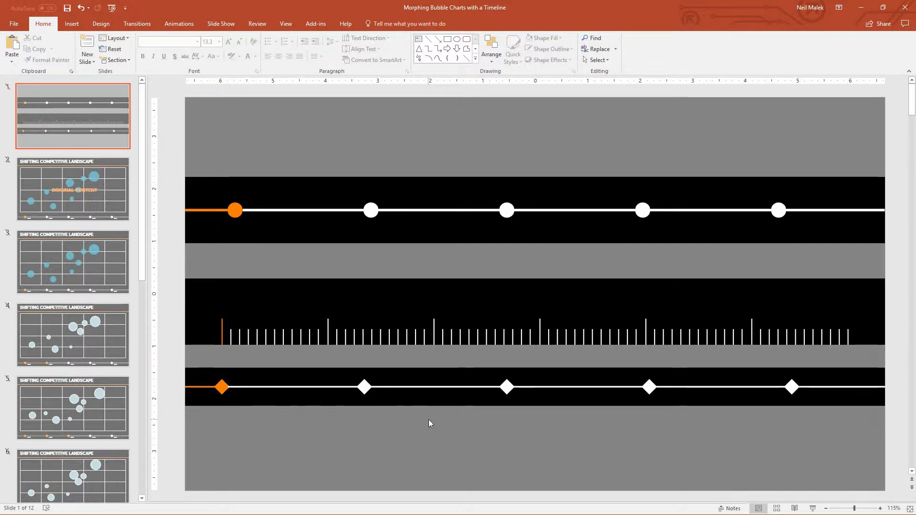
mouse_move(224, 300)
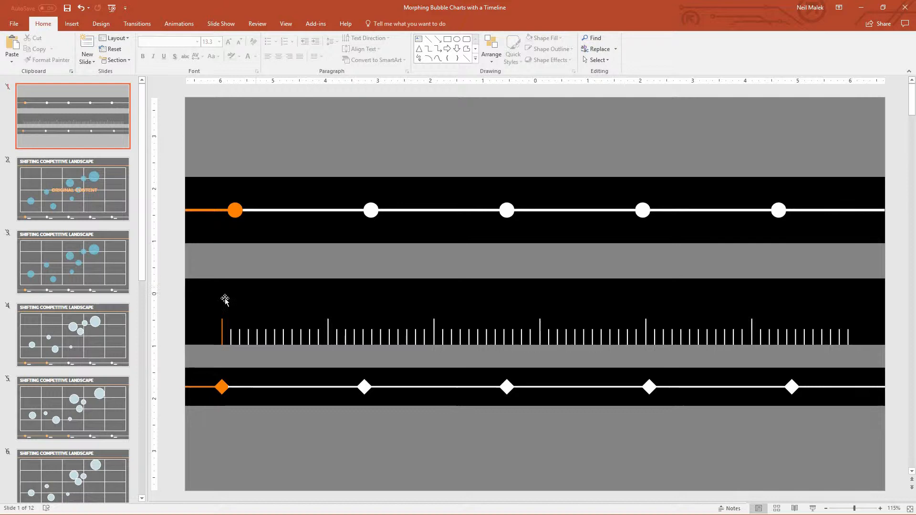
mouse_move(104, 241)
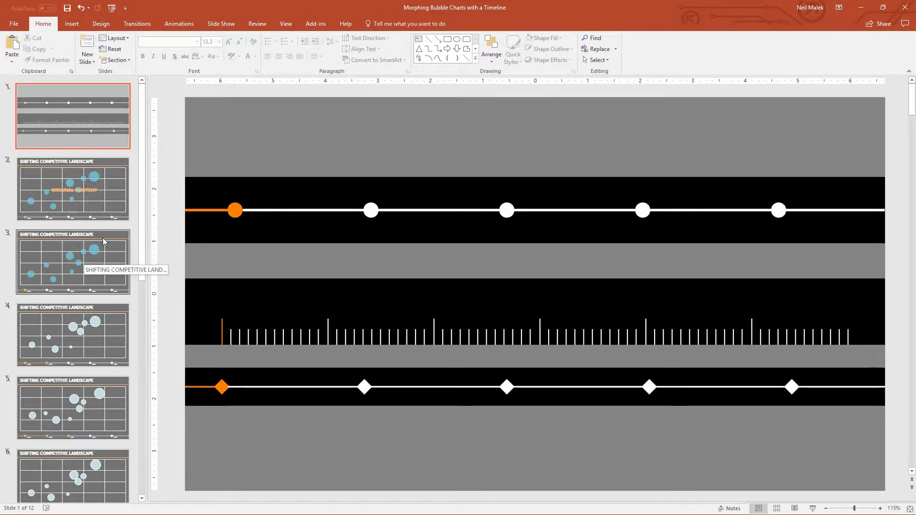
mouse_move(84, 413)
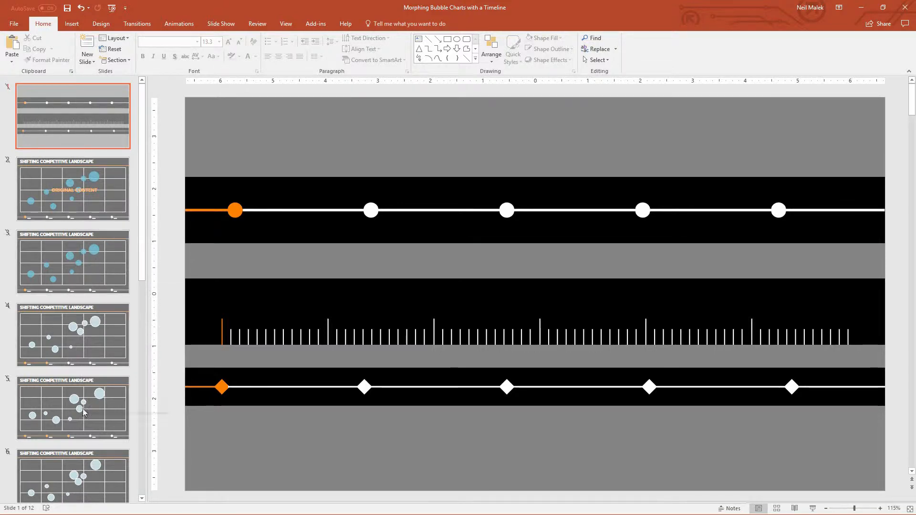
mouse_move(98, 358)
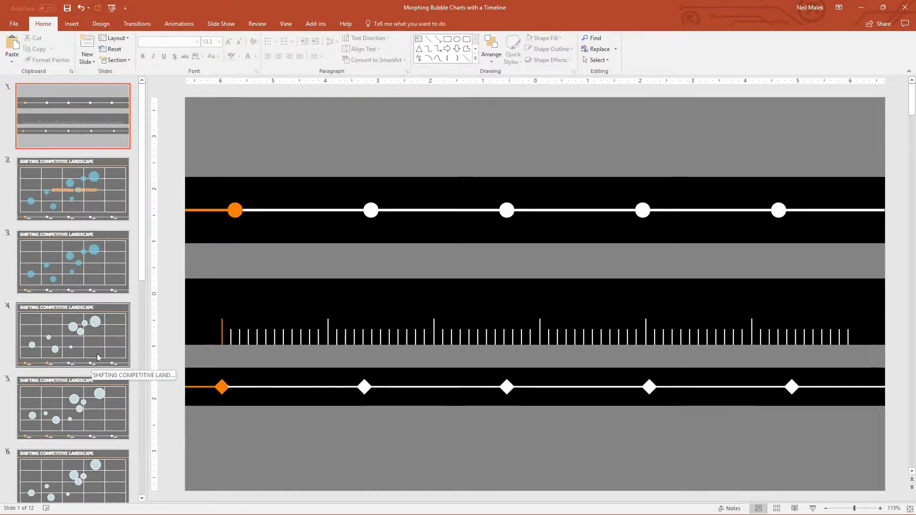
Review the 2013, 2014 and 2015 bubble chart slides from the slide pane
click(73, 261)
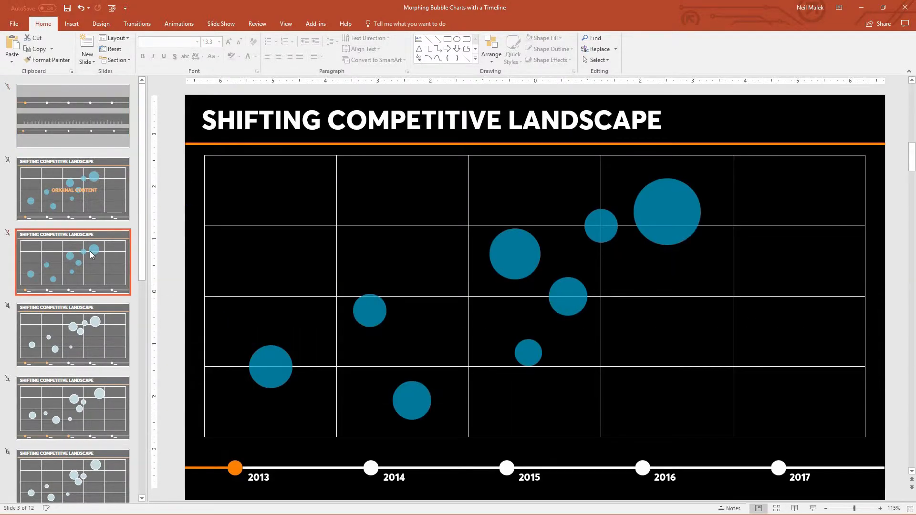
click(72, 335)
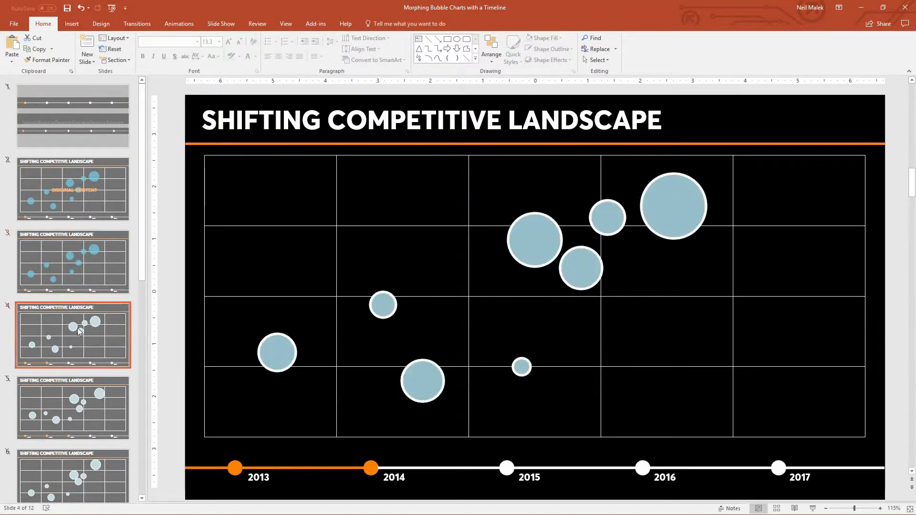
click(72, 221)
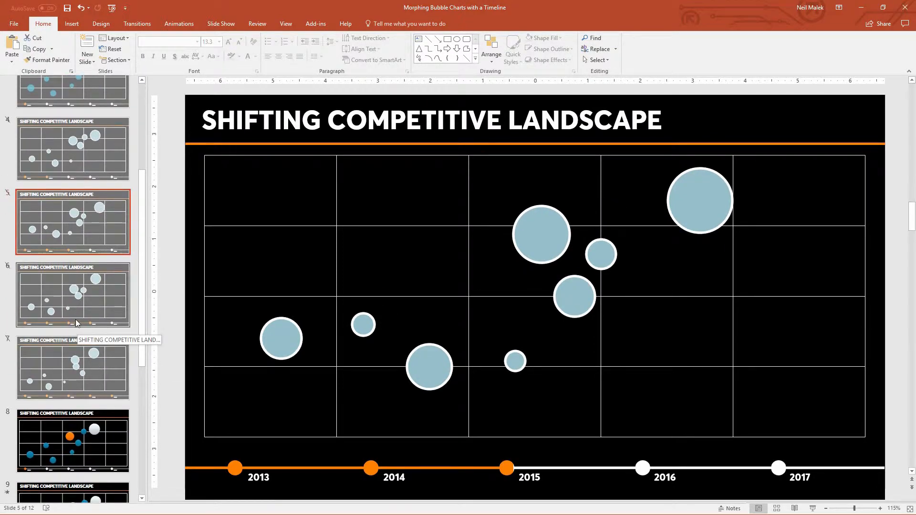
mouse_move(72, 309)
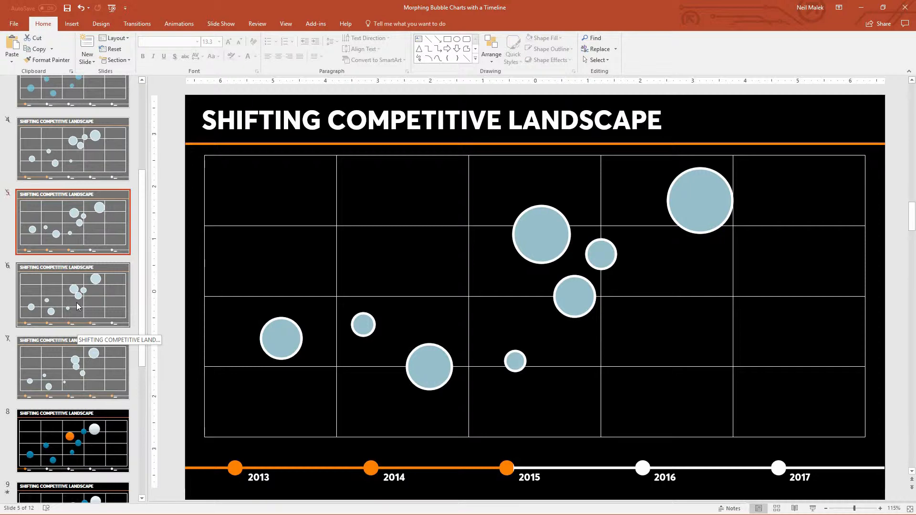
scroll(down, 3)
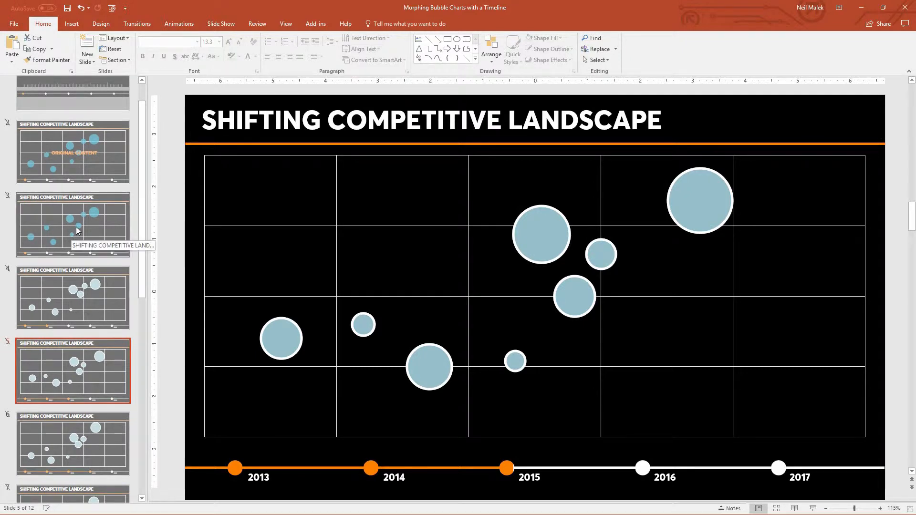
Select the 2013 bubble chart slide to build the new slide 4 from it
click(73, 224)
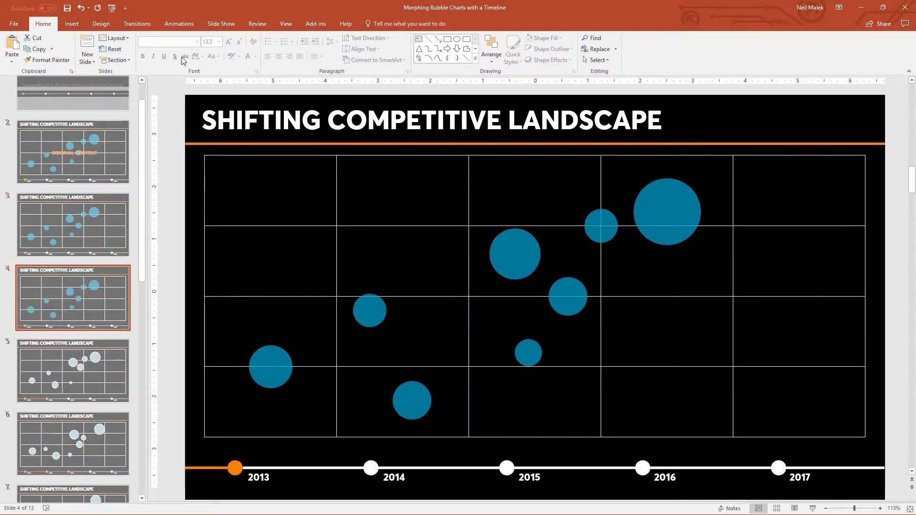
click(221, 24)
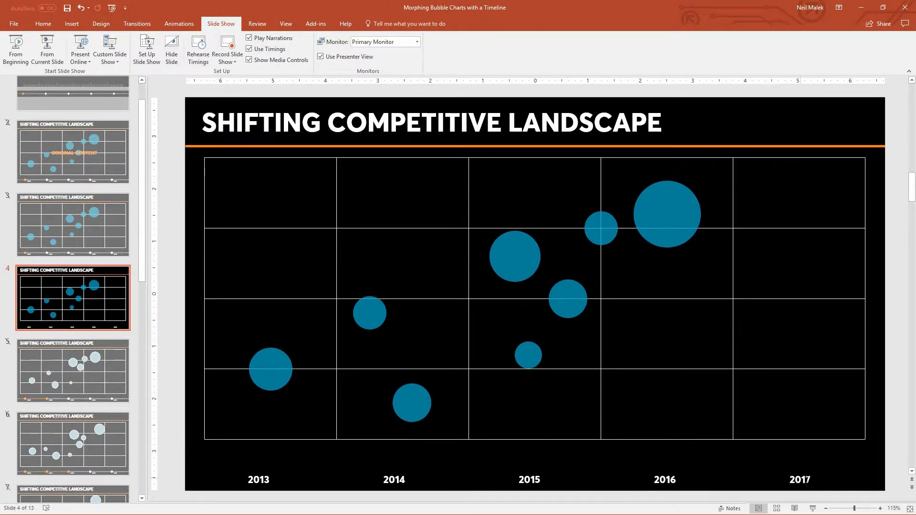
mouse_move(314, 185)
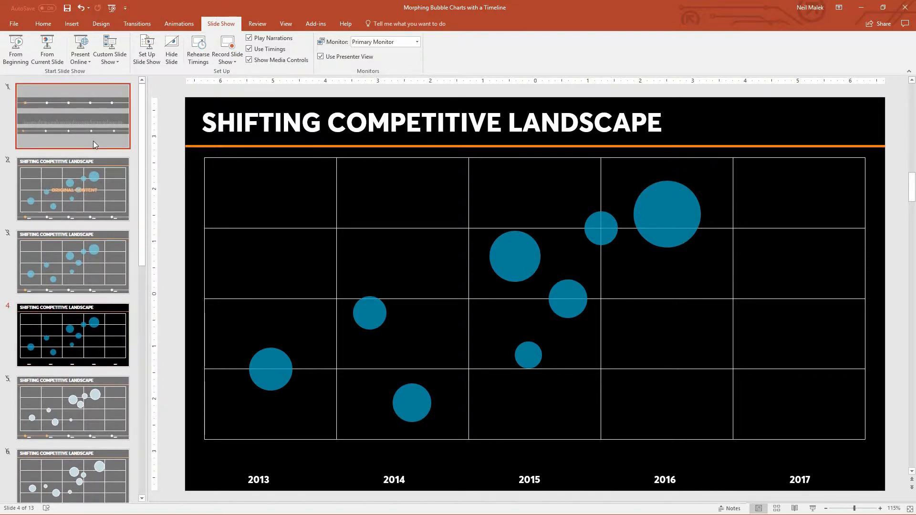
Paste slide 1's diamond timeline band onto slide 4, comparing with slide 5
click(73, 115)
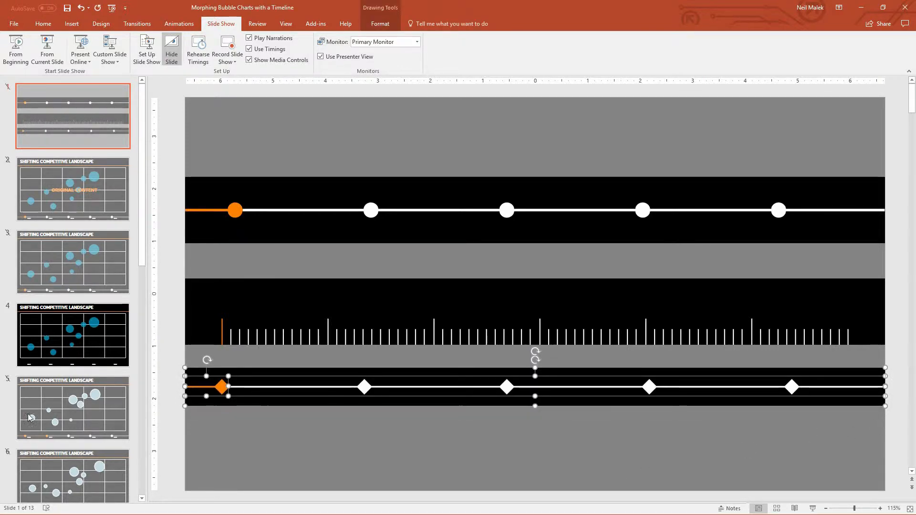
click(73, 335)
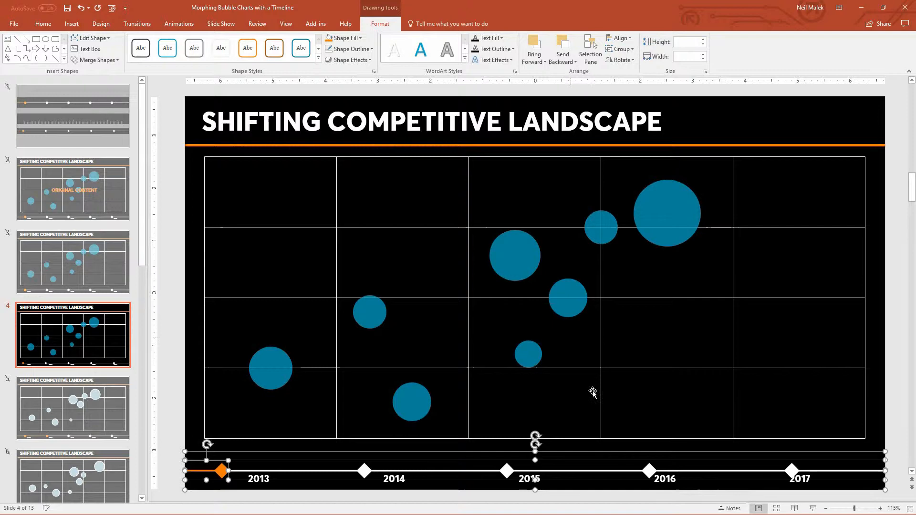
click(73, 407)
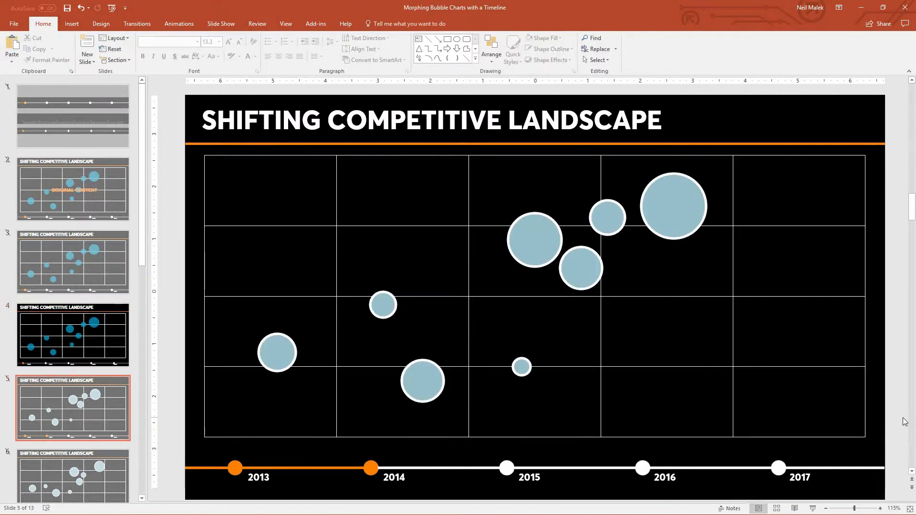
click(72, 334)
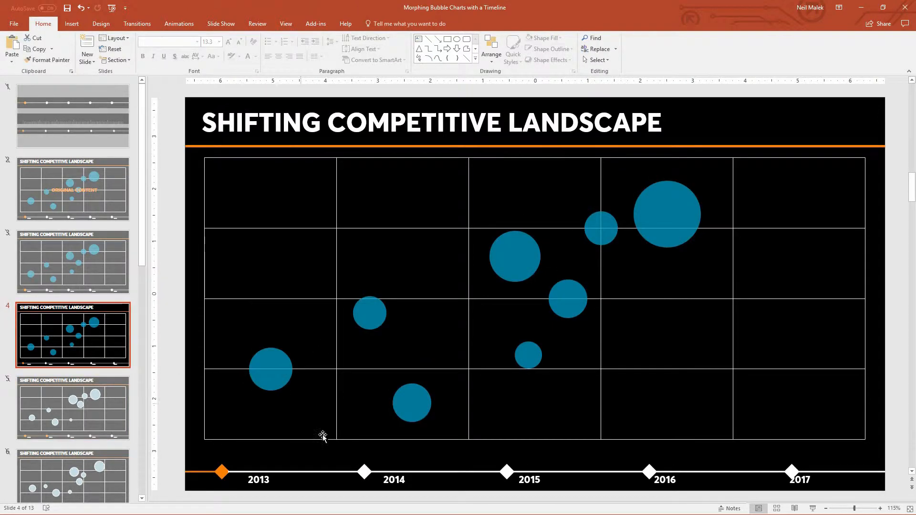
Select the 2013–2017 year labels on slide 4 and apply Align Middle
click(258, 479)
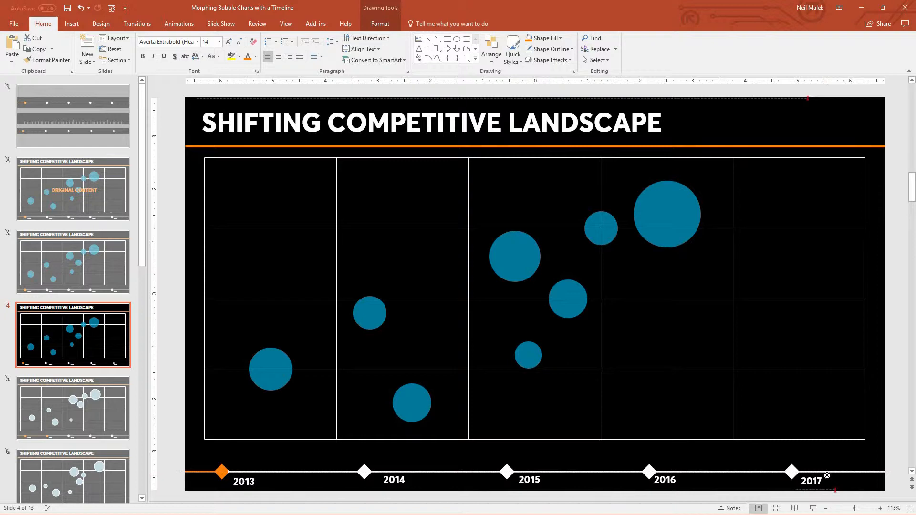
click(810, 481)
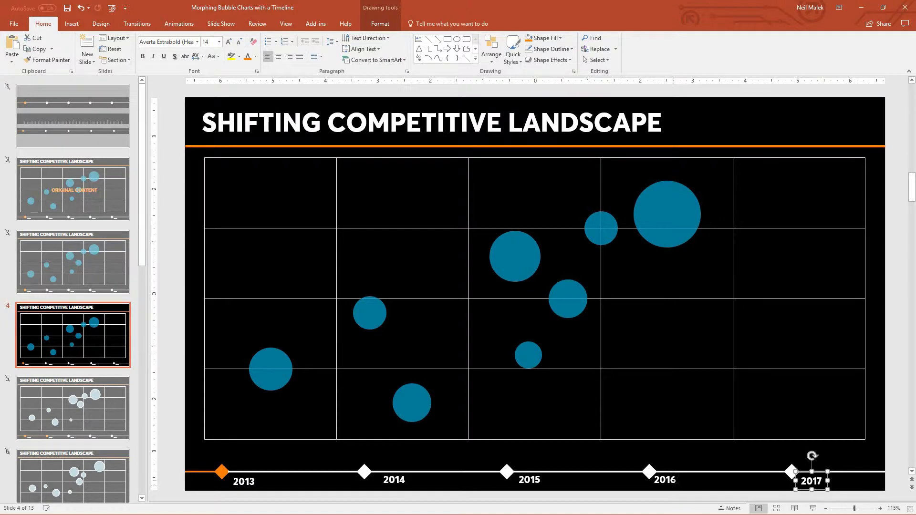
click(664, 480)
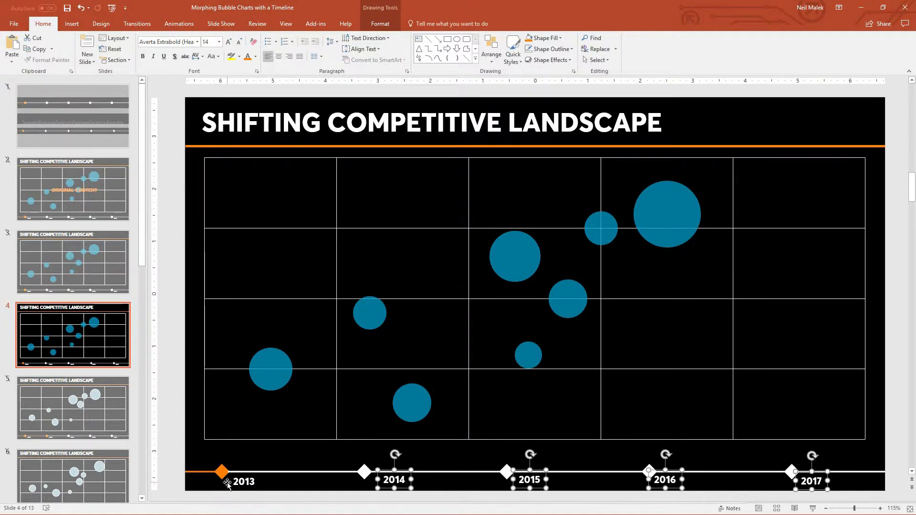
click(242, 481)
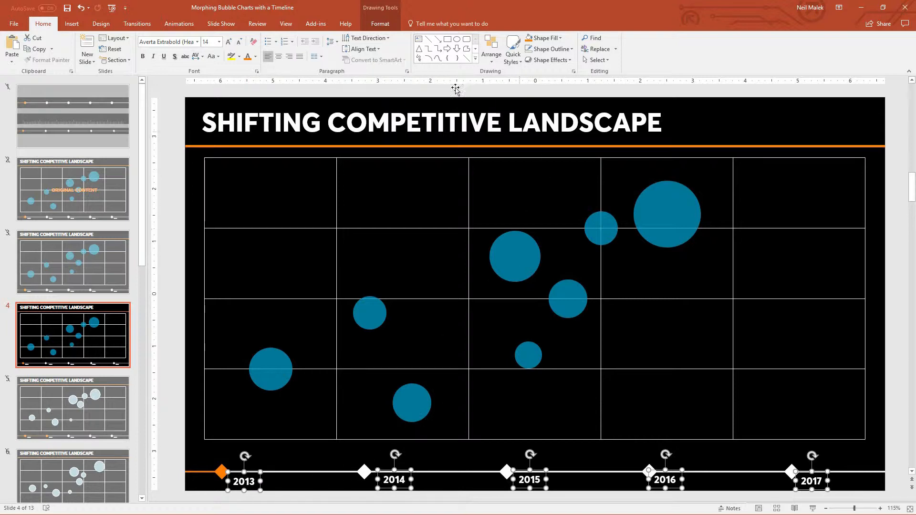
click(490, 48)
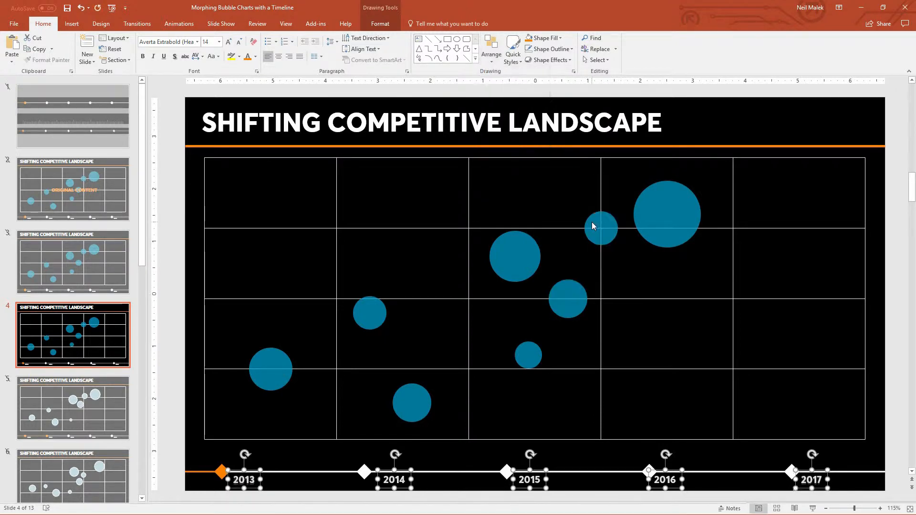
click(490, 49)
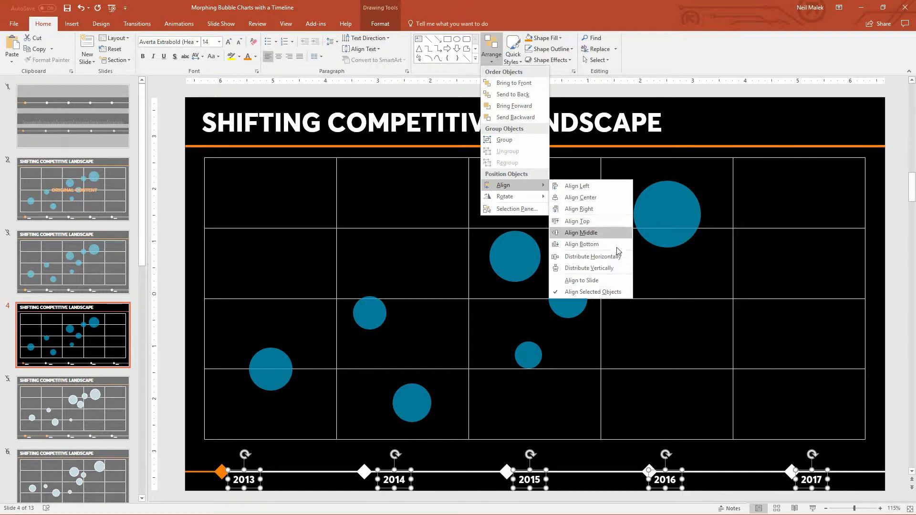
click(579, 232)
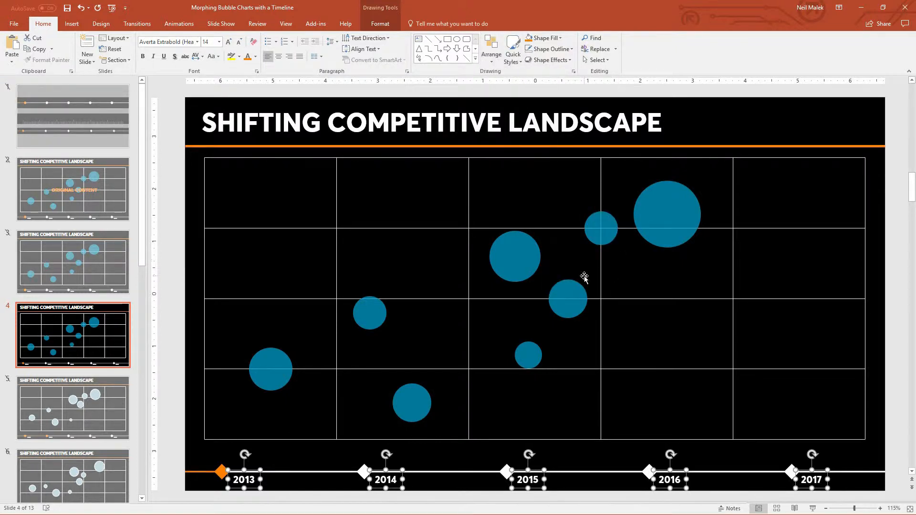
mouse_move(887, 439)
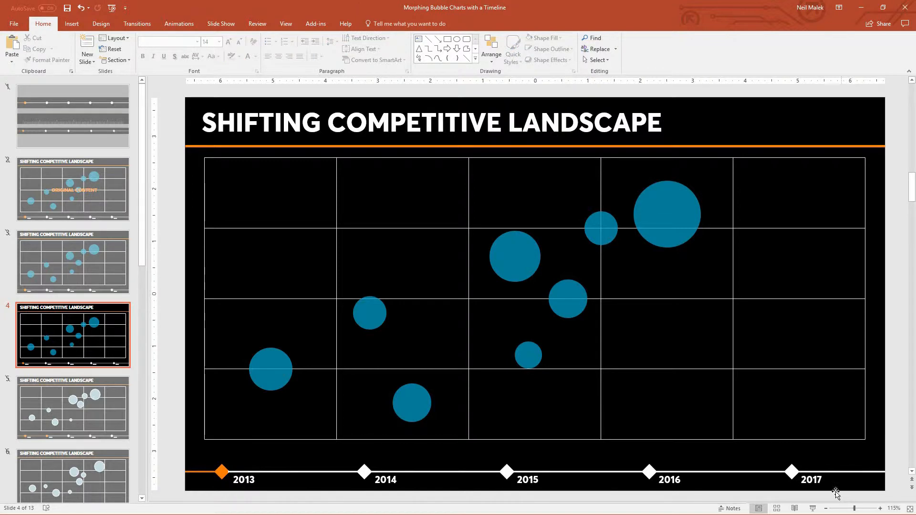
mouse_move(312, 479)
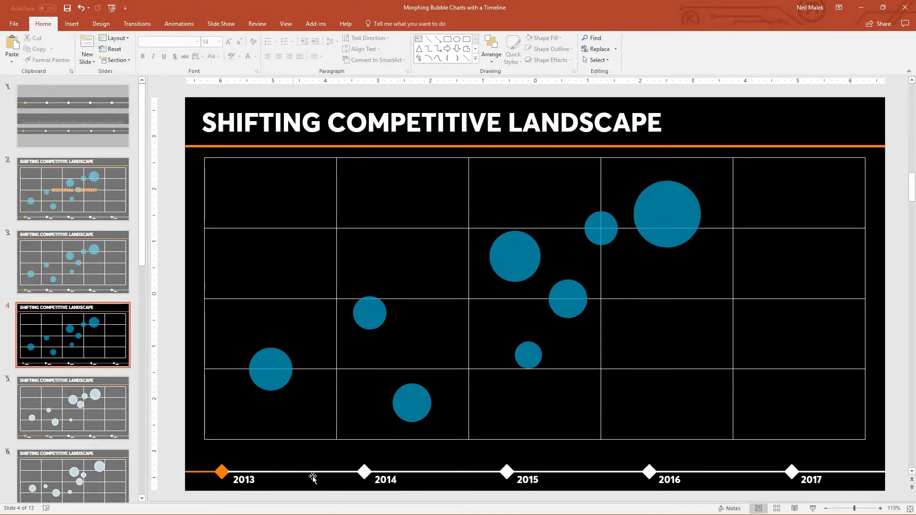
mouse_move(102, 331)
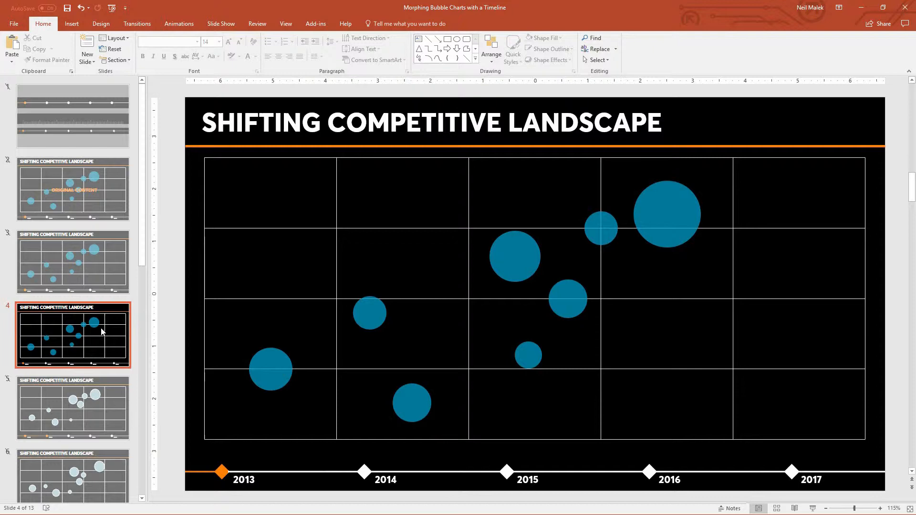
mouse_move(87, 333)
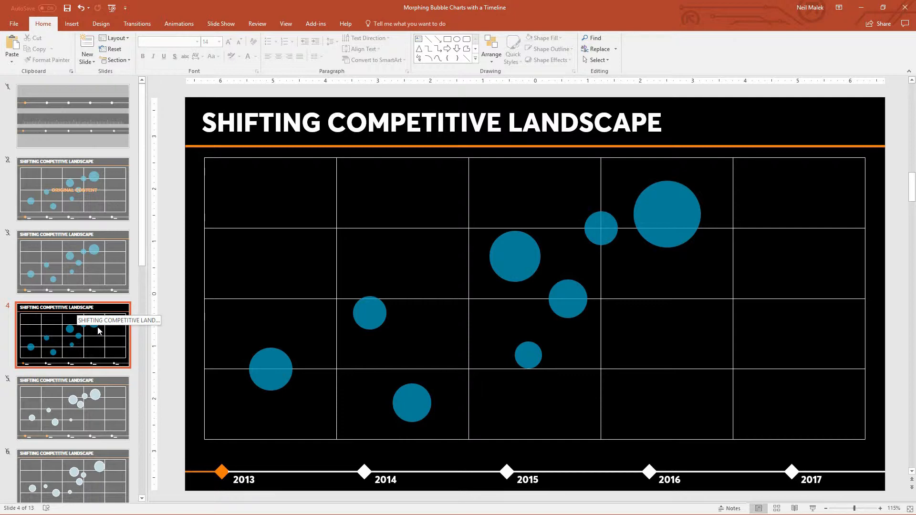
mouse_move(136, 331)
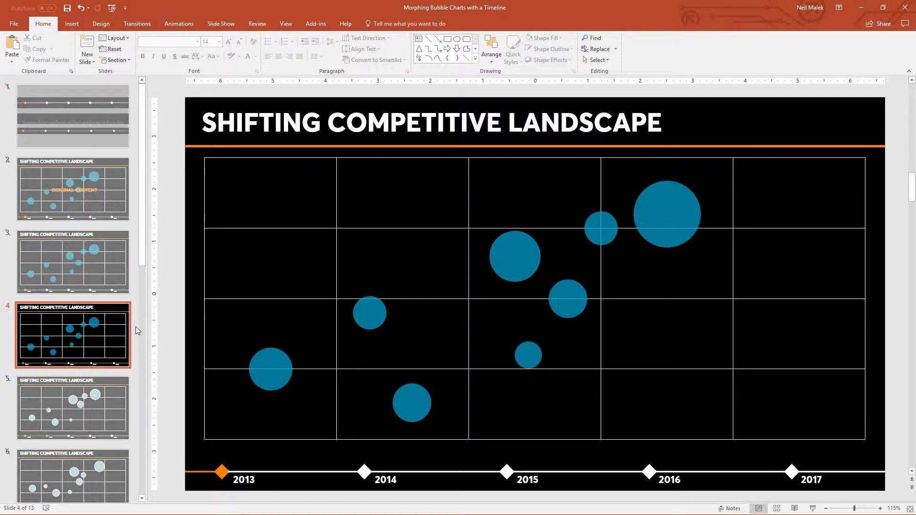
click(442, 283)
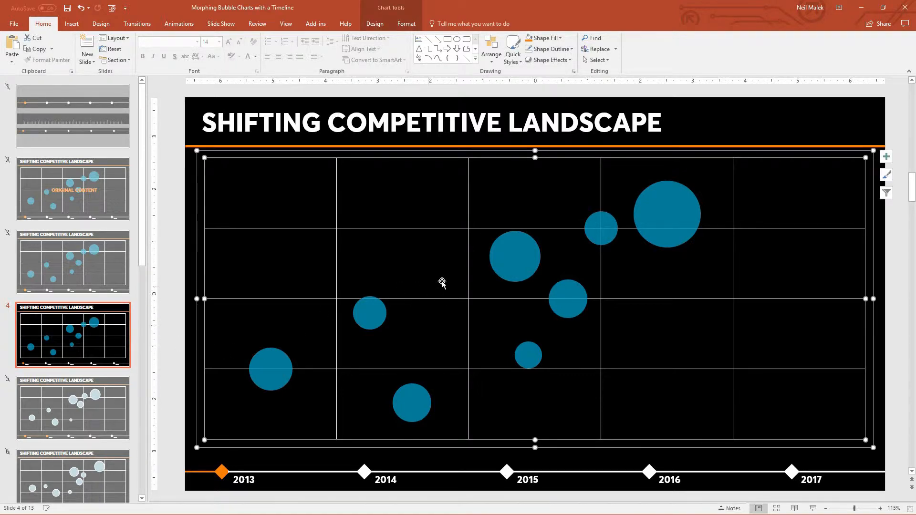
mouse_move(423, 209)
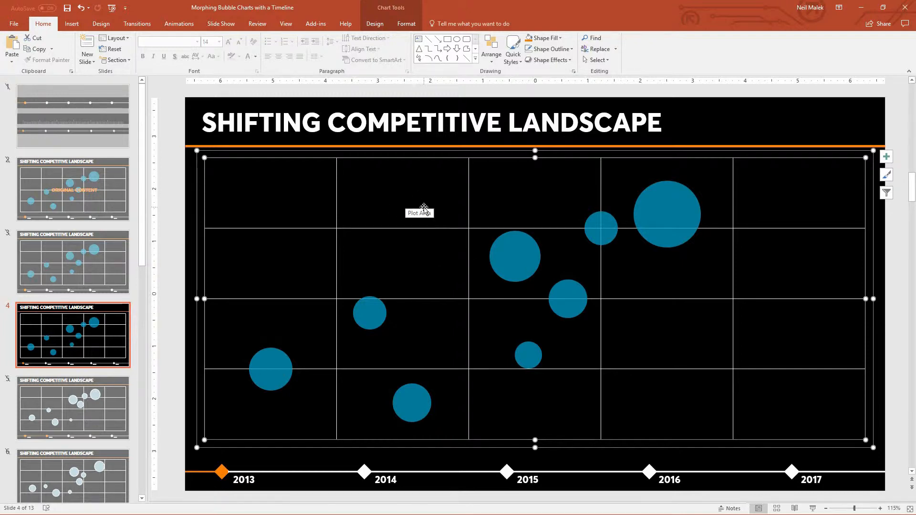
mouse_move(408, 10)
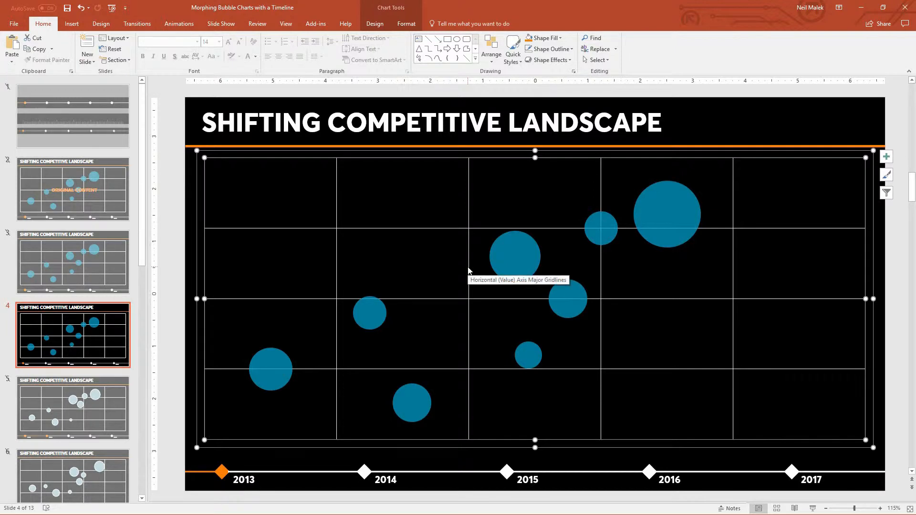
mouse_move(682, 230)
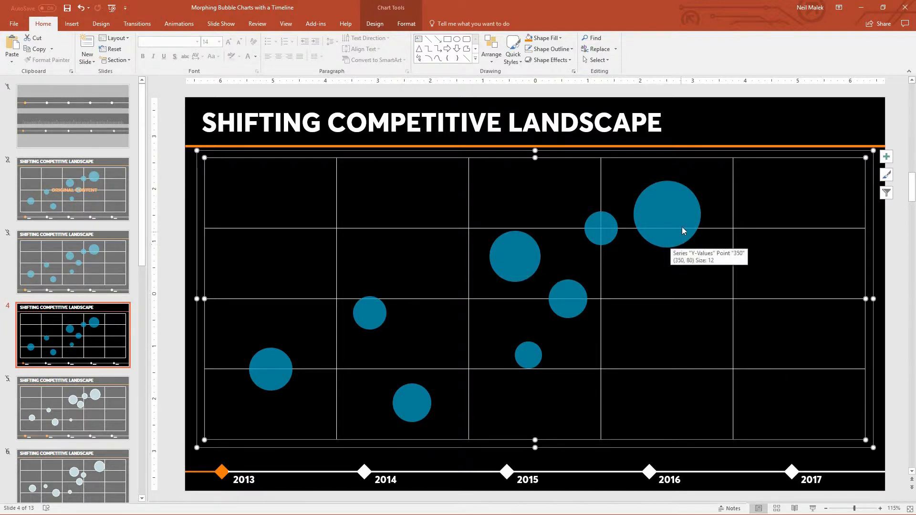
mouse_move(563, 305)
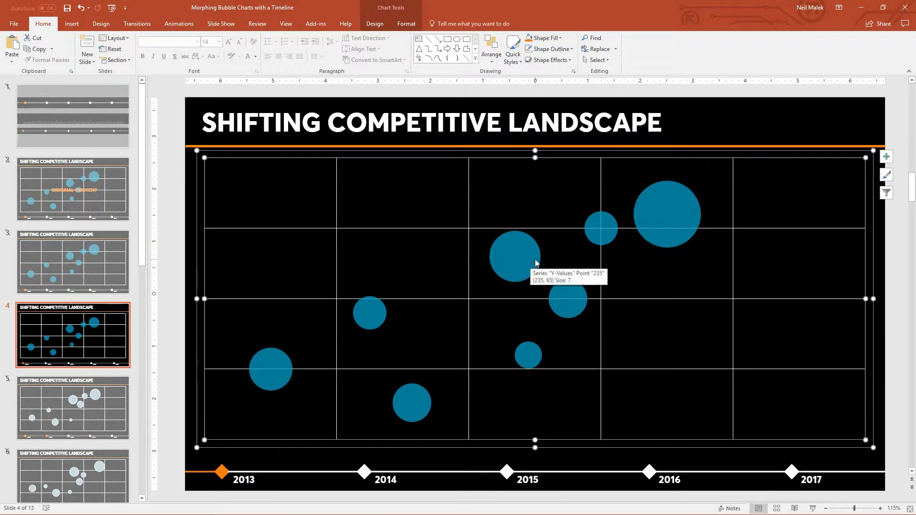
mouse_move(548, 263)
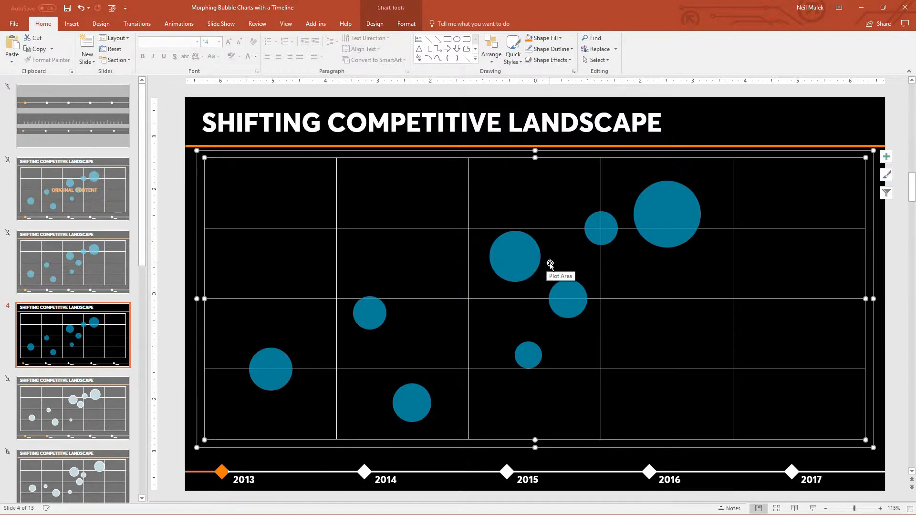
mouse_move(564, 340)
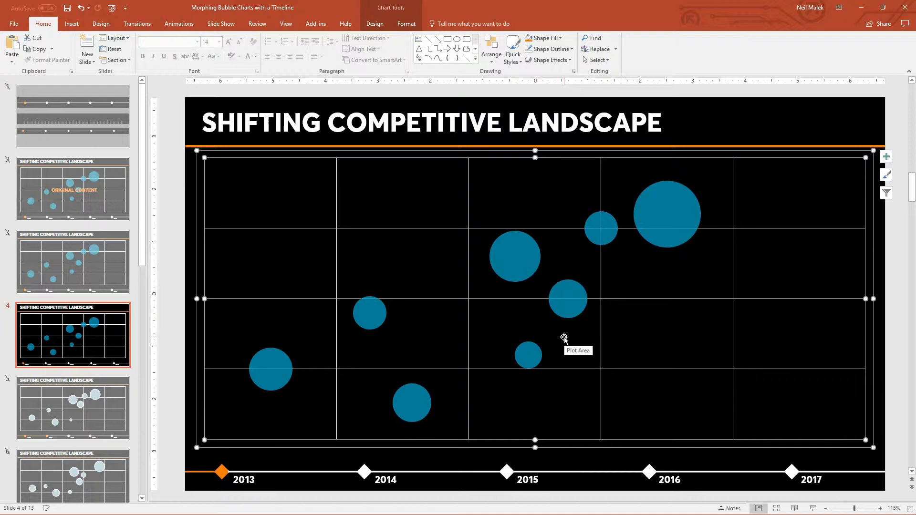
mouse_move(560, 336)
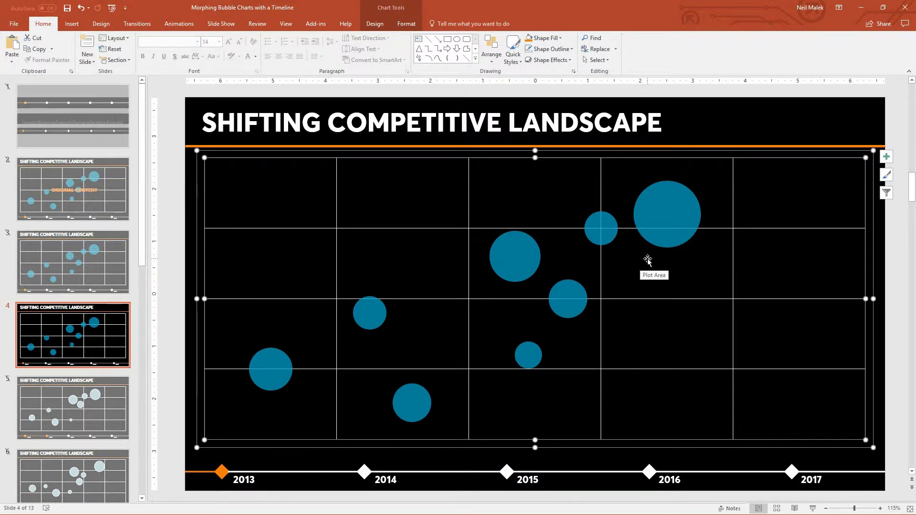
mouse_move(636, 248)
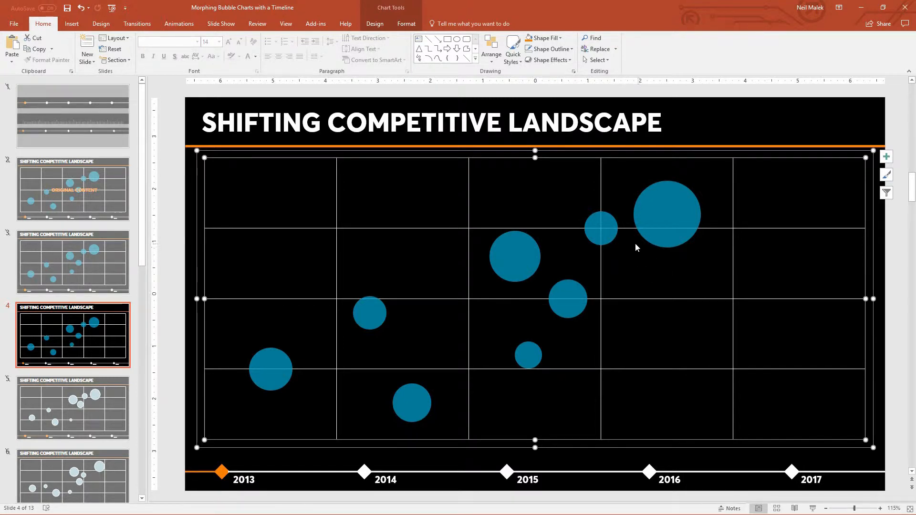
mouse_move(627, 248)
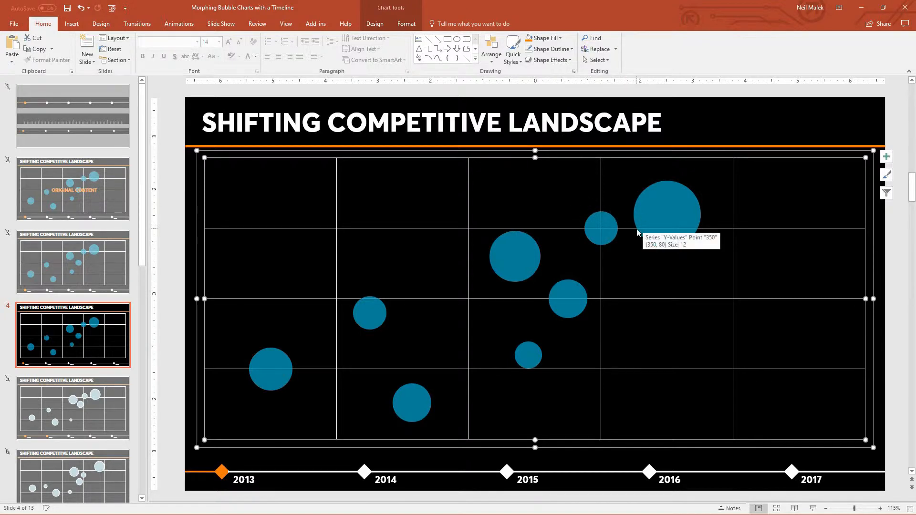
mouse_move(534, 255)
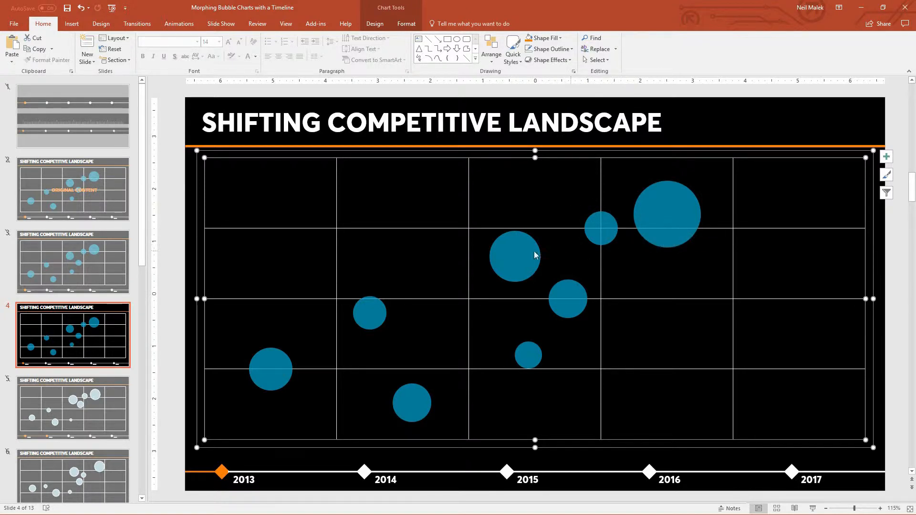
mouse_move(529, 258)
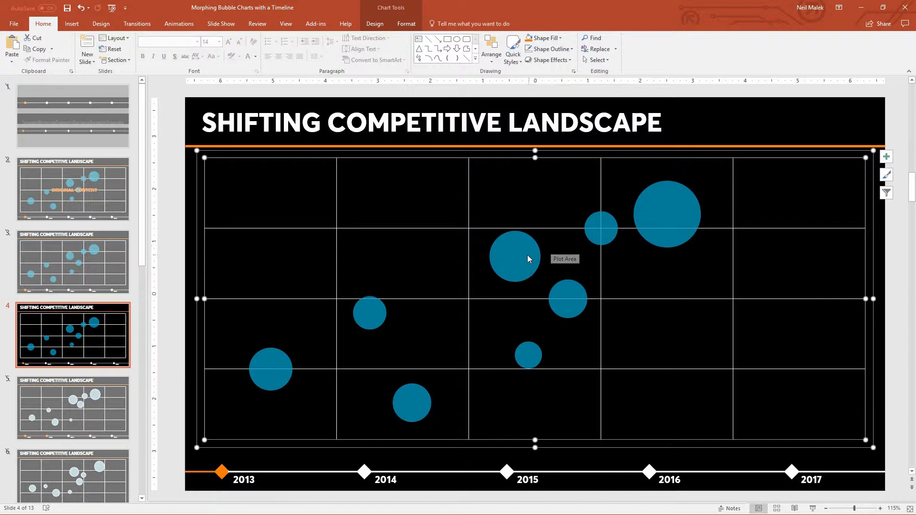
Give the bubble data series a solid white fill and set its border to No line
click(514, 255)
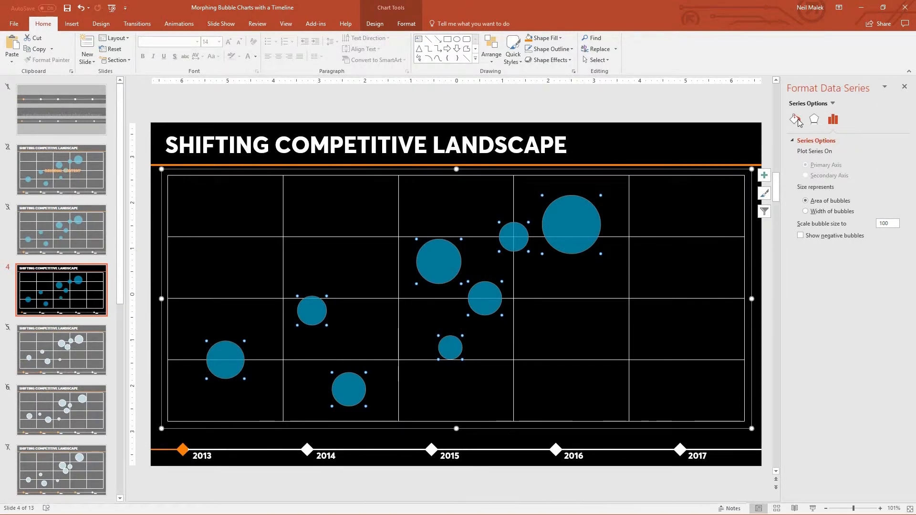
click(793, 120)
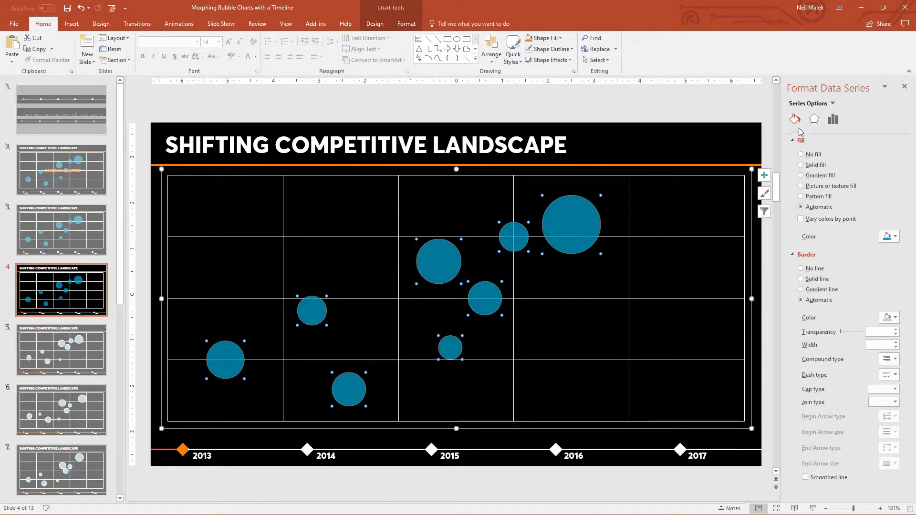
click(800, 164)
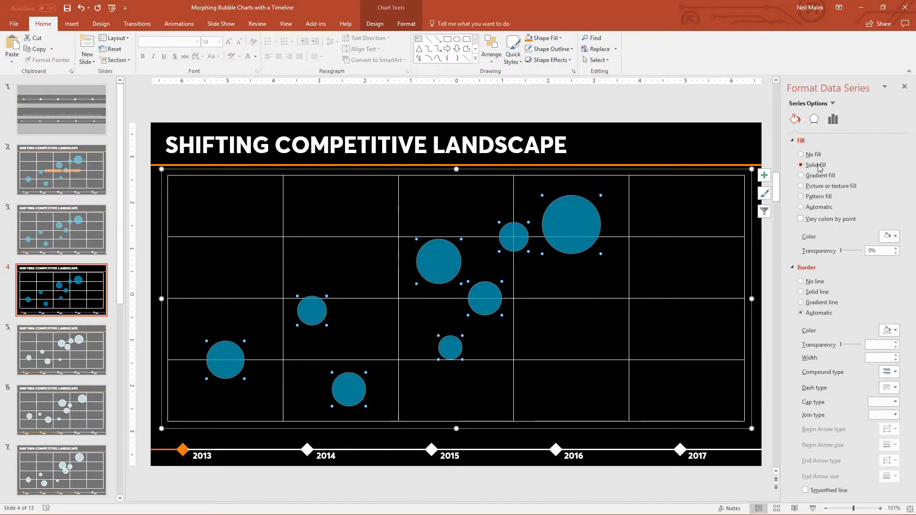
click(887, 236)
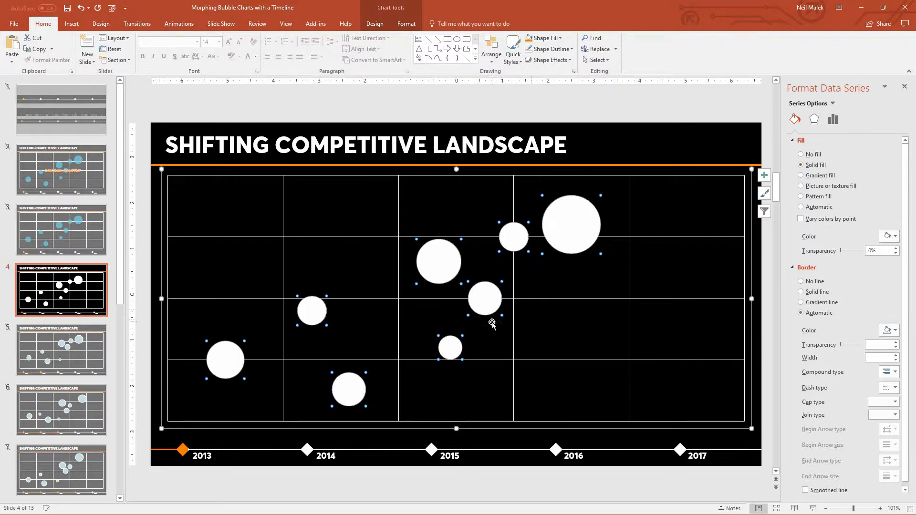
mouse_move(549, 305)
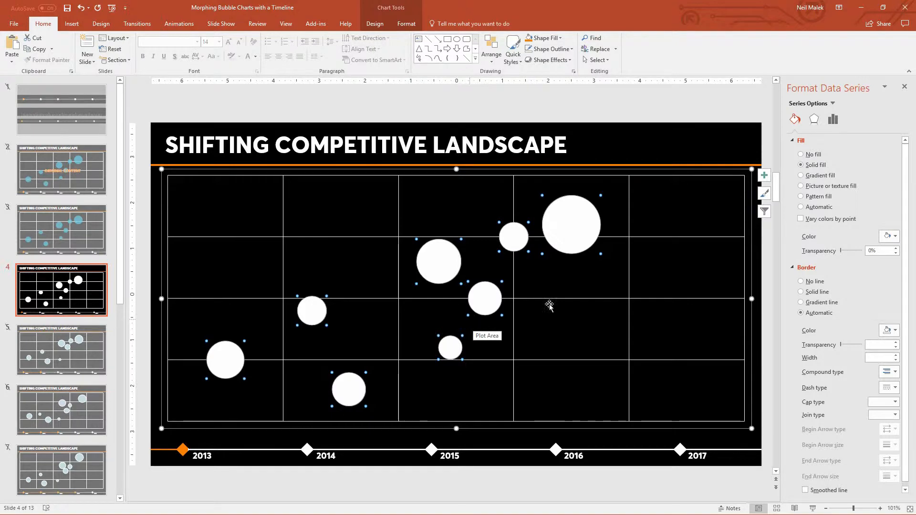
mouse_move(623, 241)
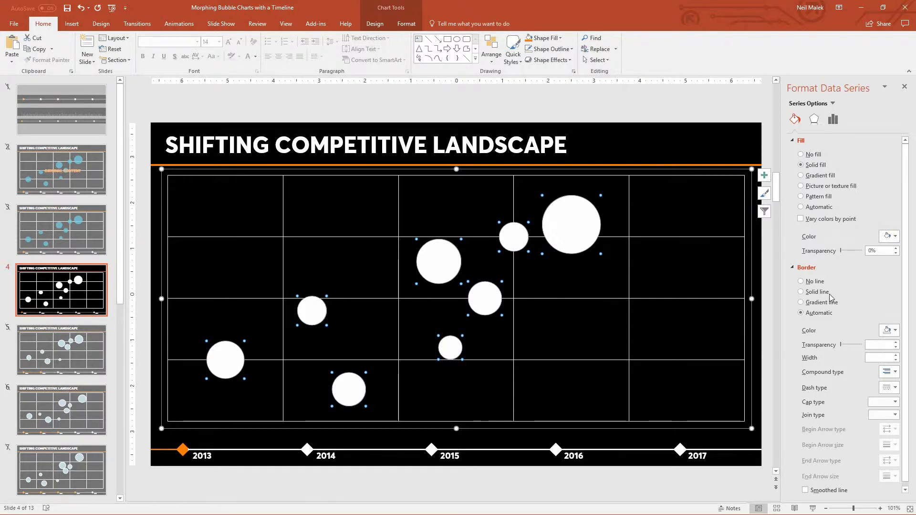
click(800, 280)
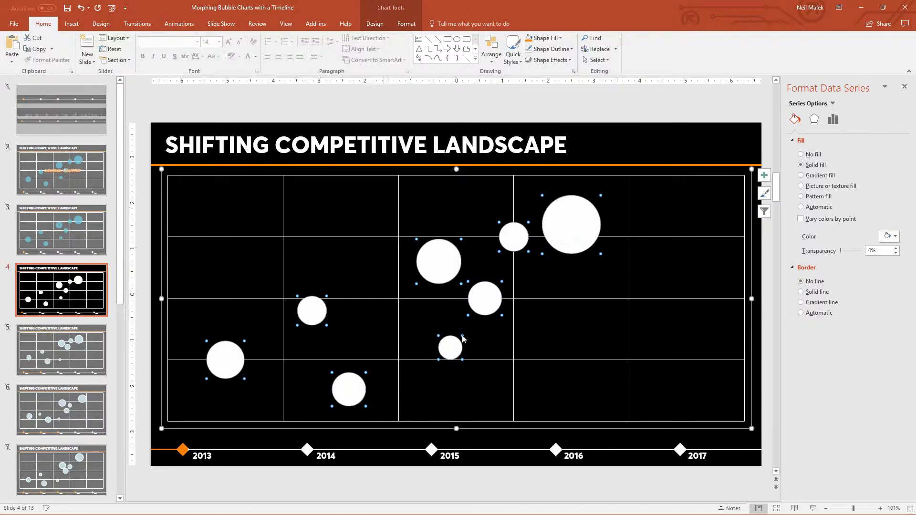
mouse_move(385, 285)
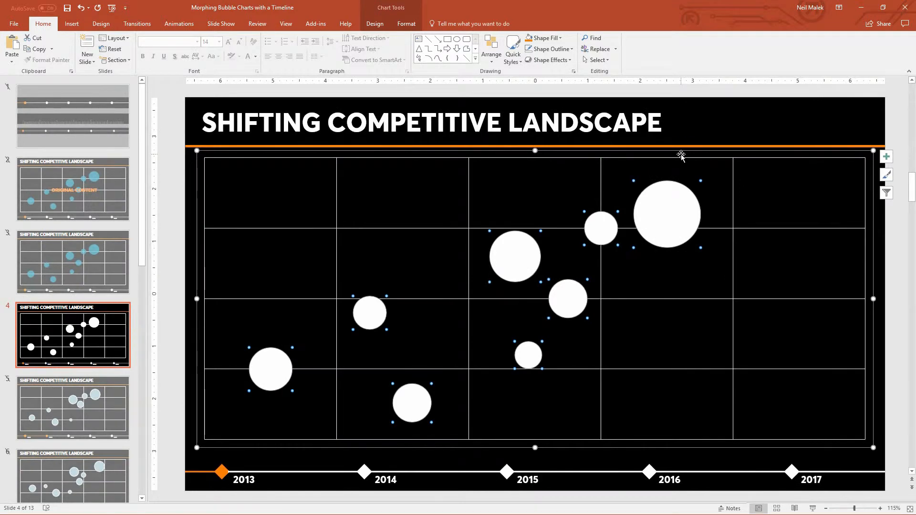
mouse_move(487, 166)
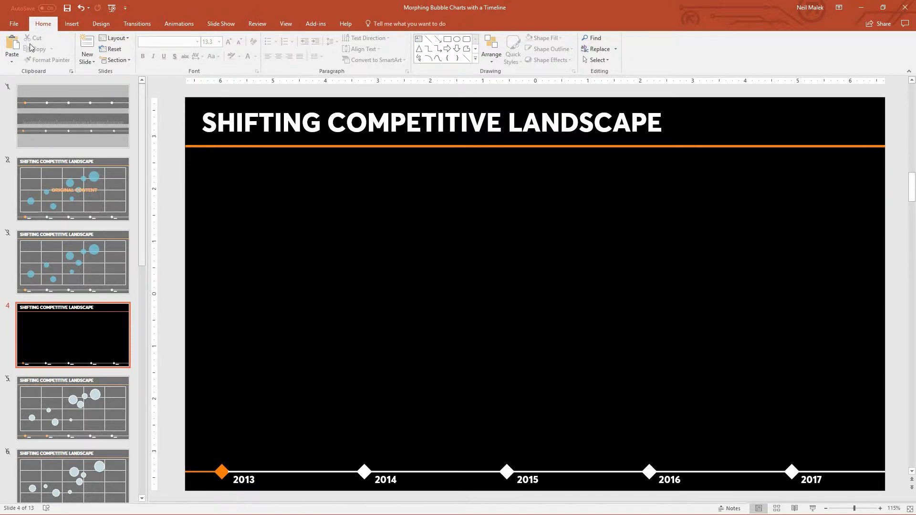
Paste Special the cut chart onto slide 4 as Picture (Enhanced Metafile)
click(11, 47)
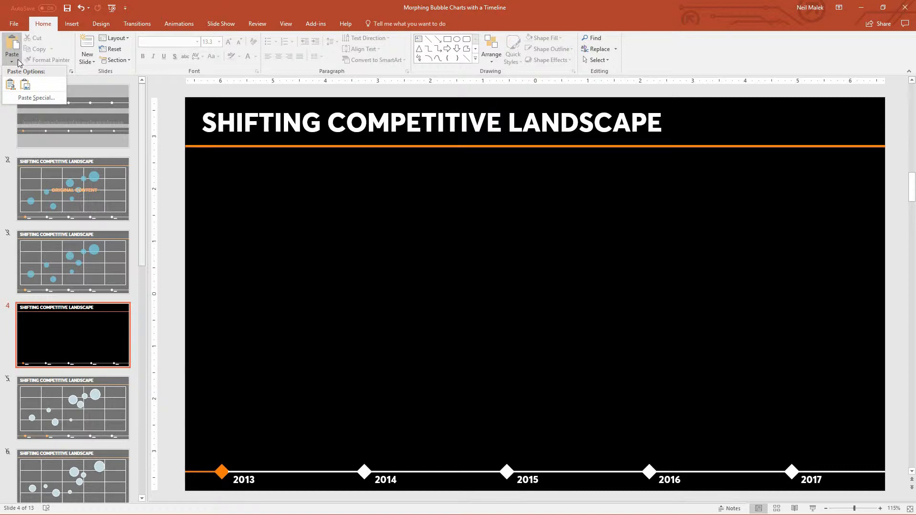
mouse_move(35, 97)
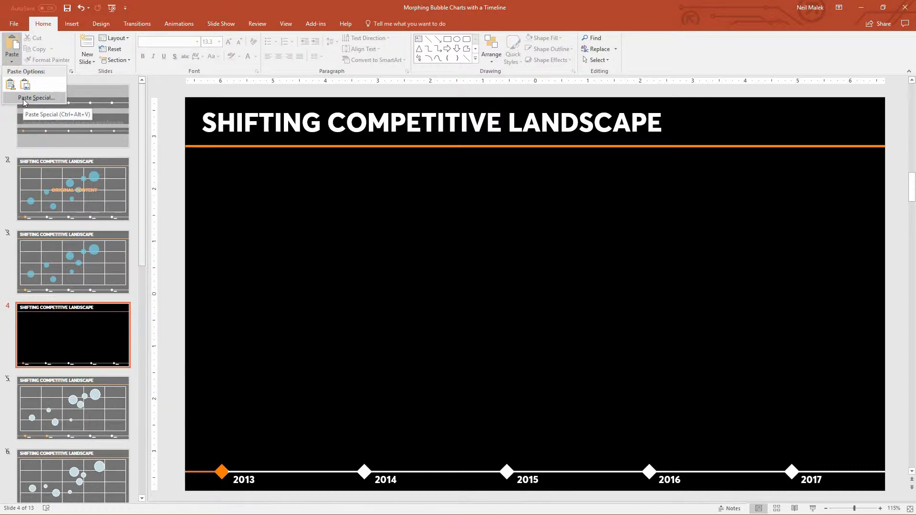
click(37, 97)
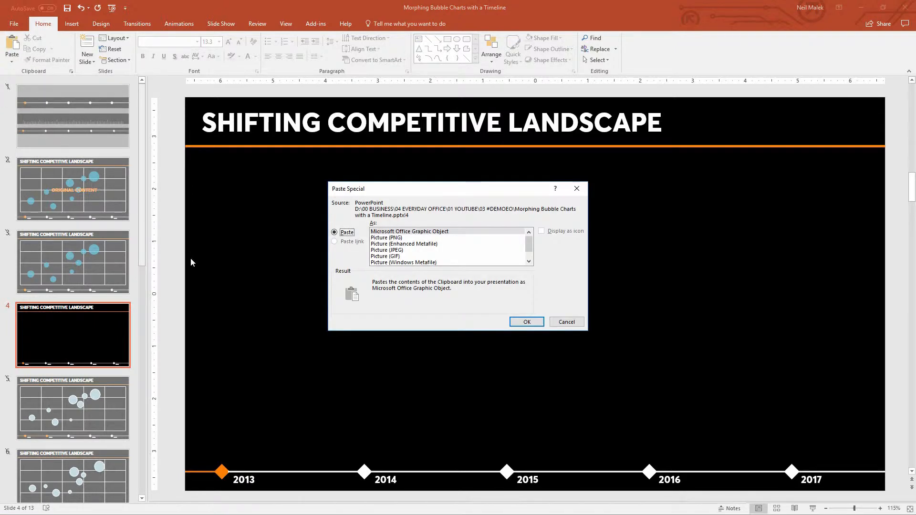
click(404, 244)
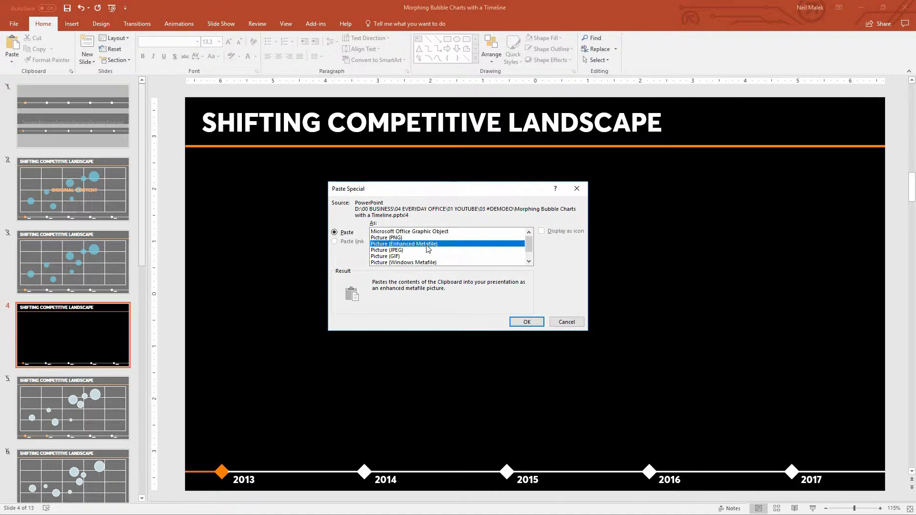
click(525, 322)
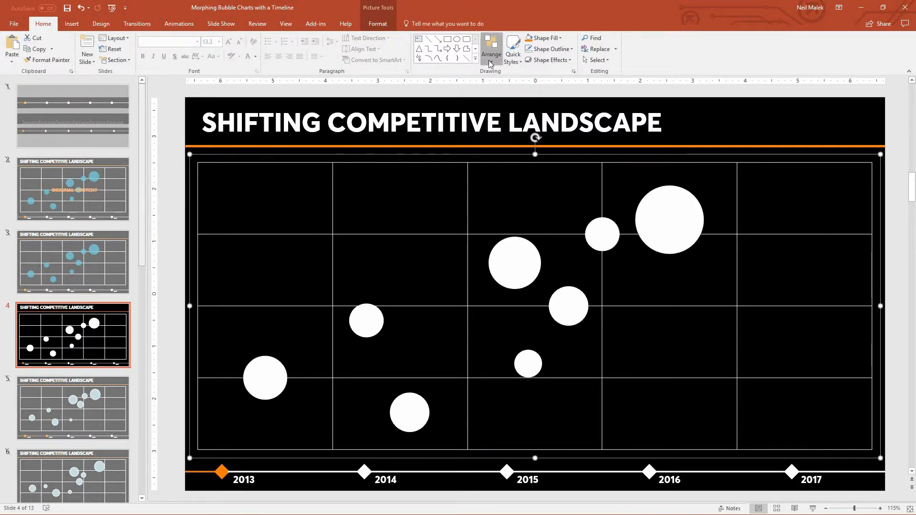
Show the Selection Pane and ungroup the chart picture, converting it to drawing objects
click(490, 49)
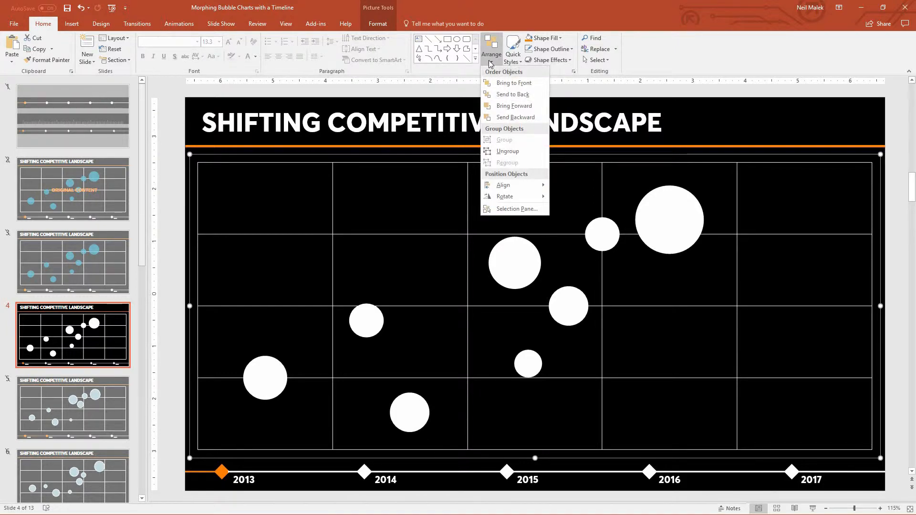
mouse_move(512, 208)
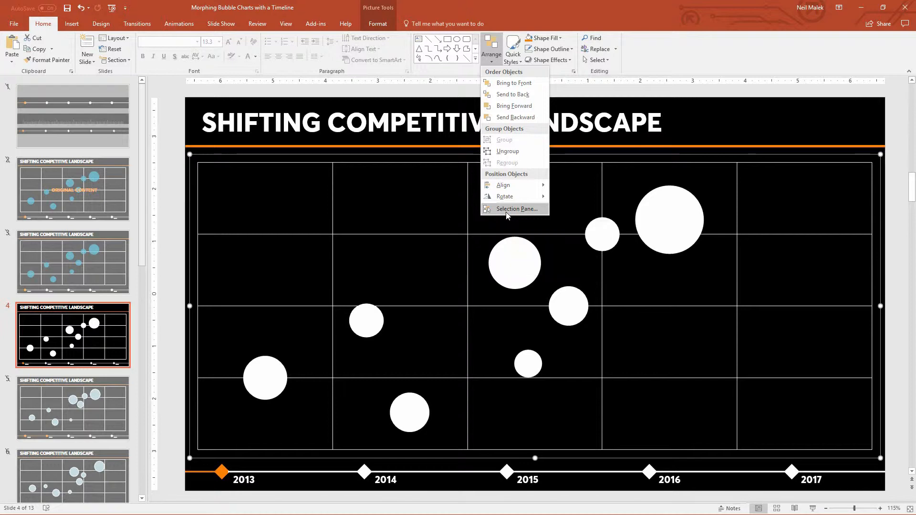
click(514, 208)
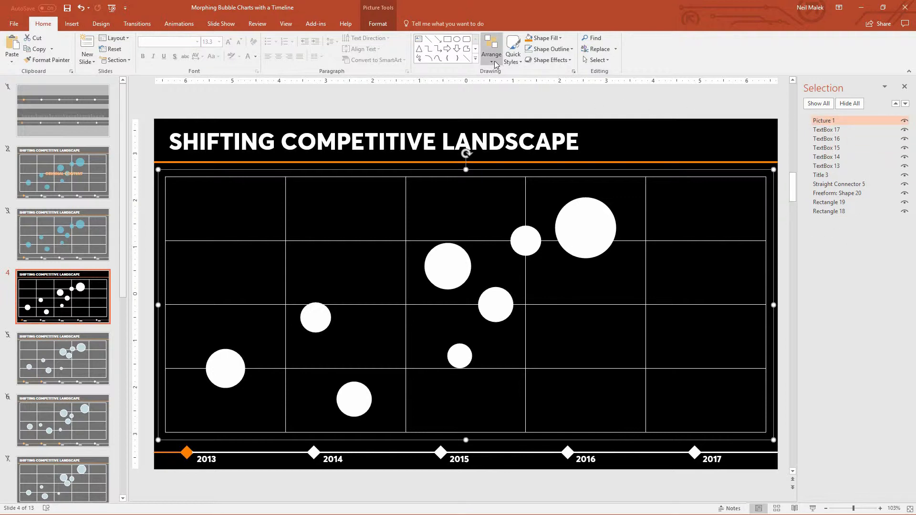
click(491, 49)
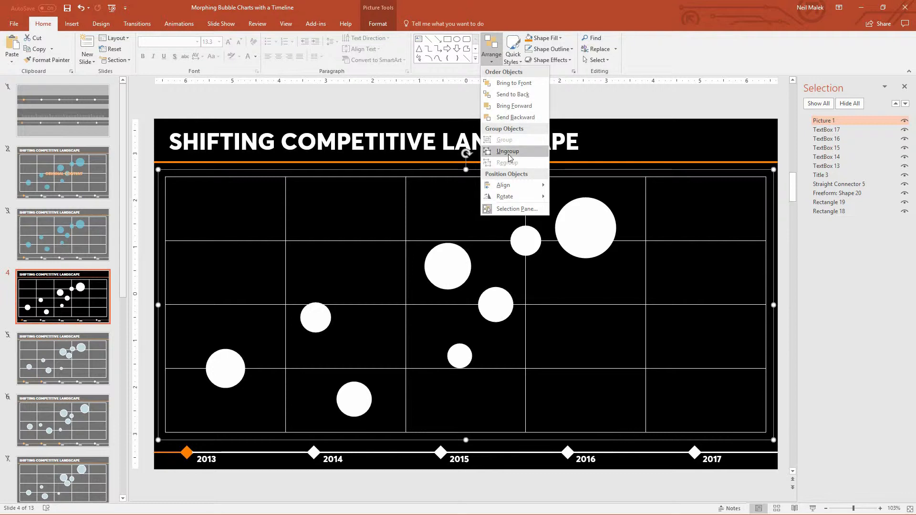
click(507, 151)
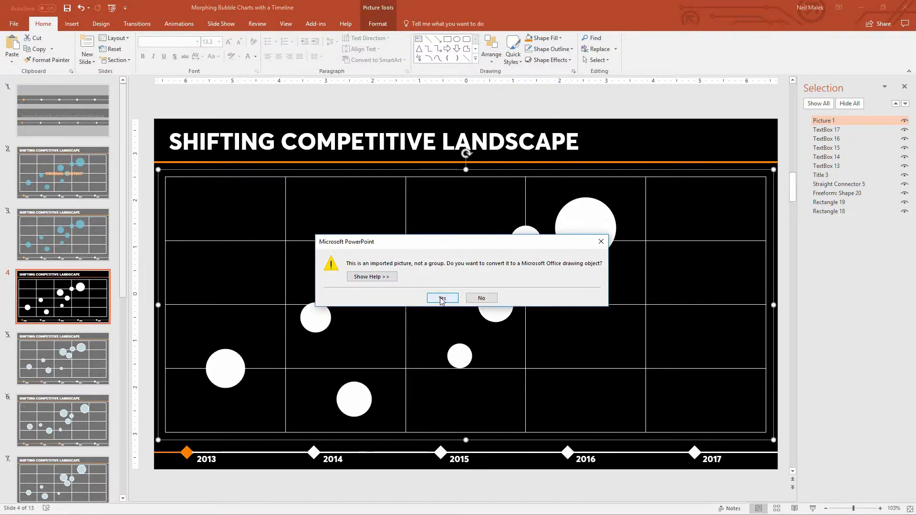
click(441, 297)
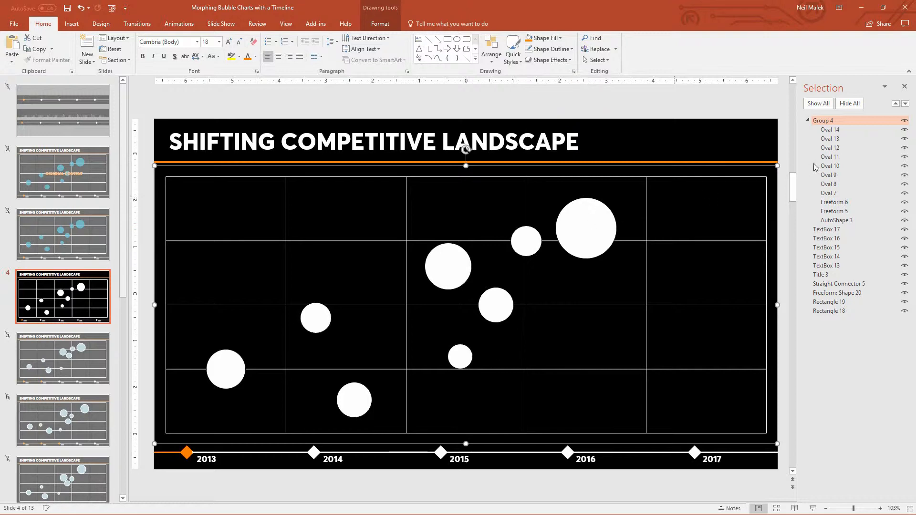
Ungroup the resulting group into separate bubble ovals and freeform shapes
click(823, 120)
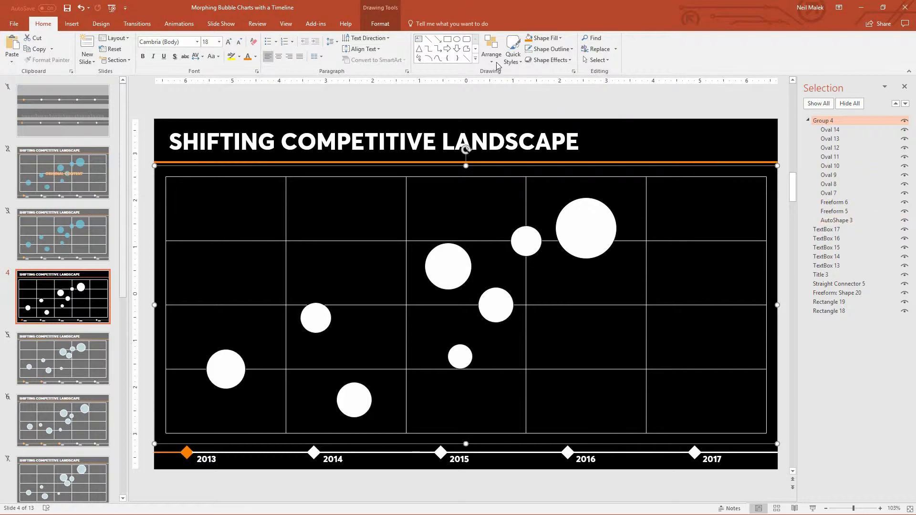
mouse_move(491, 48)
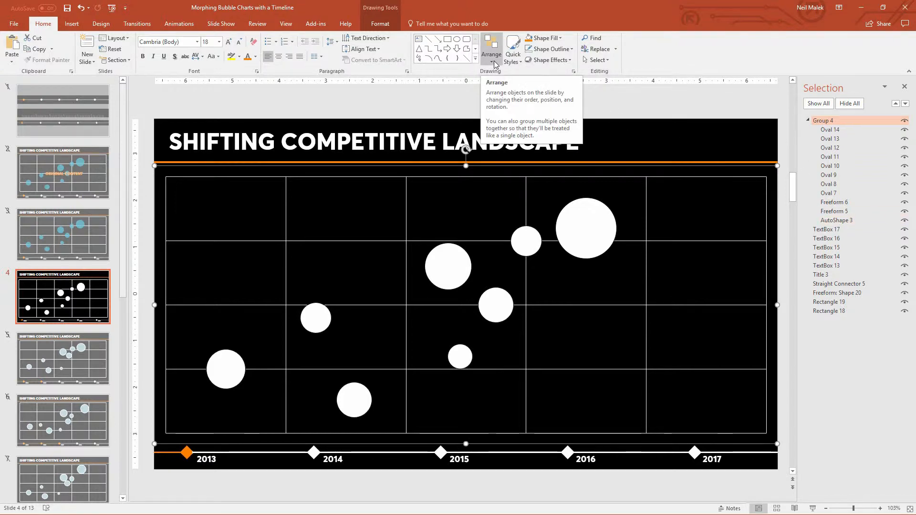
click(491, 49)
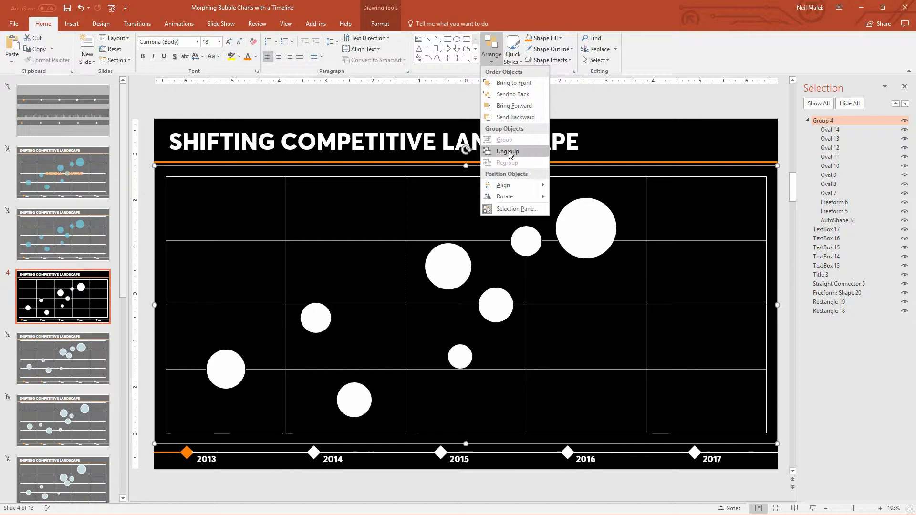
click(507, 151)
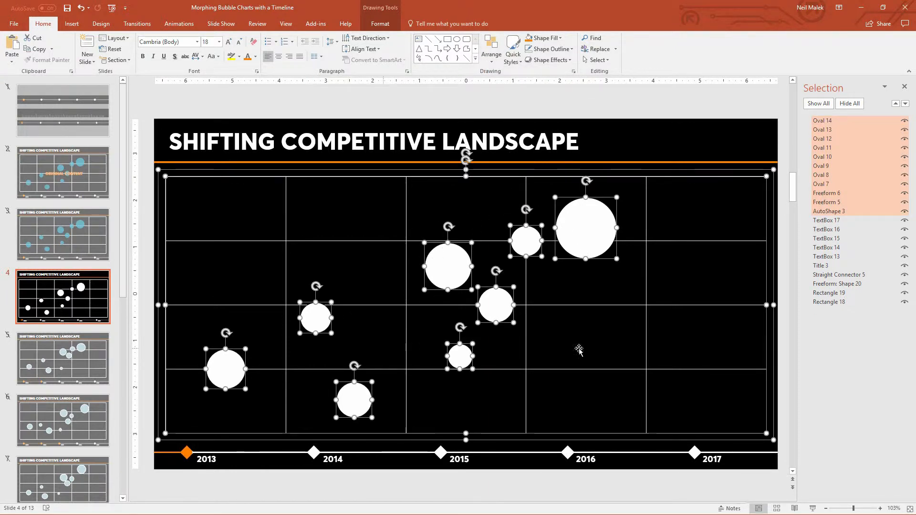
mouse_move(658, 340)
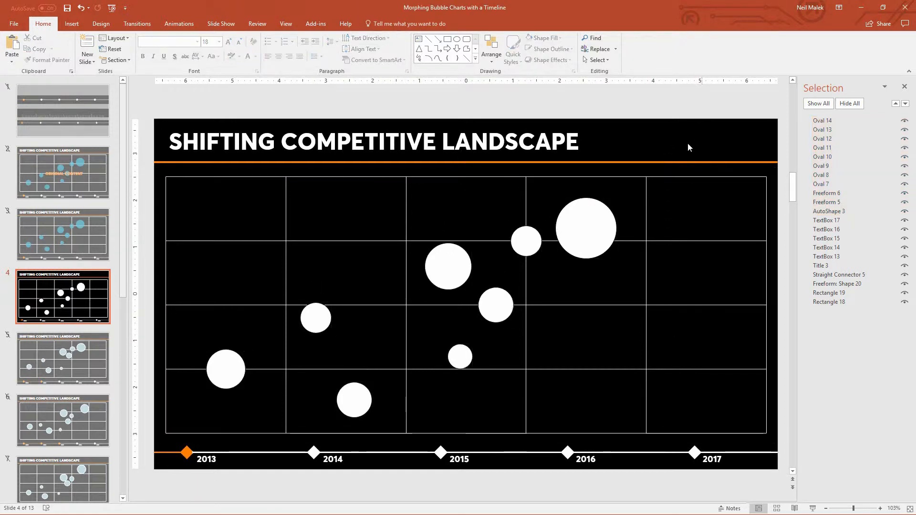
Rename the largest, small and mid-sized bubbles to ACME Corp, Dirksen-Norych and IHOP
click(583, 227)
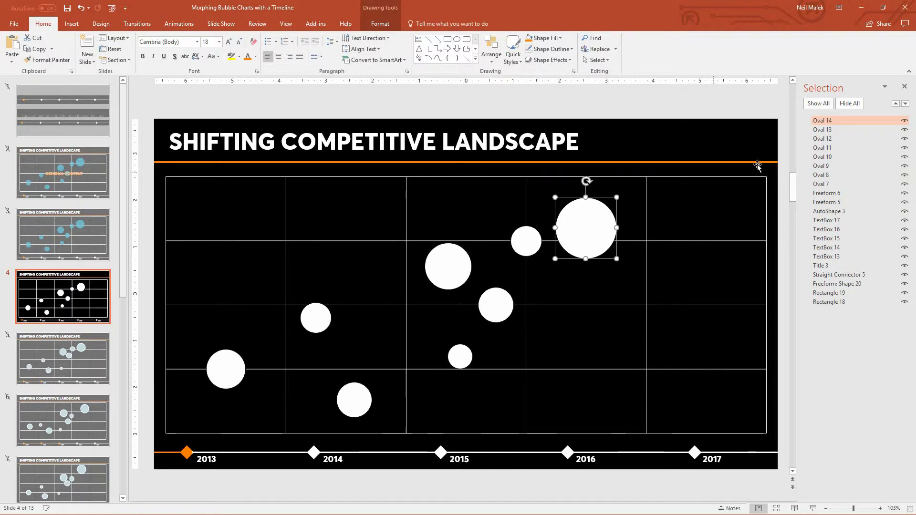
double_click(823, 120)
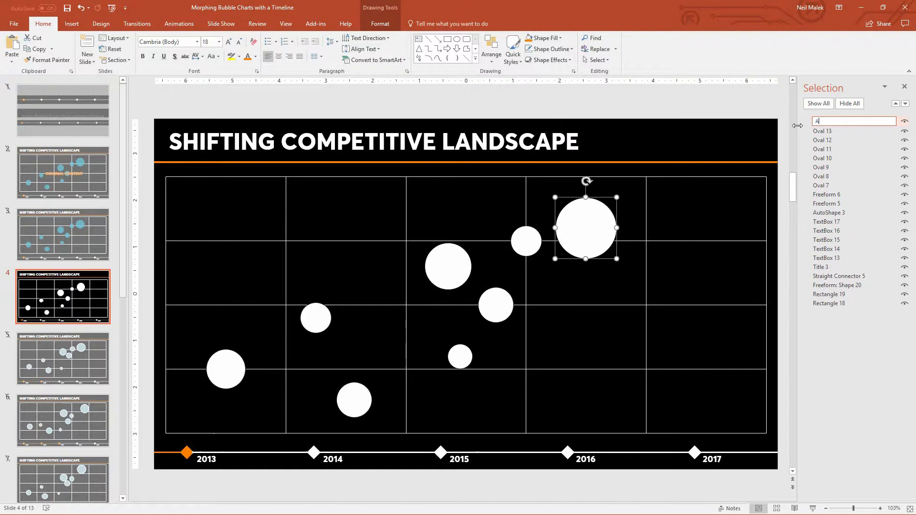
text(ACME Corp)
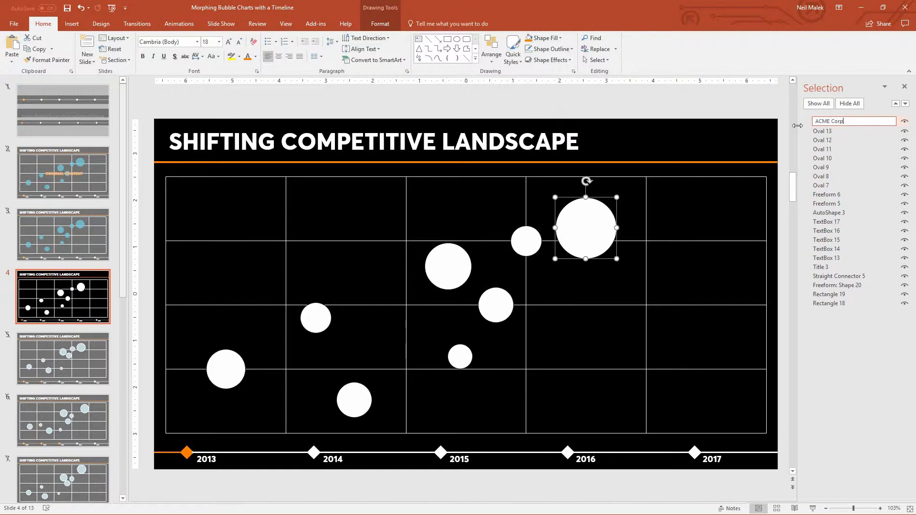
click(525, 241)
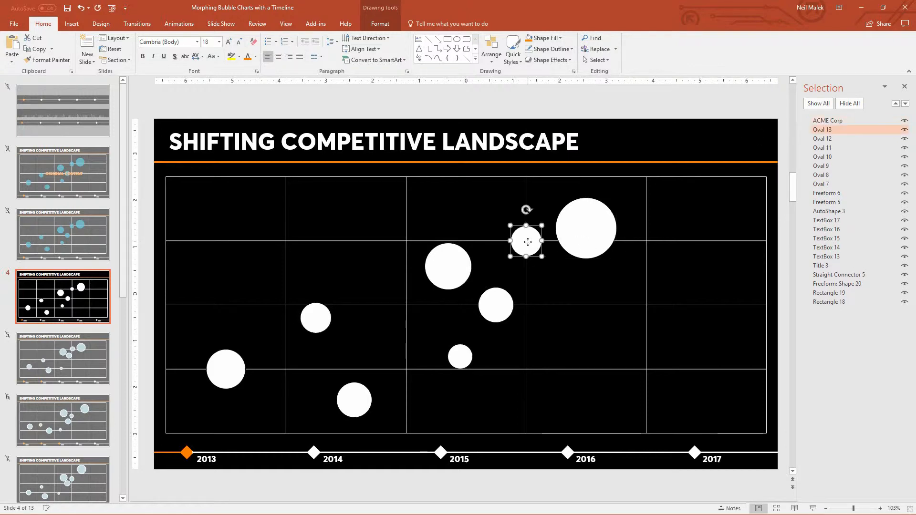
double_click(823, 129)
text(Dirksen)
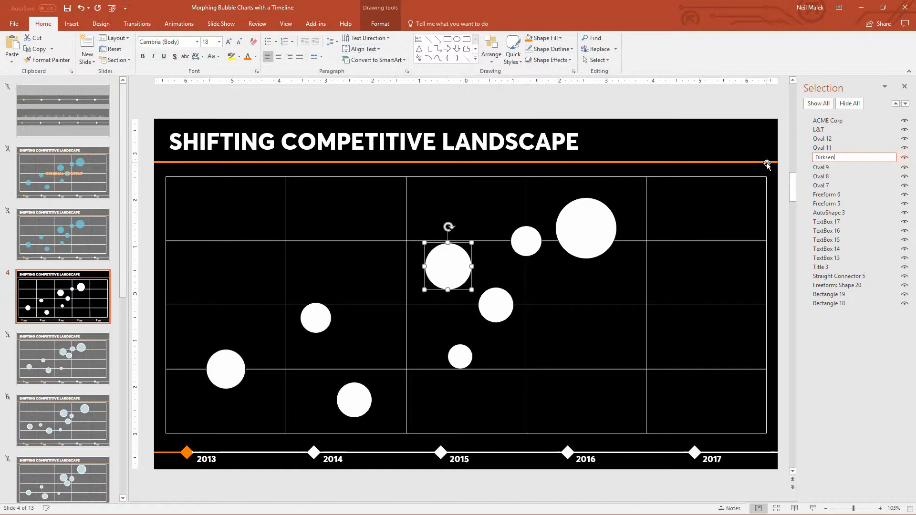
text(-Noryd)
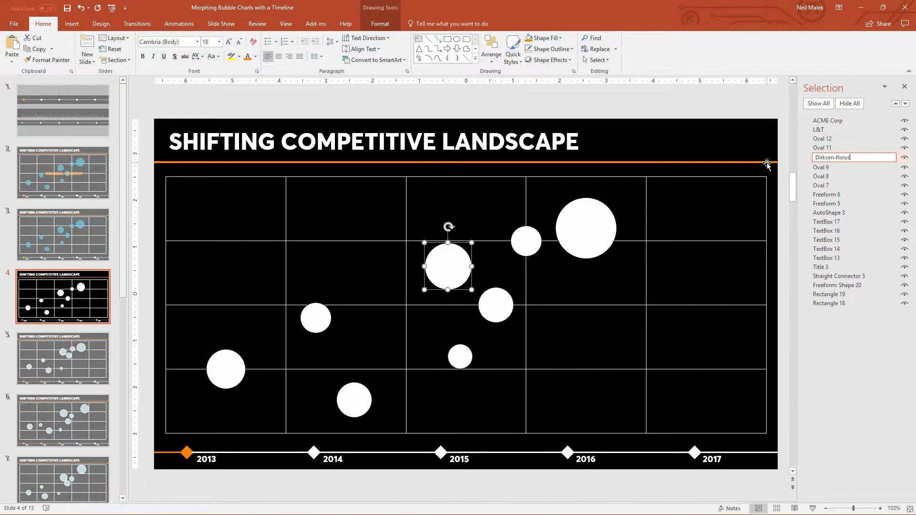
click(495, 304)
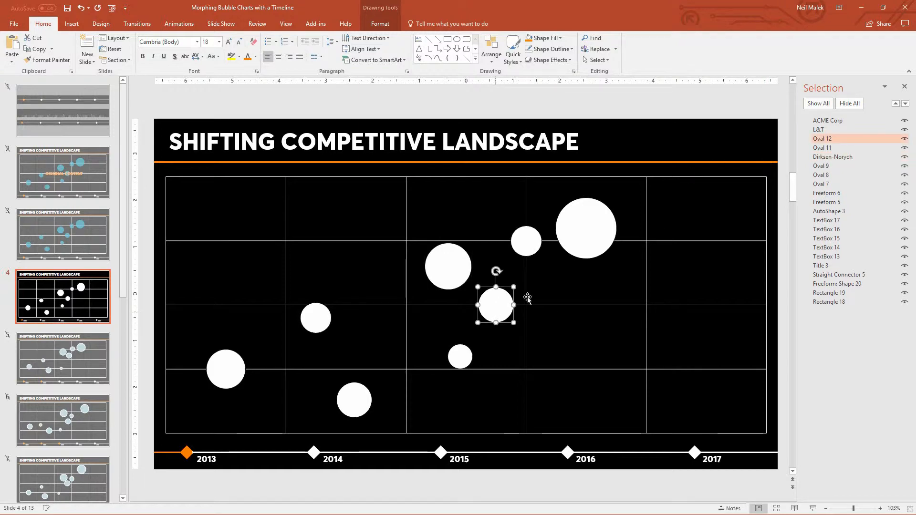
double_click(824, 139)
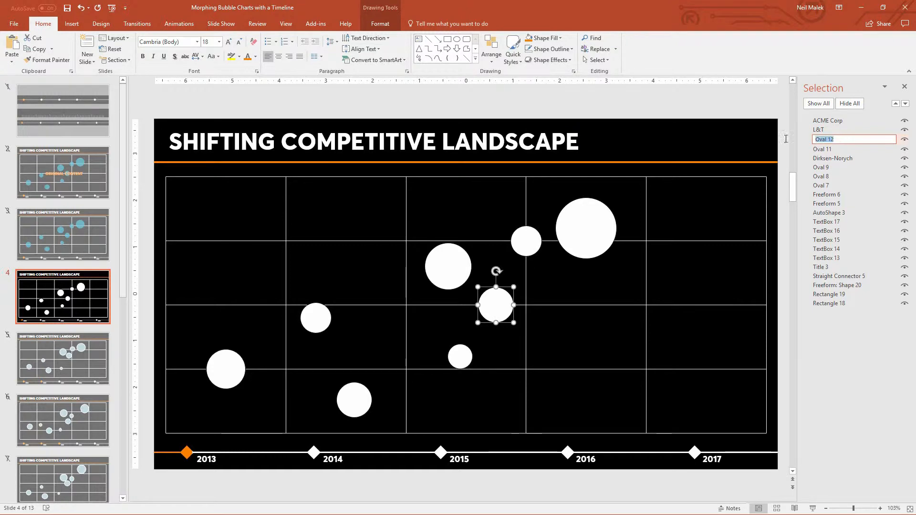
text(IHOP)
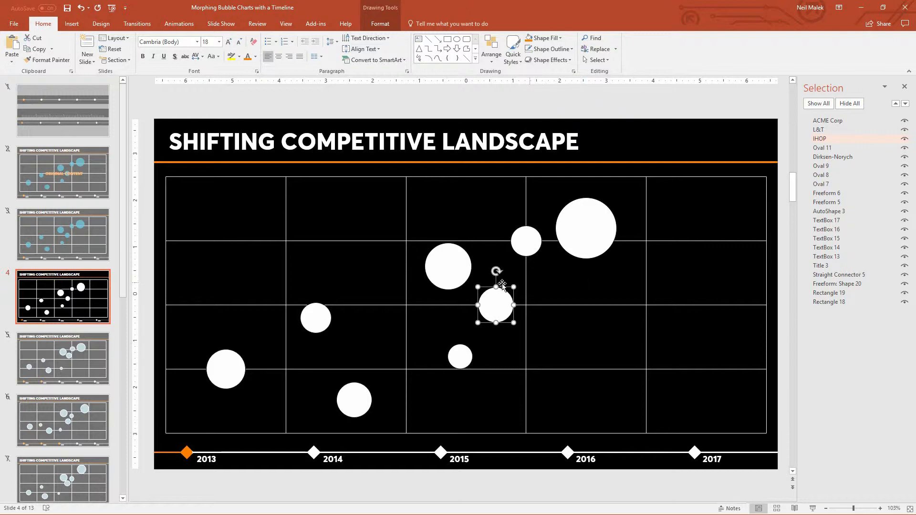
mouse_move(584, 226)
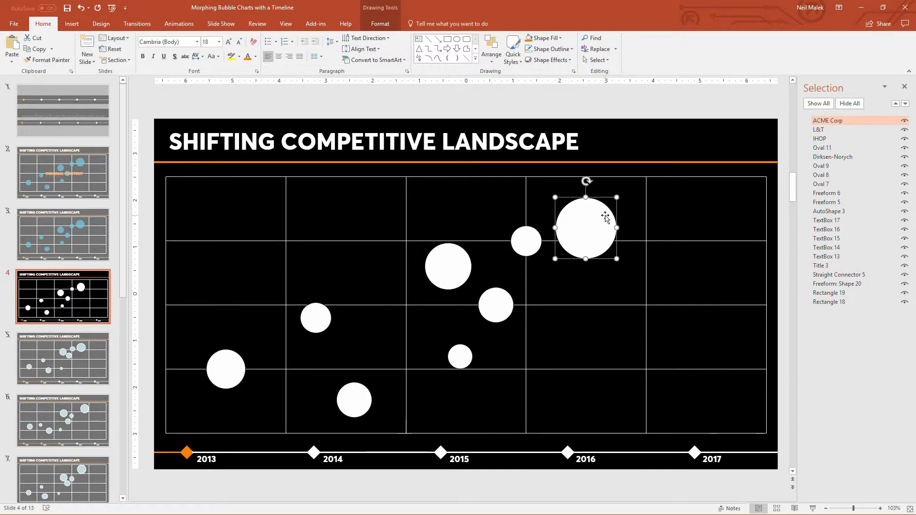
mouse_move(619, 217)
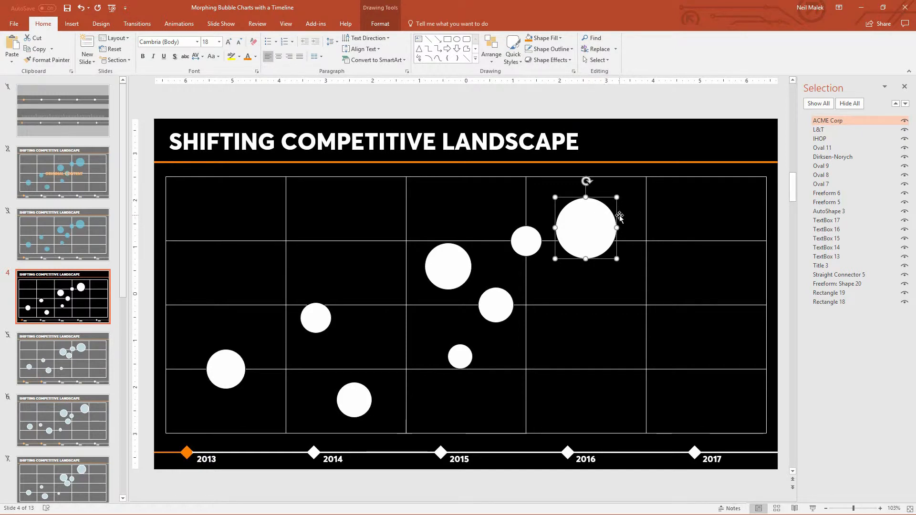
mouse_move(587, 221)
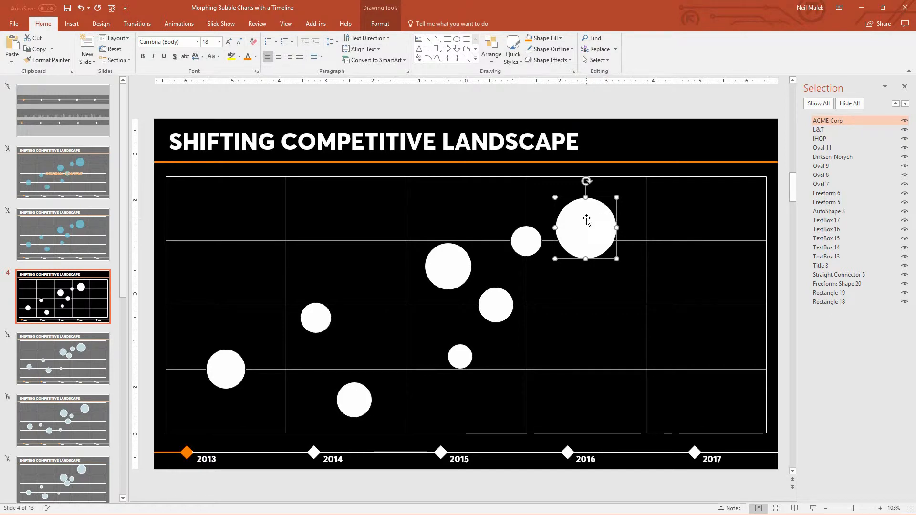
Apply glossy shape style presets: blue for L&T and small bubbles, orange for Dirksen-Norych
click(380, 24)
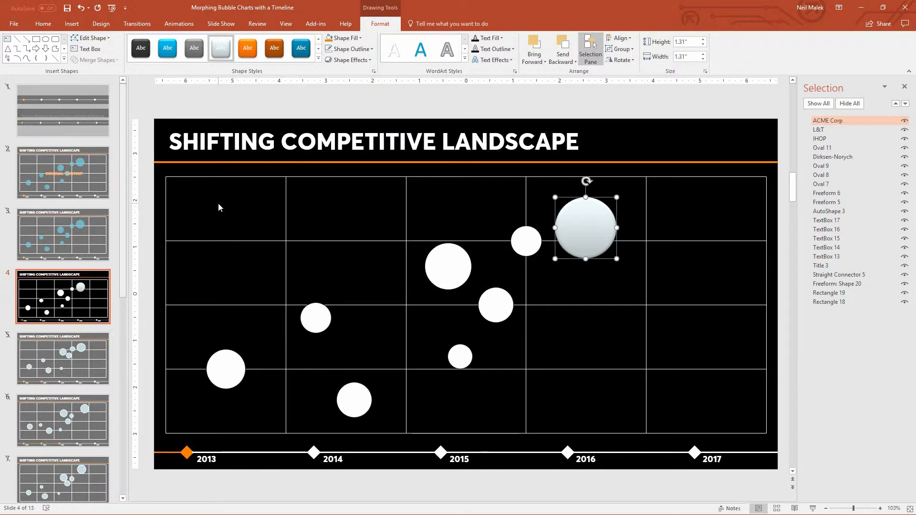
click(525, 240)
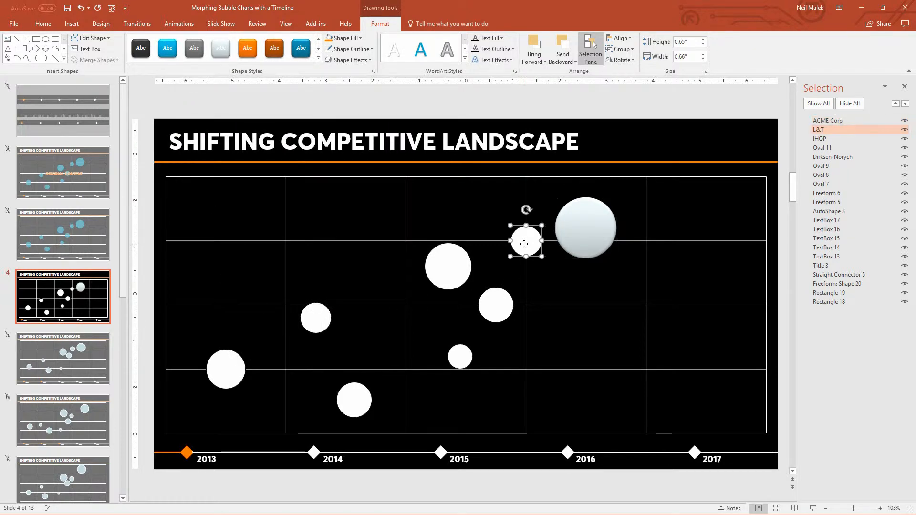
click(300, 48)
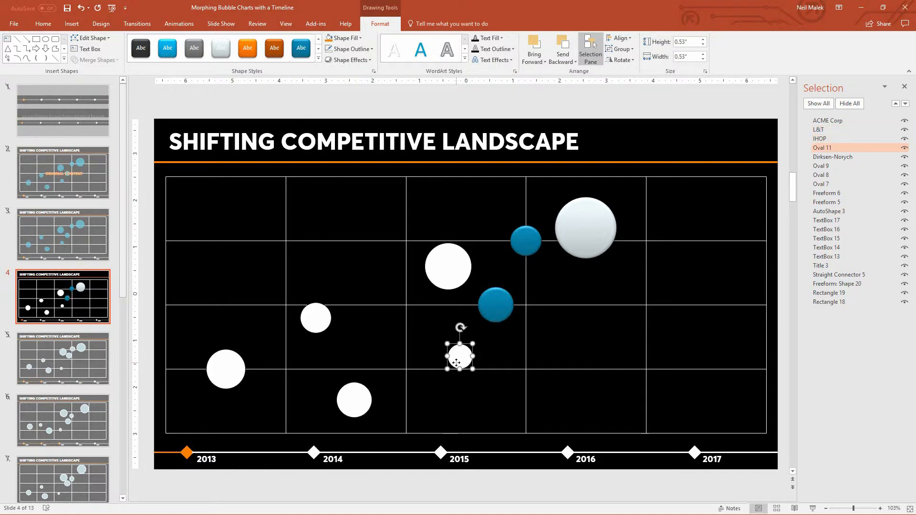
click(301, 49)
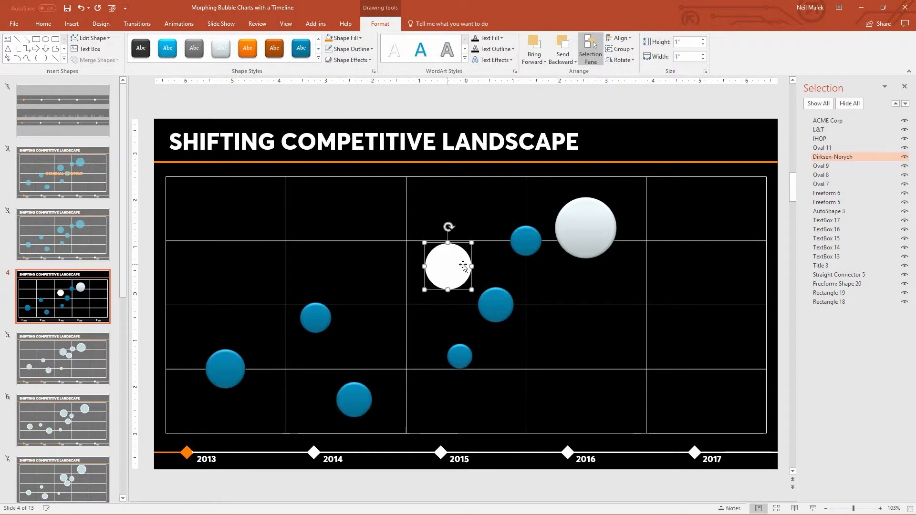
click(247, 48)
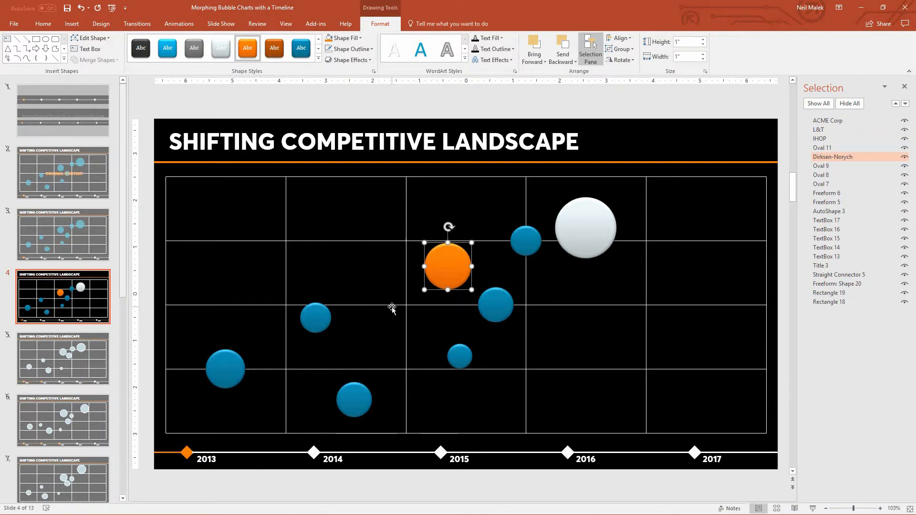
mouse_move(390, 320)
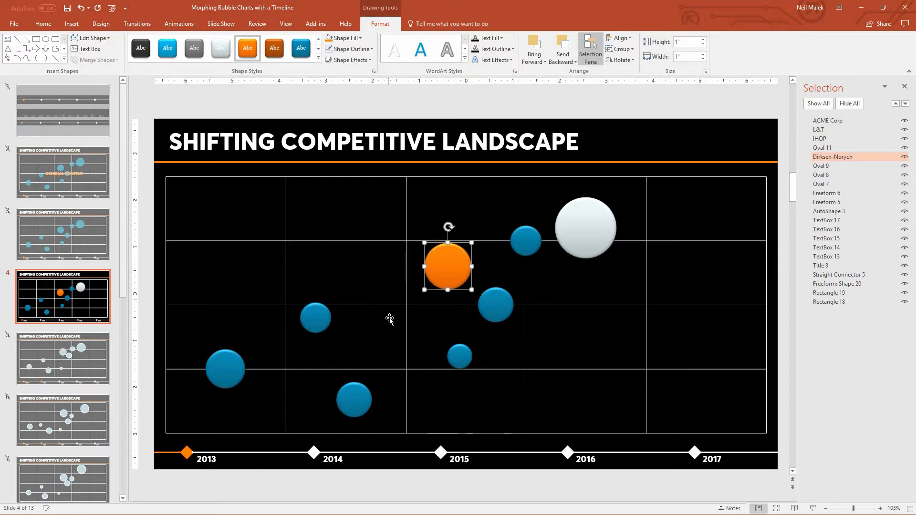
mouse_move(512, 381)
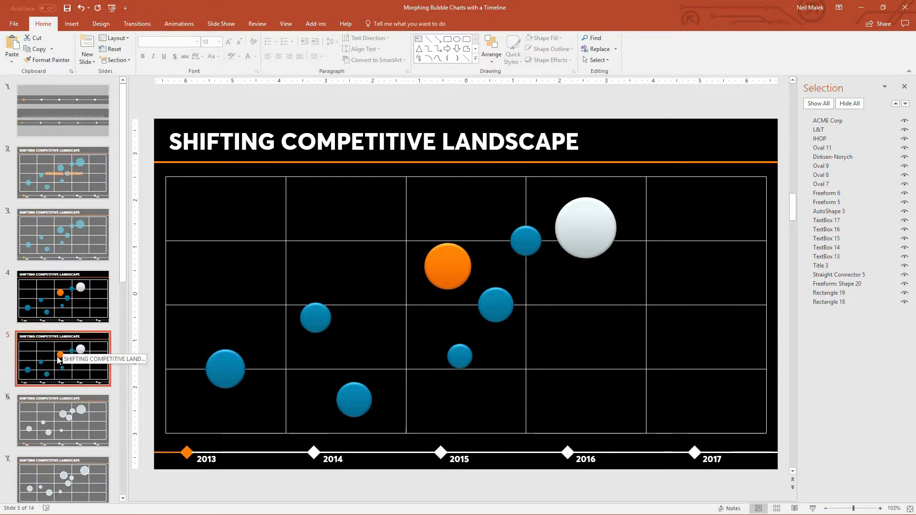
mouse_move(145, 460)
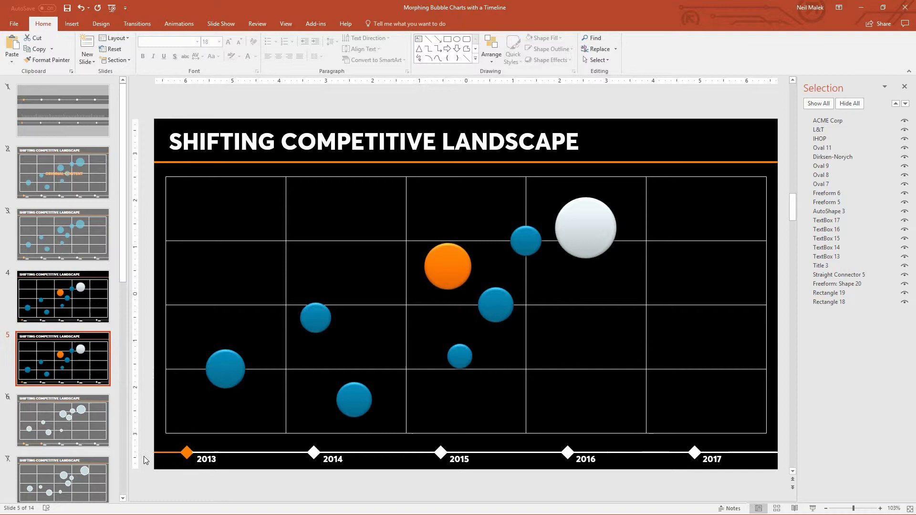
On slide 5, select the orange timeline bar and make the 2014 marker orange
click(186, 452)
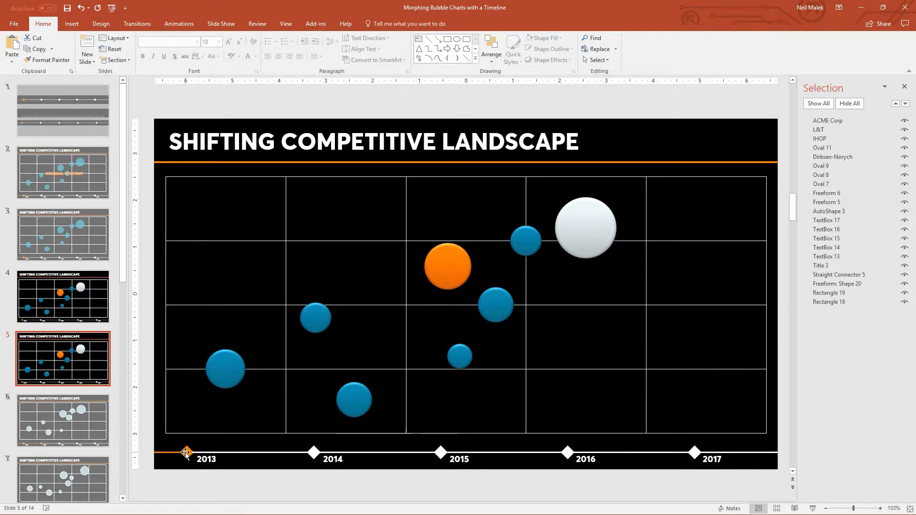
click(187, 452)
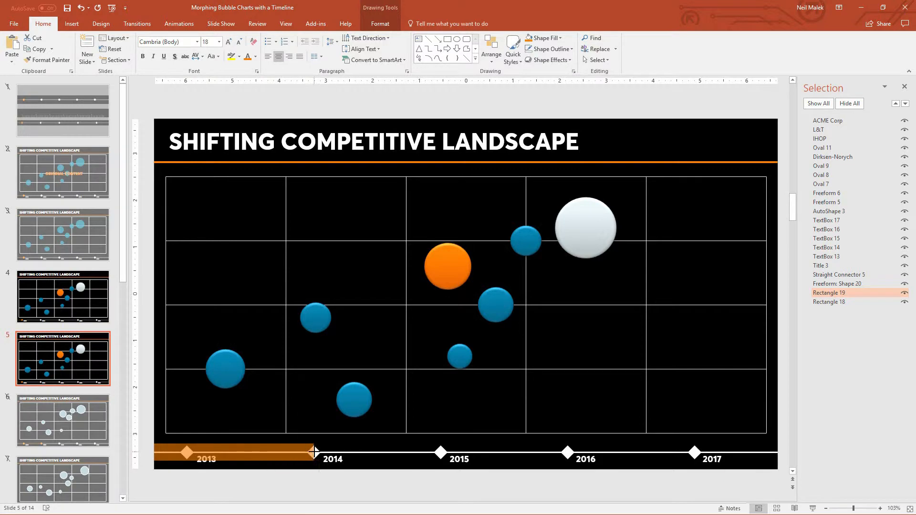
click(344, 486)
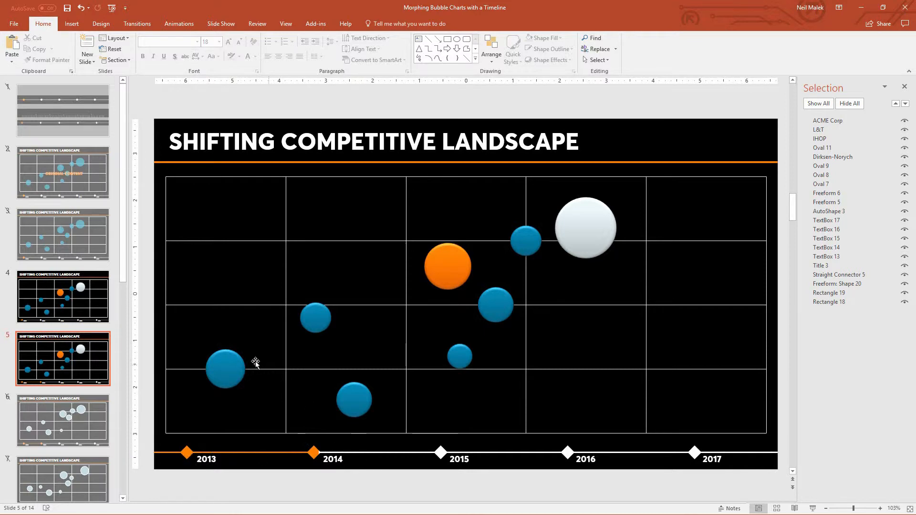
mouse_move(63, 296)
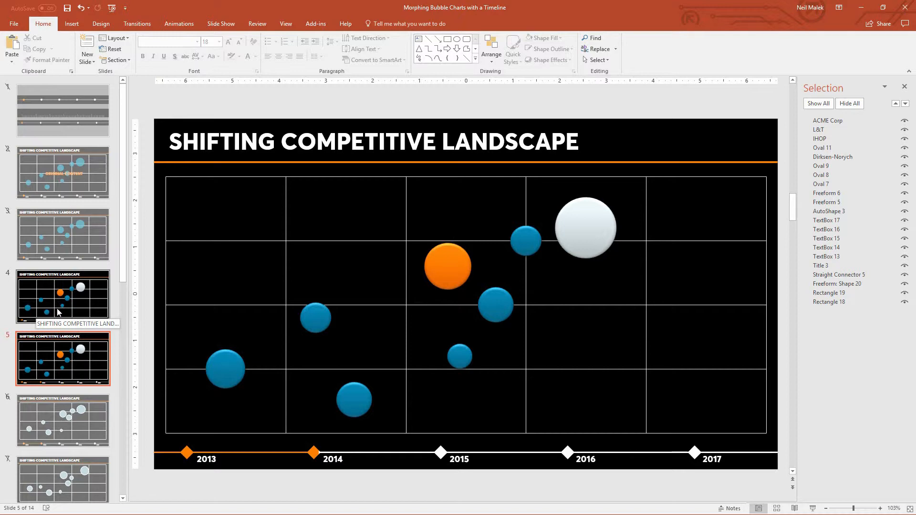
Scroll the slide thumbnails and open slide 6 with the bubble chart
scroll(down, 3)
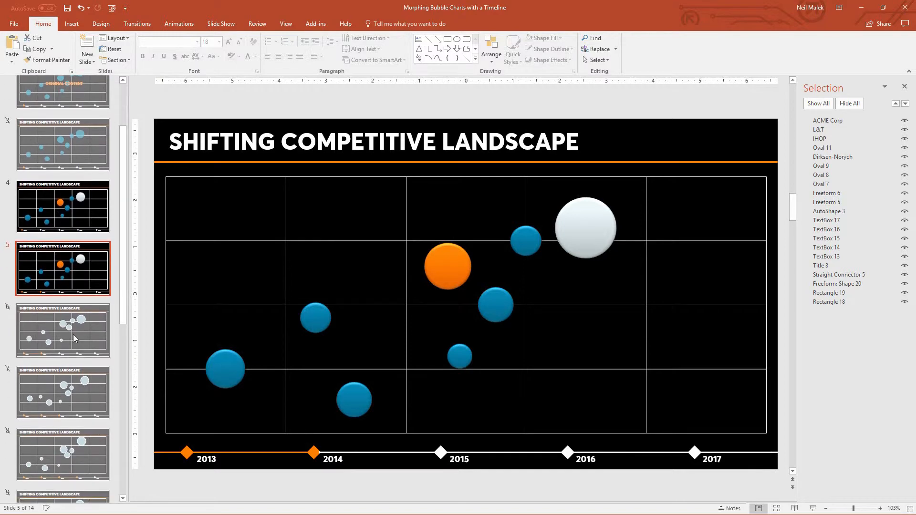
click(63, 331)
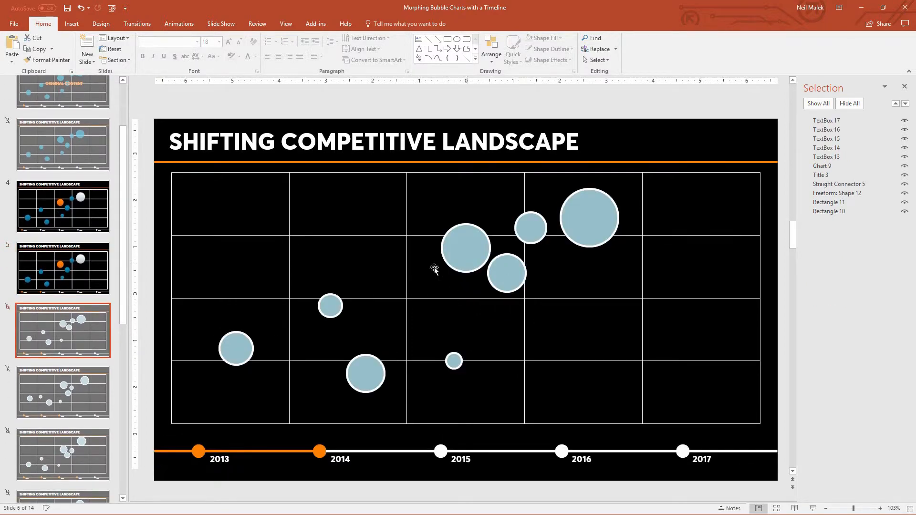
mouse_move(390, 248)
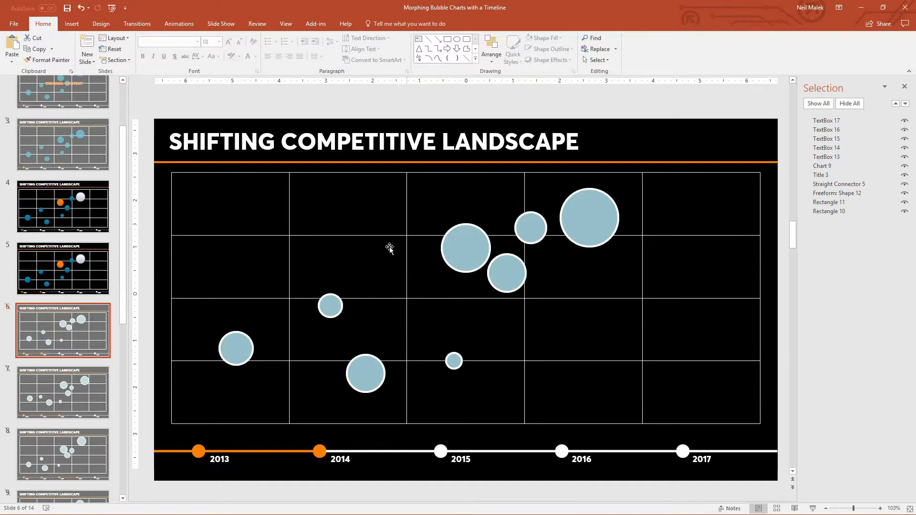
mouse_move(464, 246)
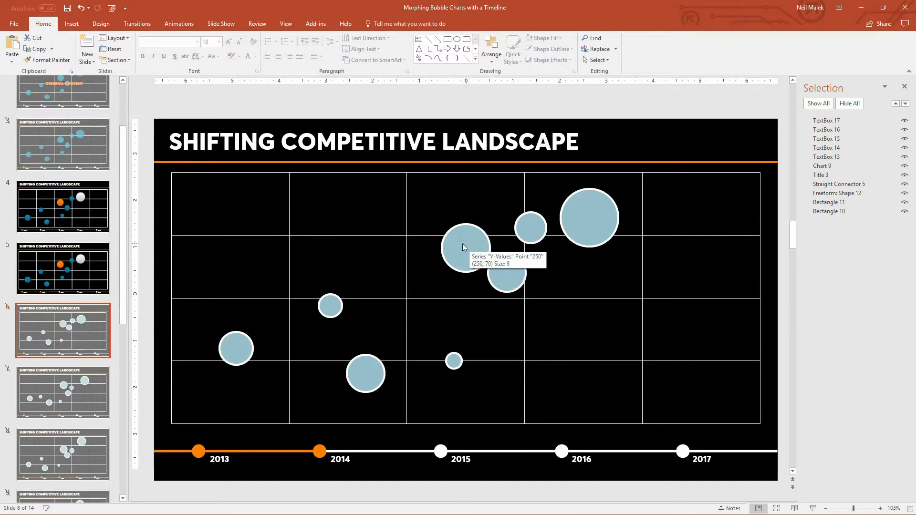
mouse_move(450, 251)
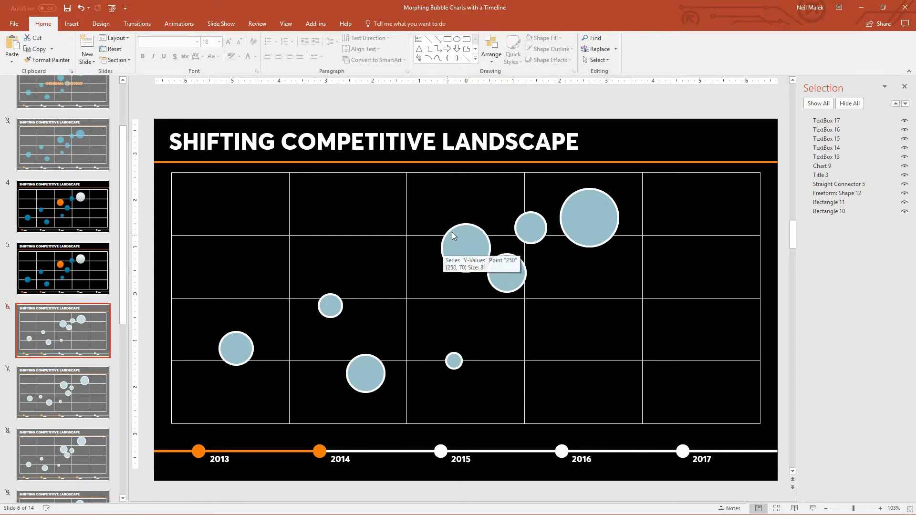
mouse_move(451, 279)
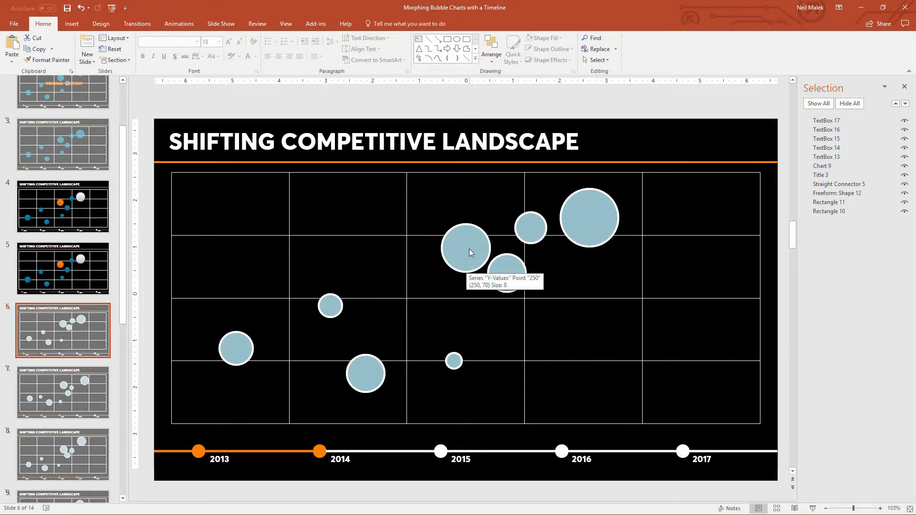
mouse_move(398, 268)
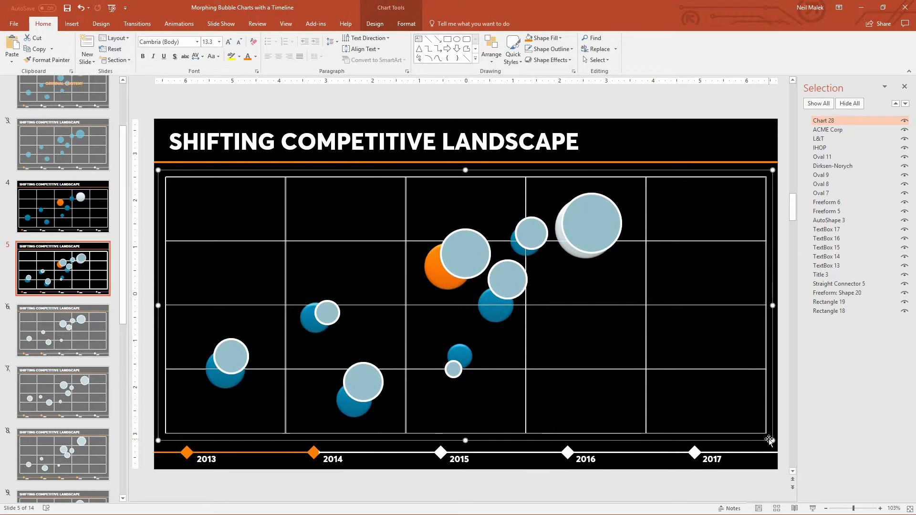
mouse_move(770, 440)
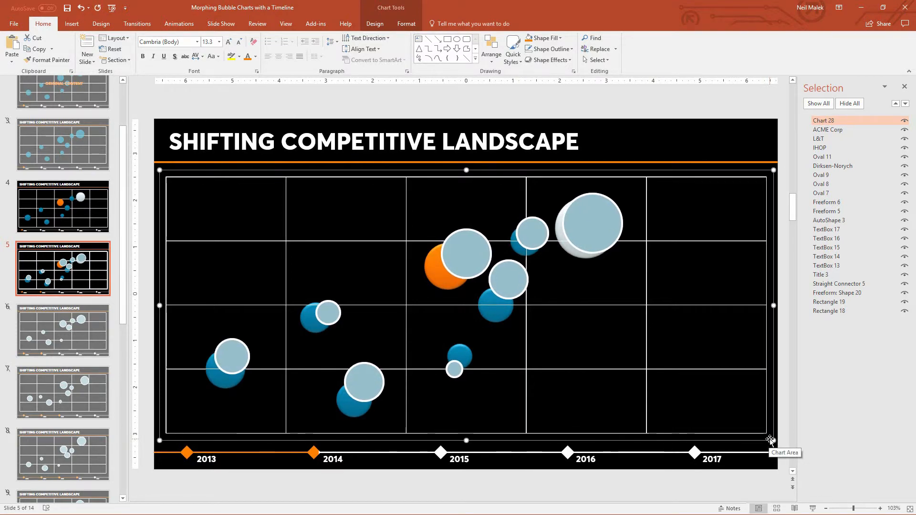
mouse_move(755, 408)
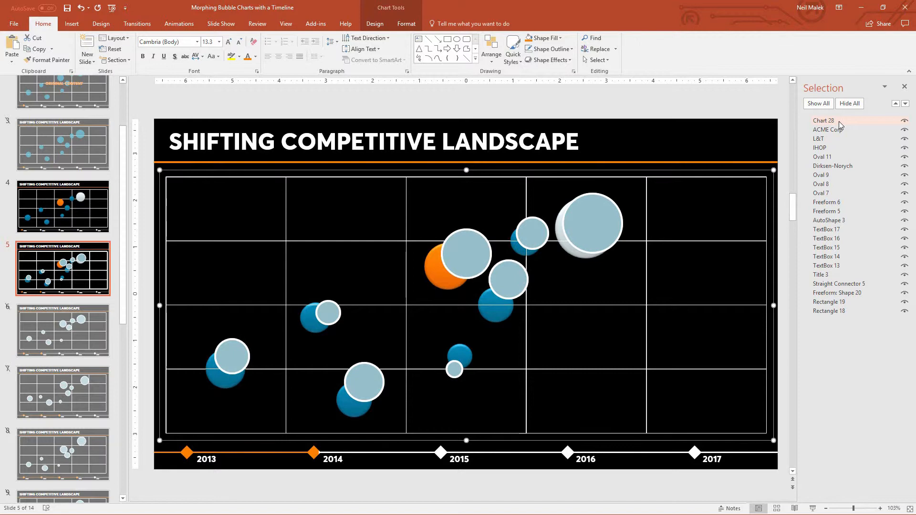
mouse_move(836, 124)
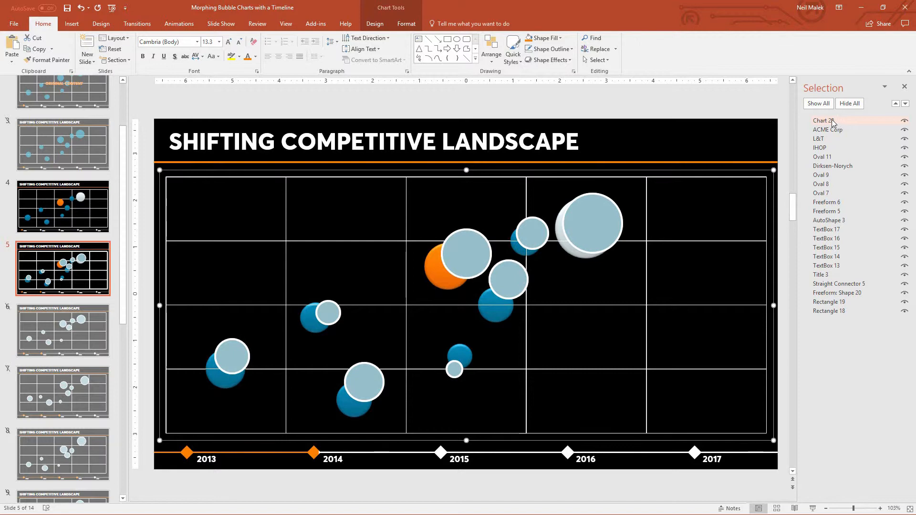
Move Chart 28 to the bottom of the Selection Pane list
click(824, 121)
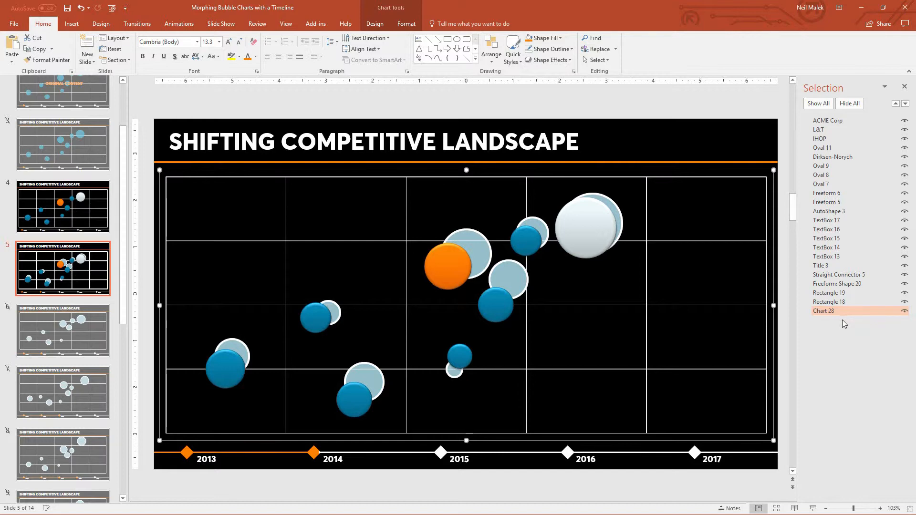
mouse_move(744, 310)
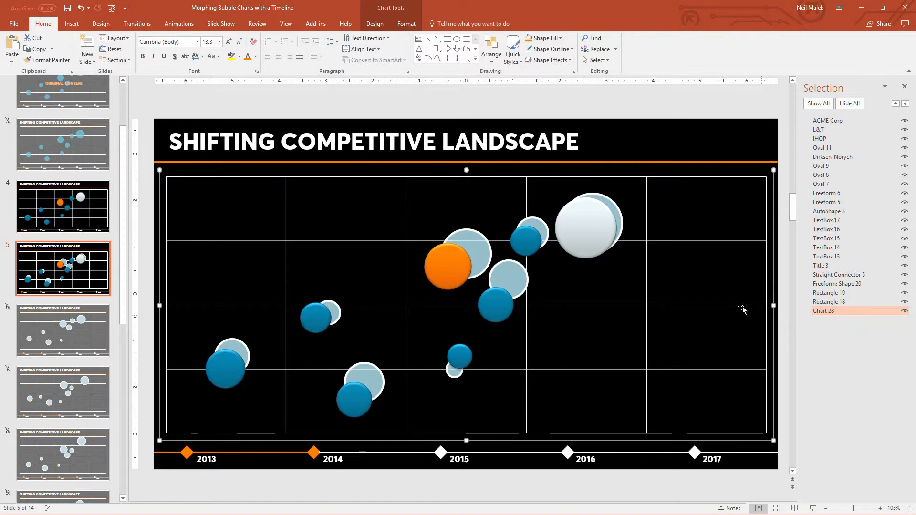
Align the ACME Corp, L&T, Dirksen-Norych and 2013 bubbles over their chart counterparts
click(588, 222)
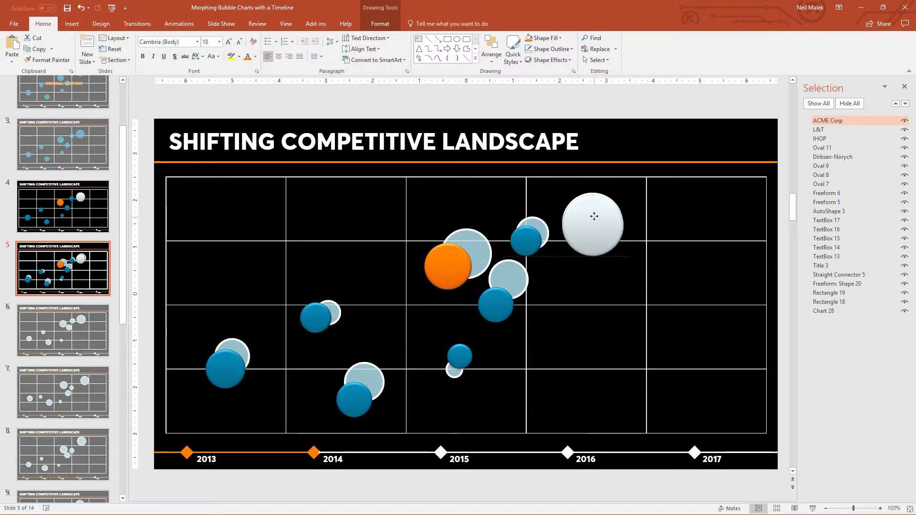
click(593, 216)
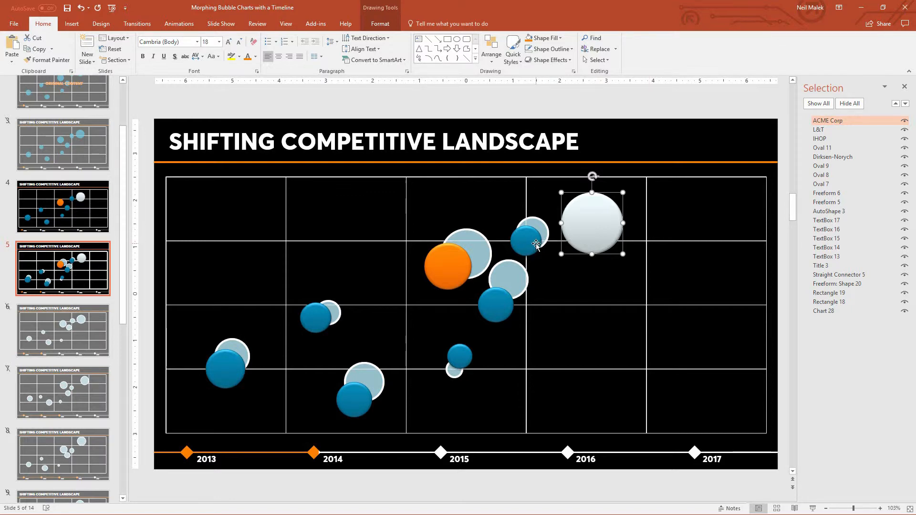
click(530, 235)
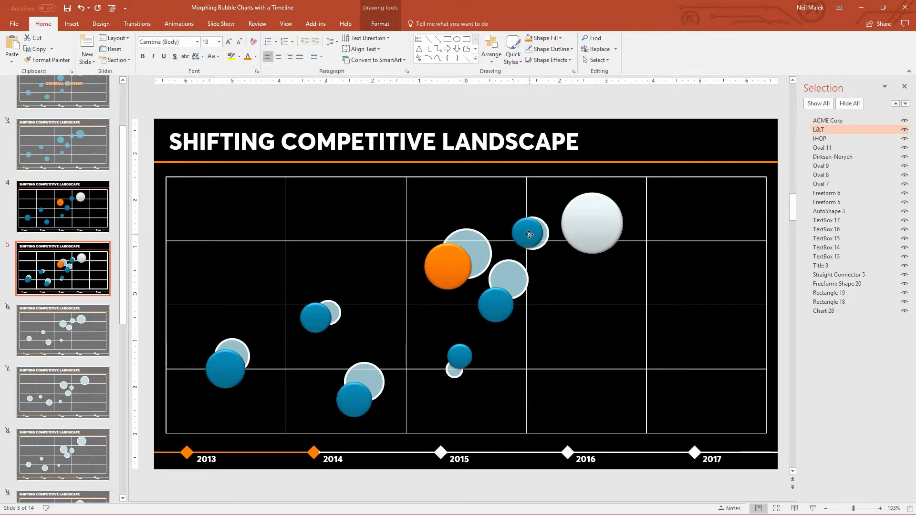
click(528, 234)
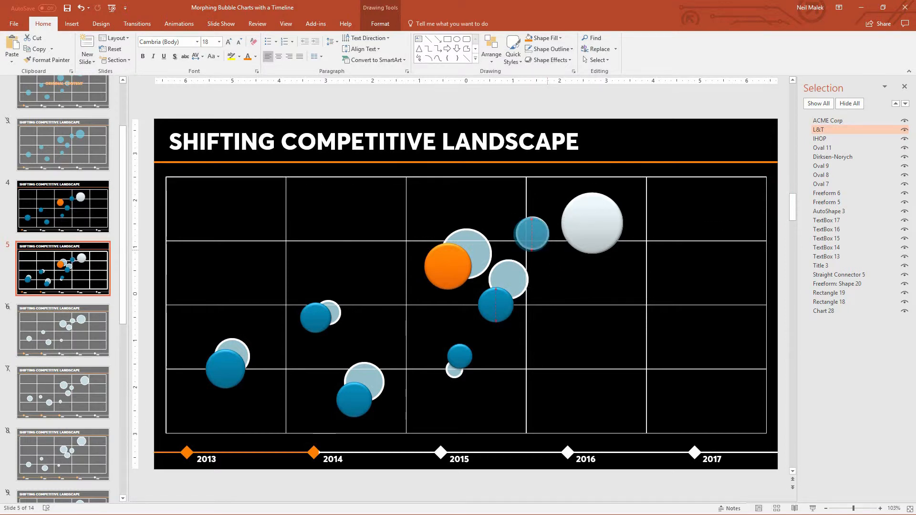
click(531, 233)
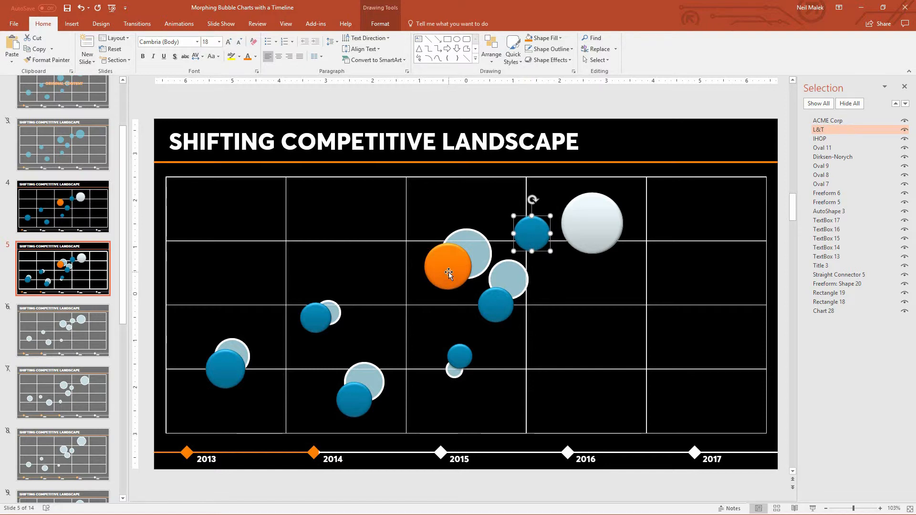
drag(447, 269, 461, 254)
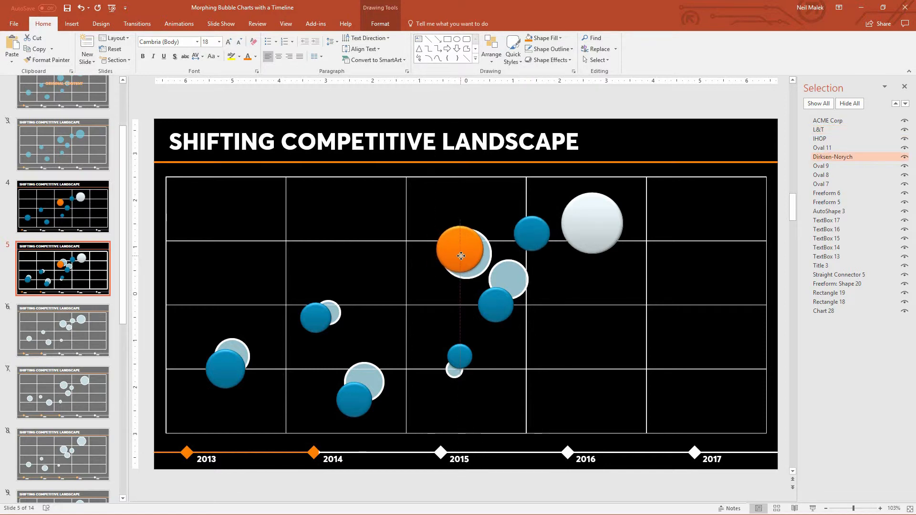
click(461, 254)
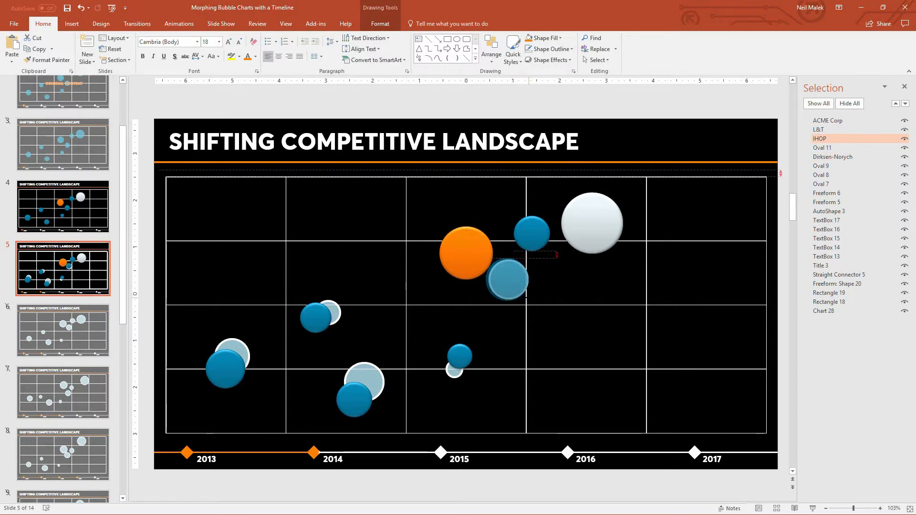
click(507, 279)
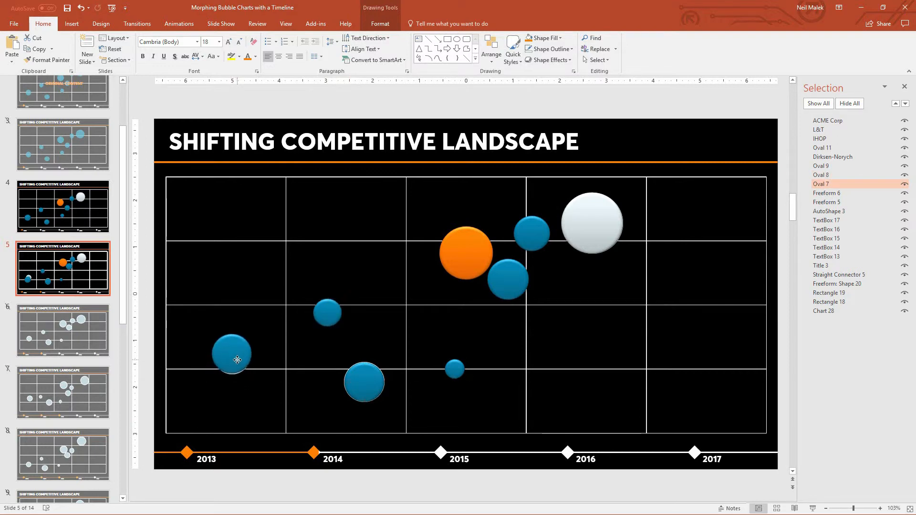
click(231, 359)
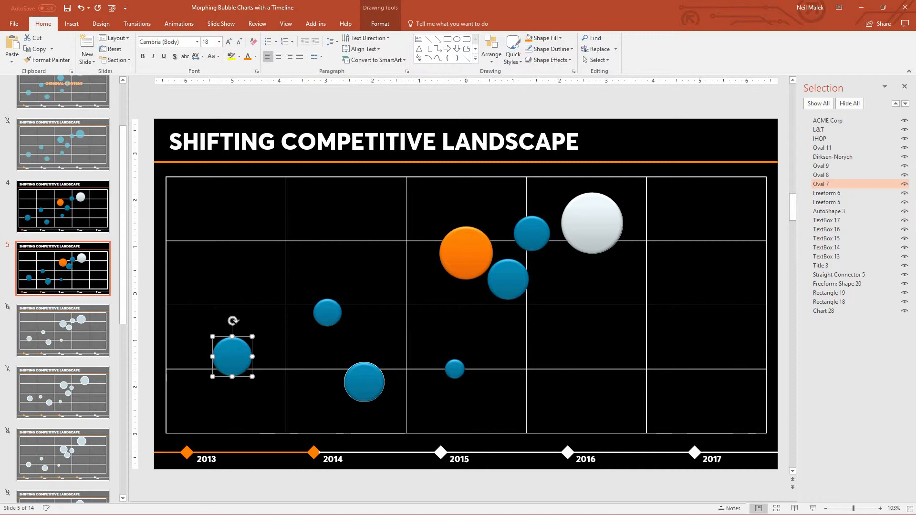
Delete Chart 28 from slide 5, then compare with slide 4 and return
click(825, 311)
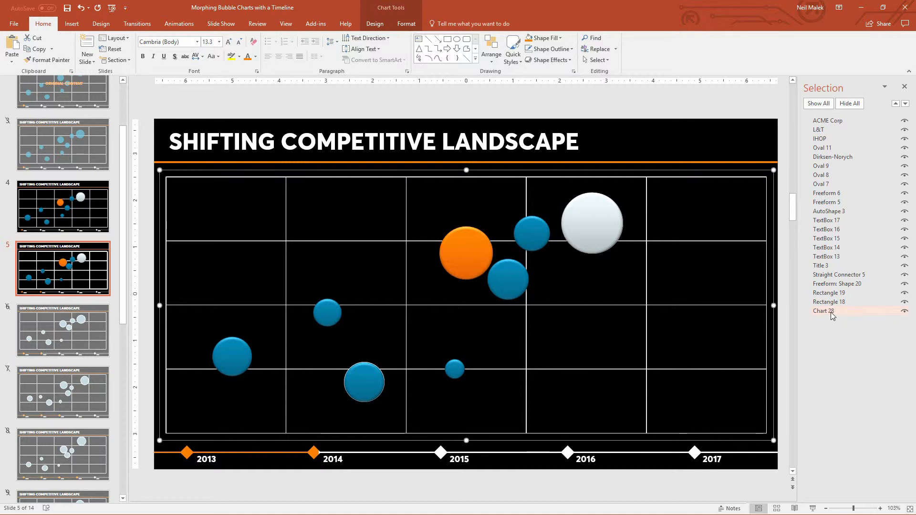
click(824, 310)
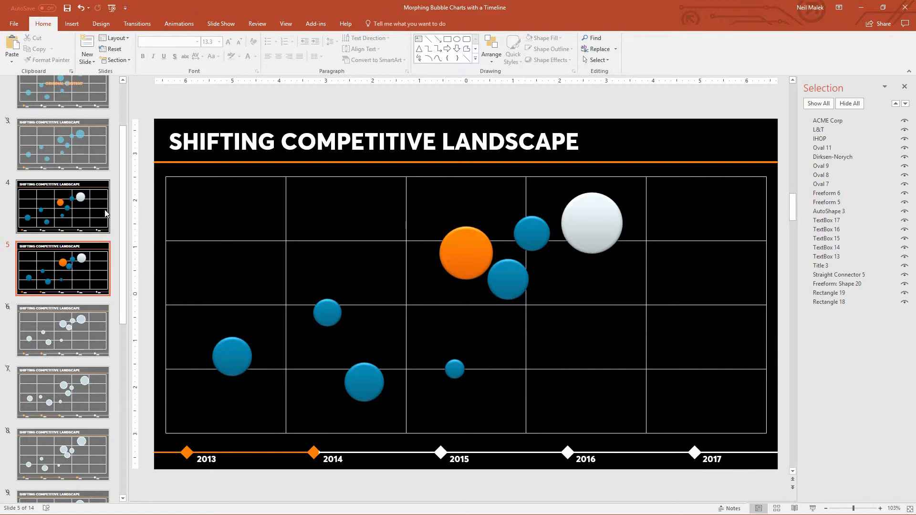
click(62, 206)
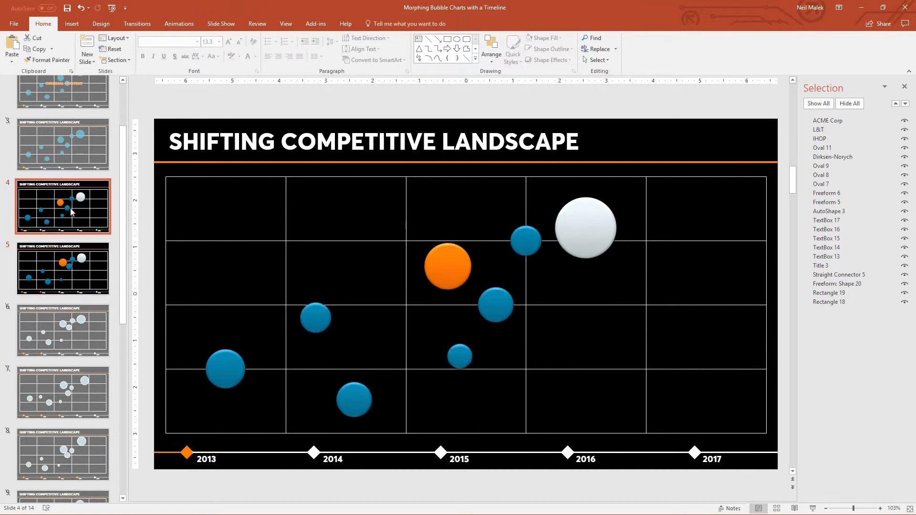
click(62, 269)
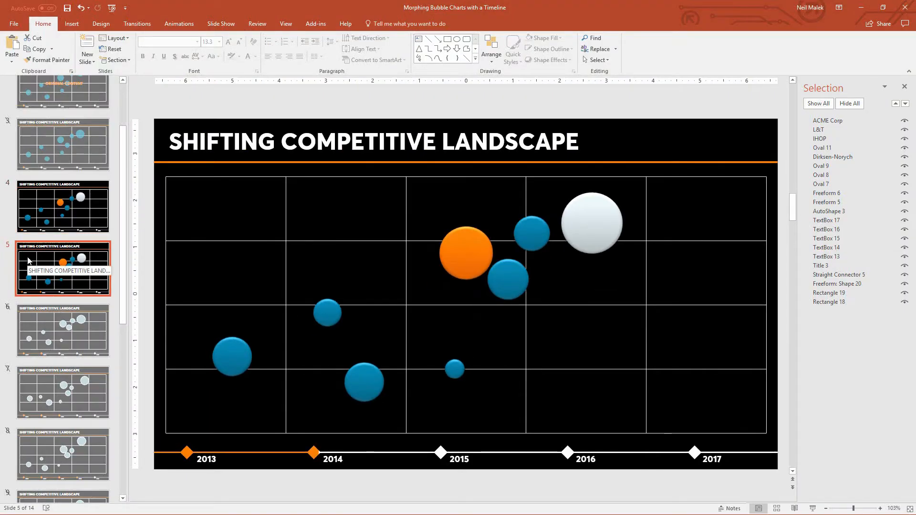
mouse_move(52, 169)
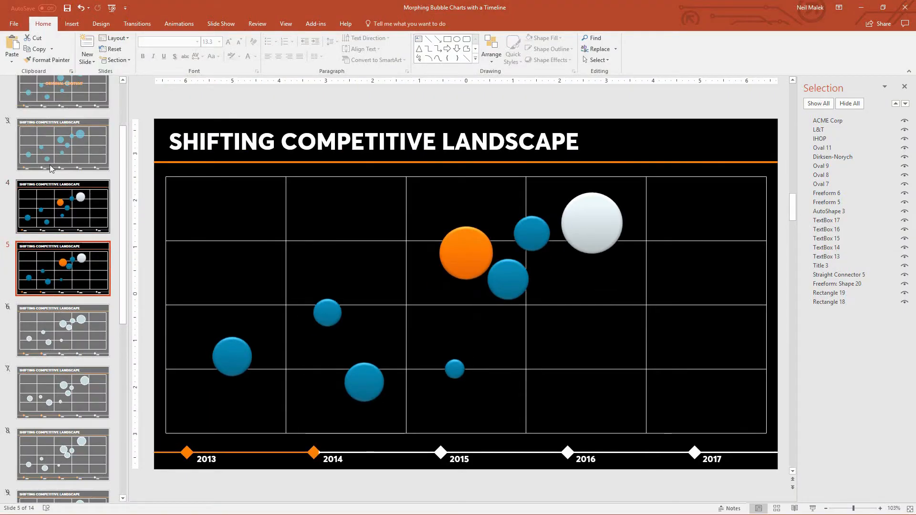
Give slide 5 a Morph transition of 01.00 duration, then revisit slide 4 and return
click(137, 23)
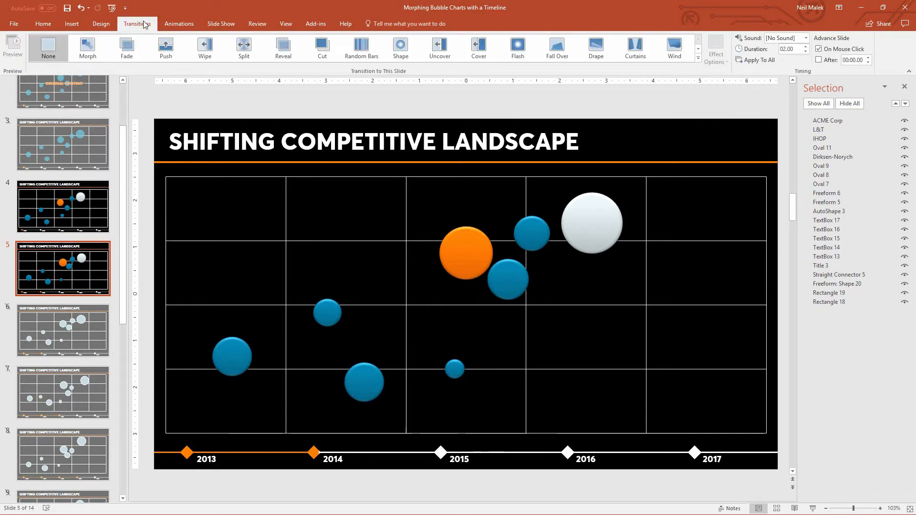
click(87, 48)
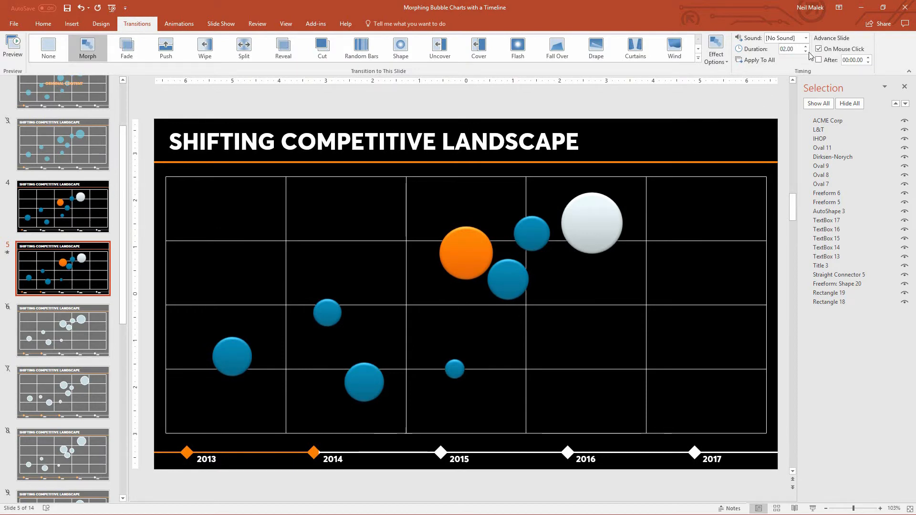
click(804, 51)
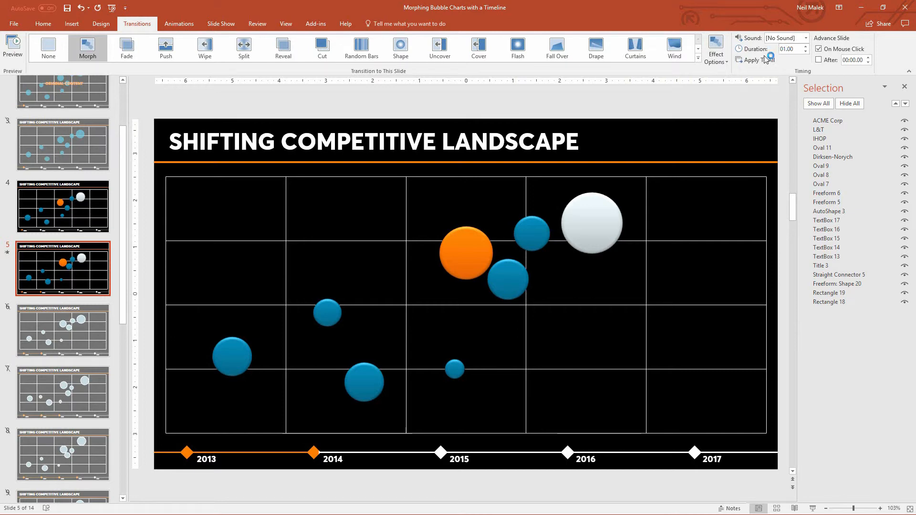
click(62, 206)
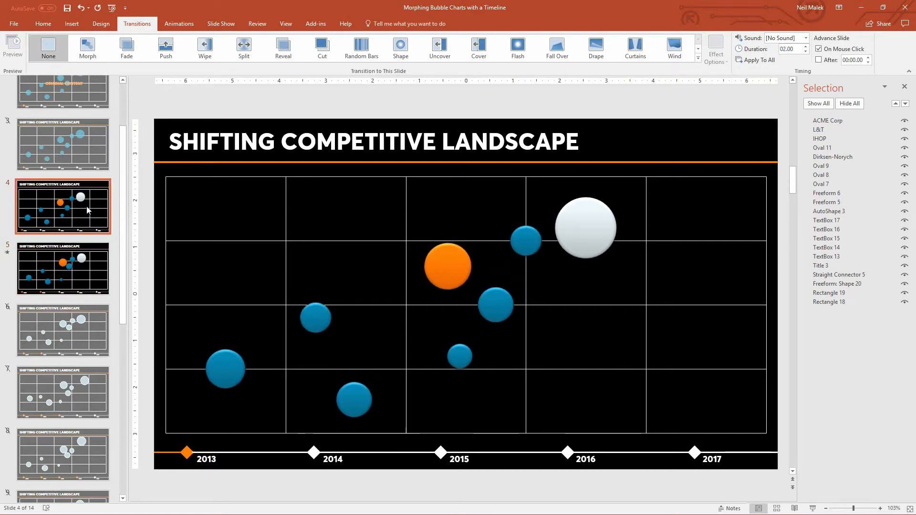
click(63, 268)
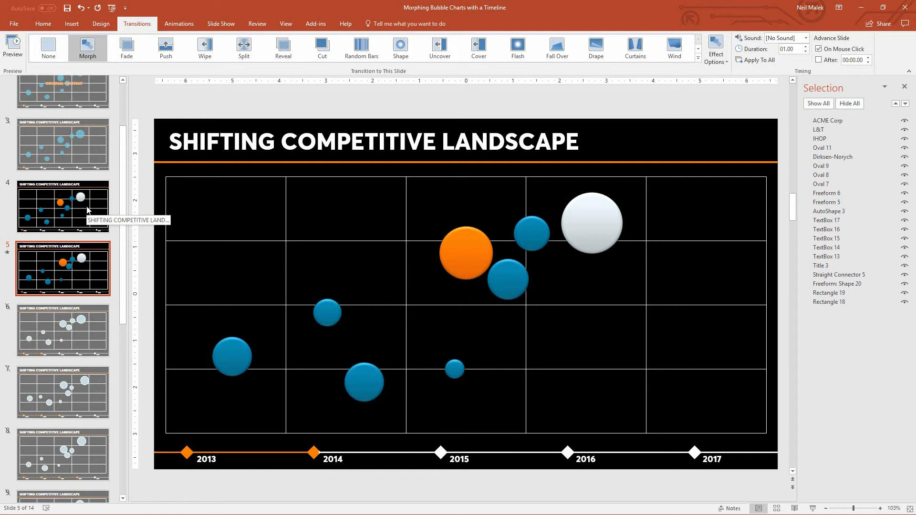
Review slides 10, 12 and 14, then select slides 11 through 14 together
scroll(down, 3)
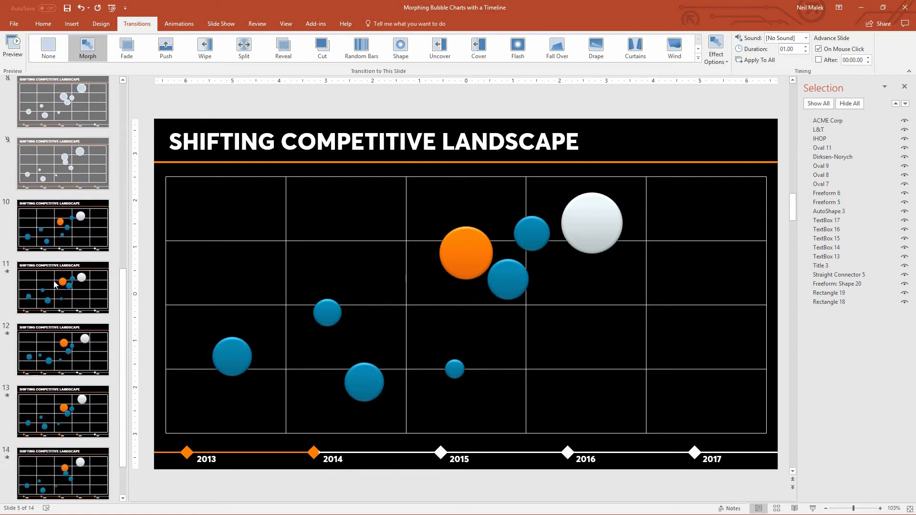
click(63, 214)
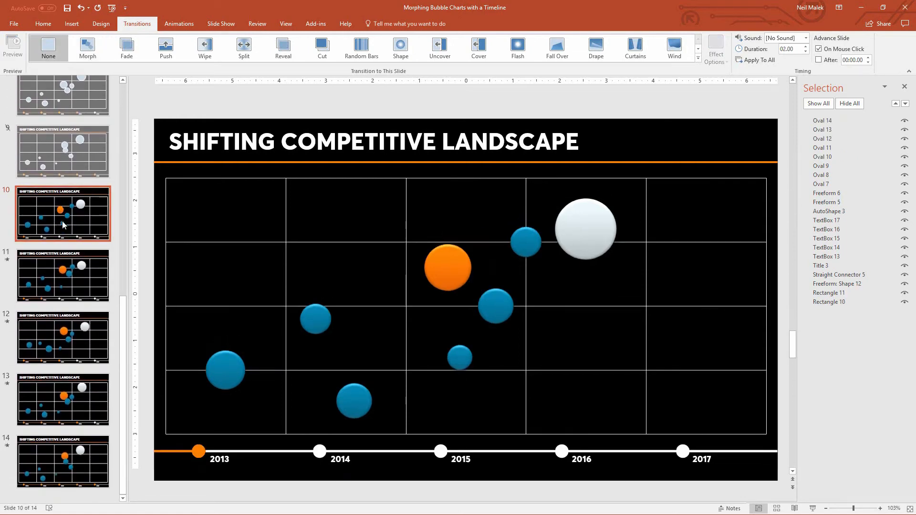
click(62, 338)
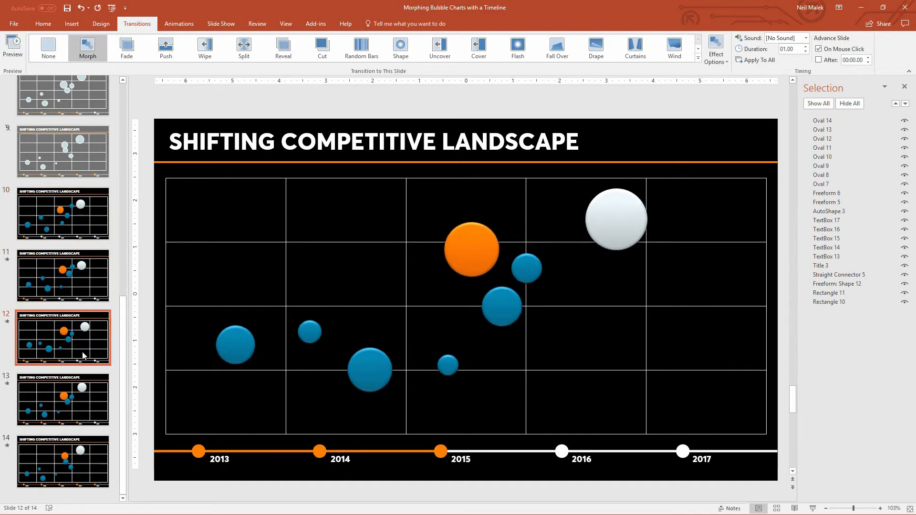
click(63, 461)
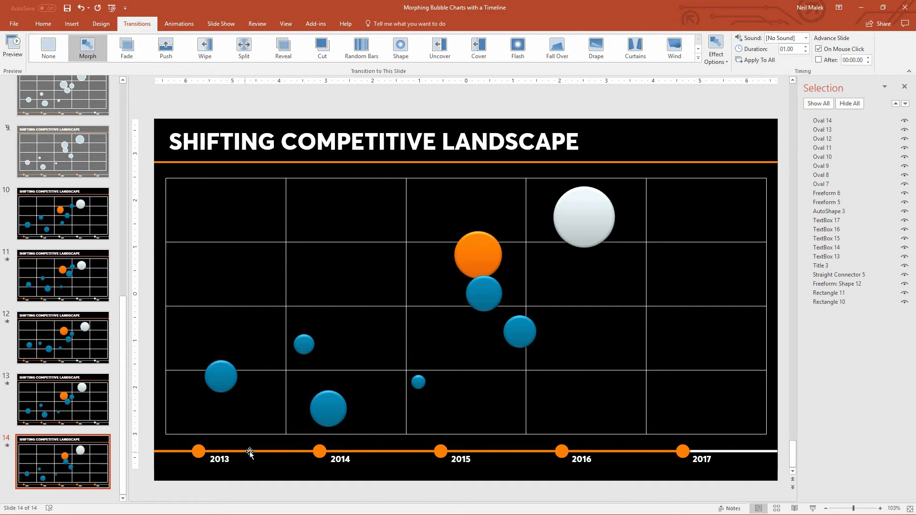
mouse_move(624, 431)
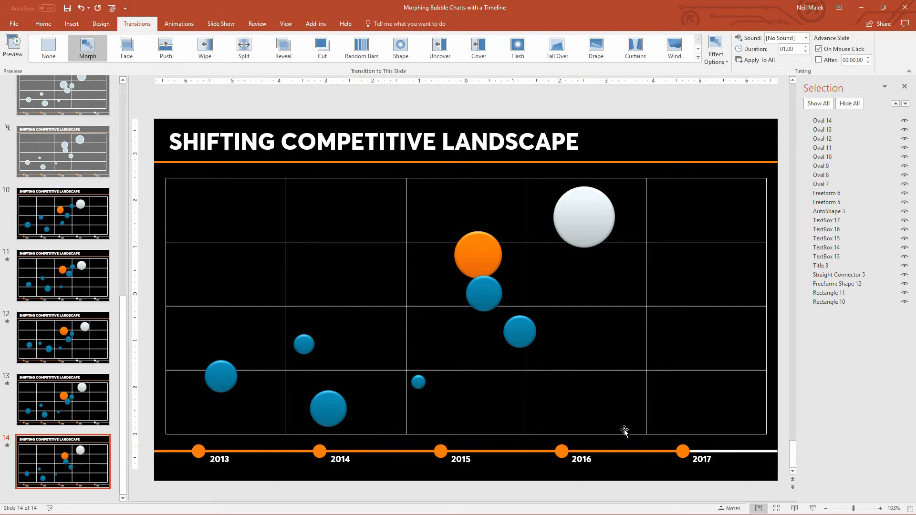
mouse_move(519, 251)
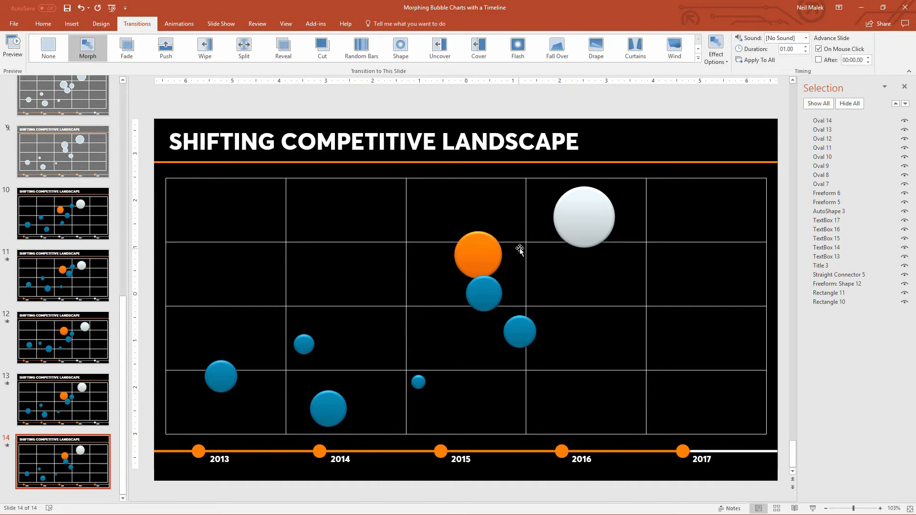
click(63, 276)
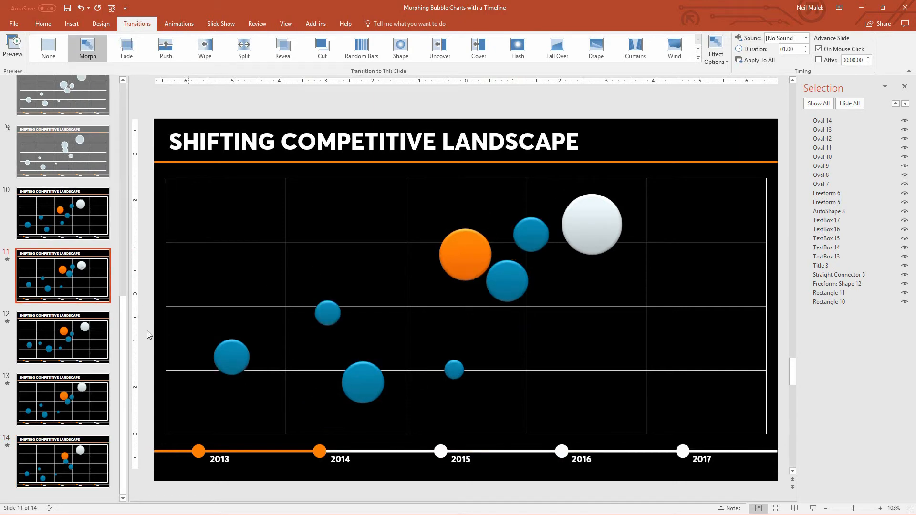
click(62, 338)
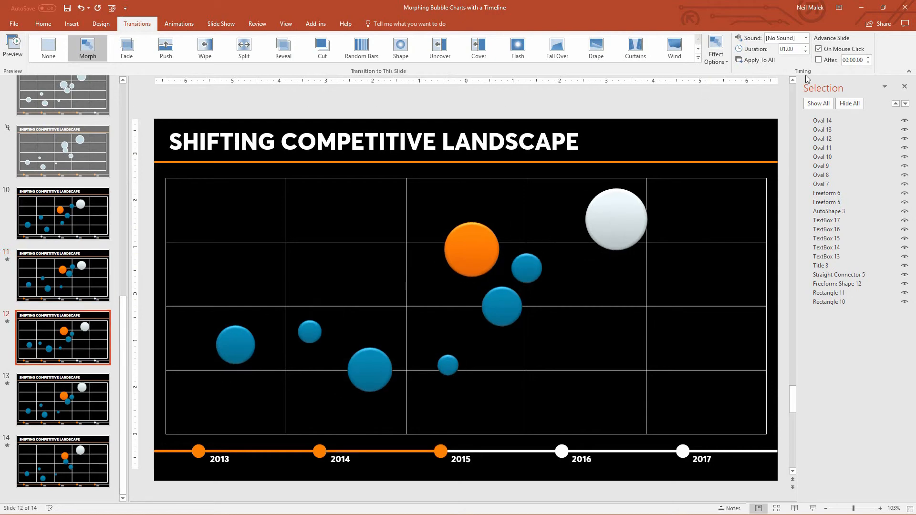
click(63, 400)
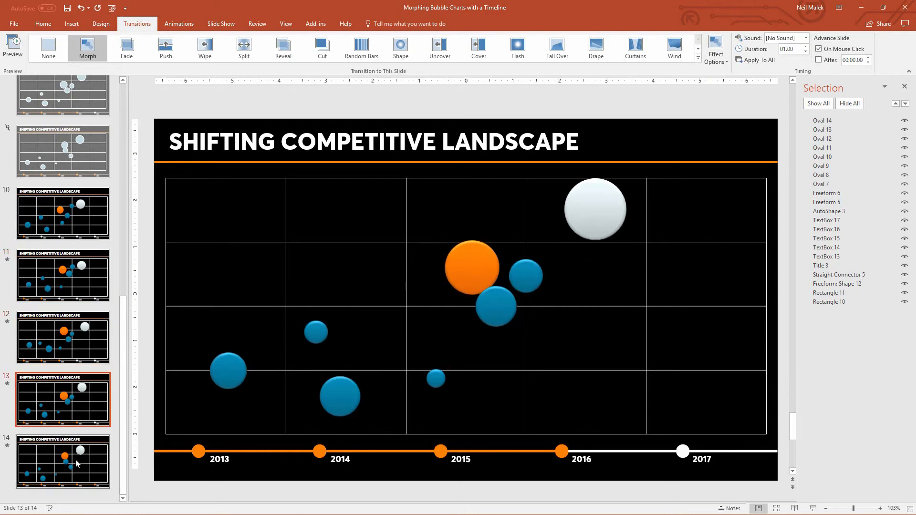
click(63, 461)
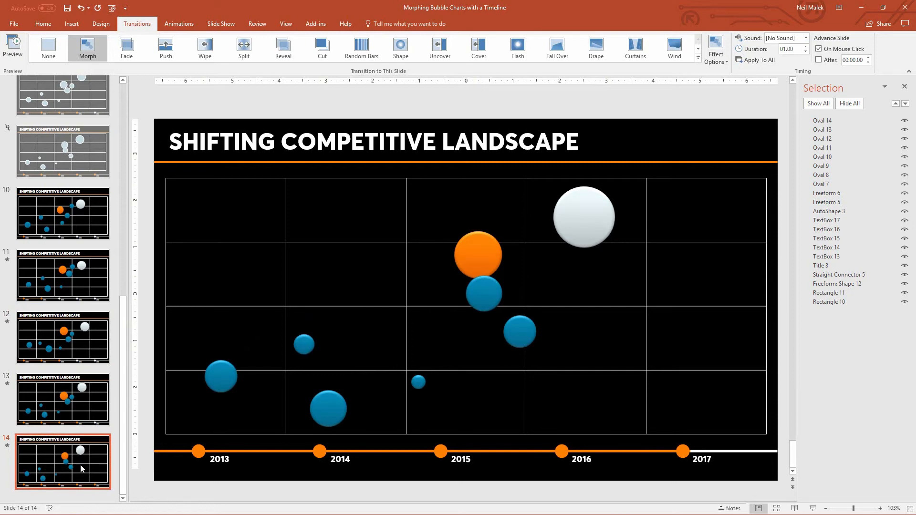
mouse_move(81, 467)
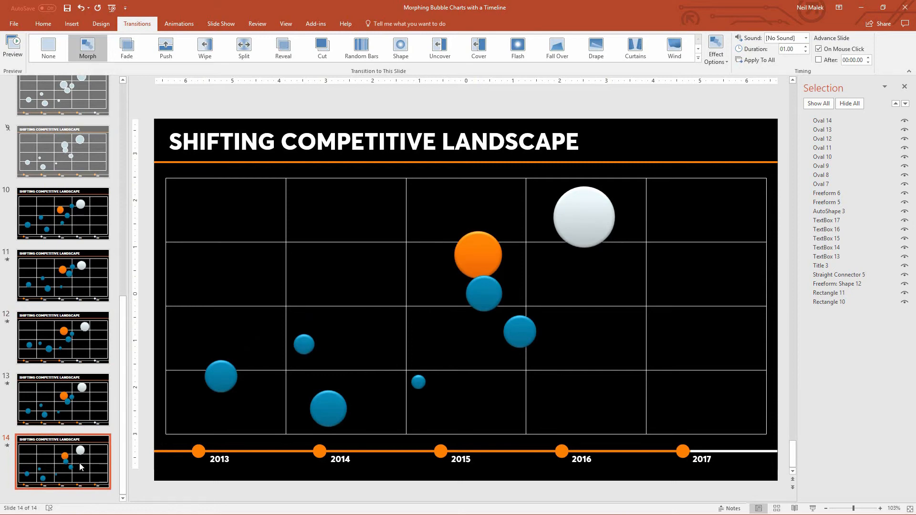
mouse_move(58, 283)
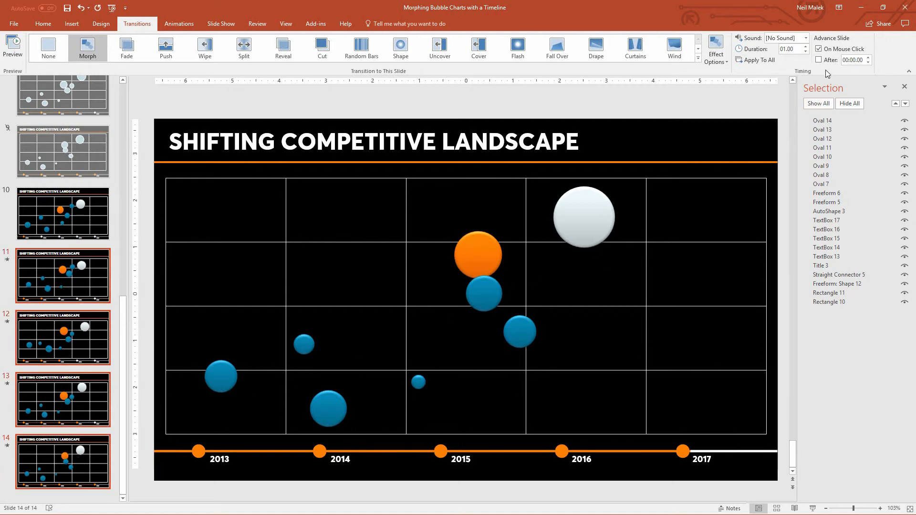
mouse_move(818, 59)
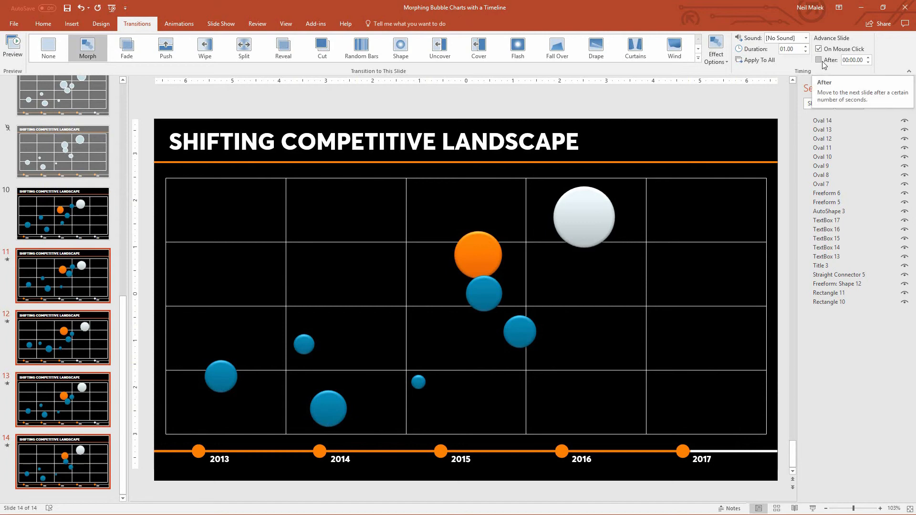
Turn on After timing at 00:05.00 for slides 11–14
click(818, 60)
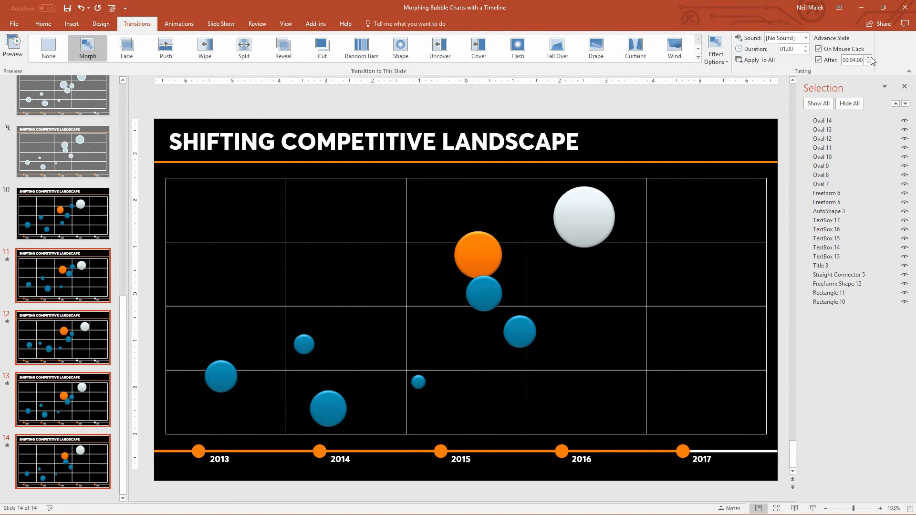
click(870, 57)
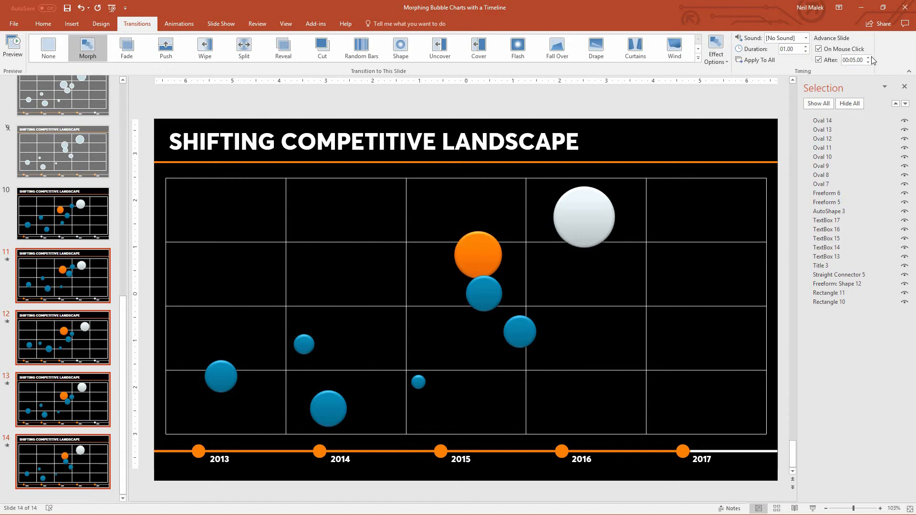
click(62, 213)
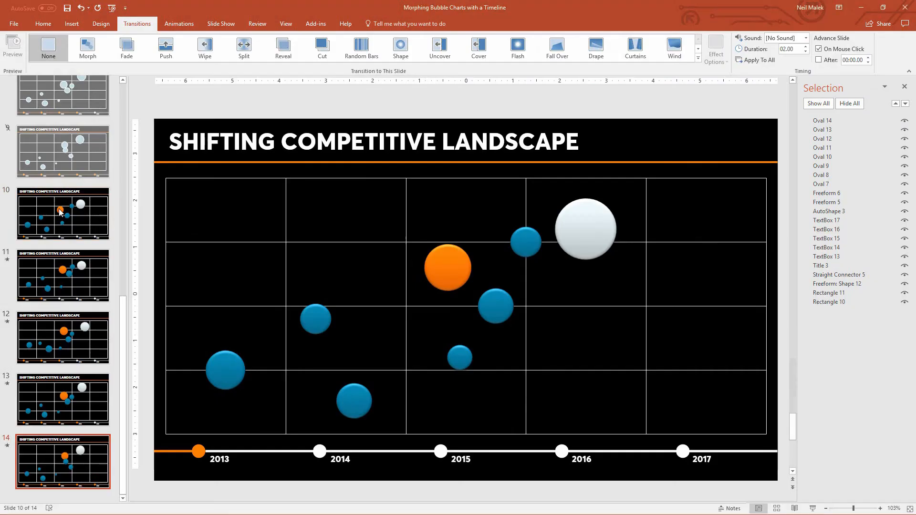
click(86, 47)
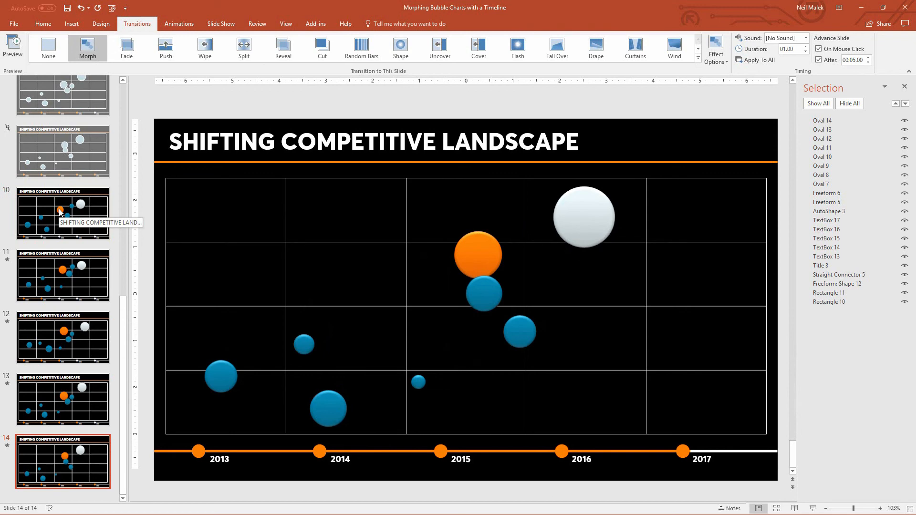